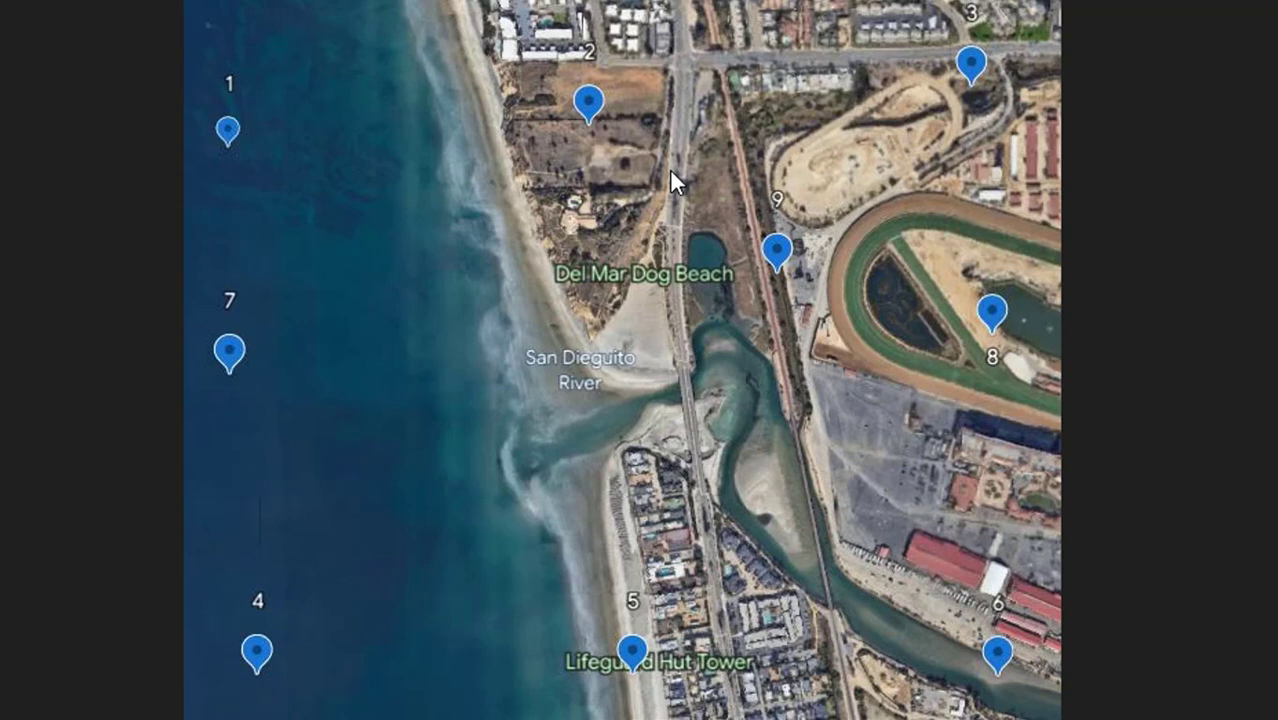
mouse_move(500, 462)
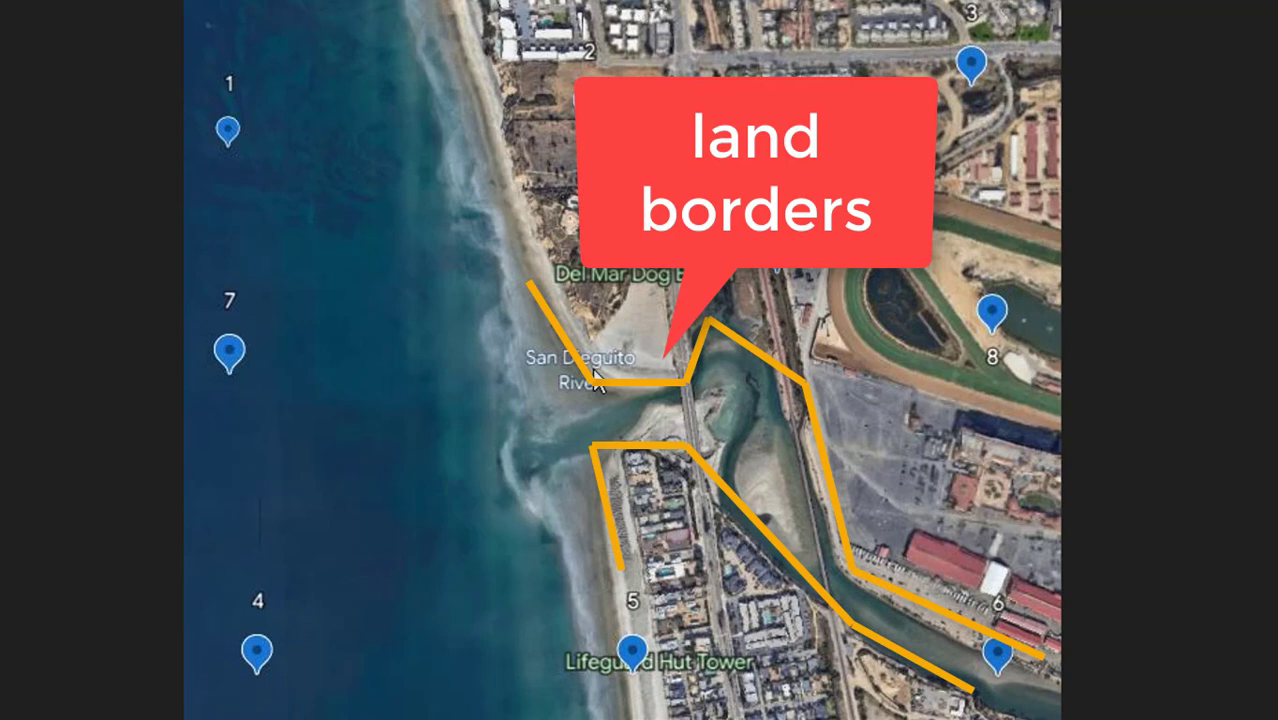
mouse_move(624, 392)
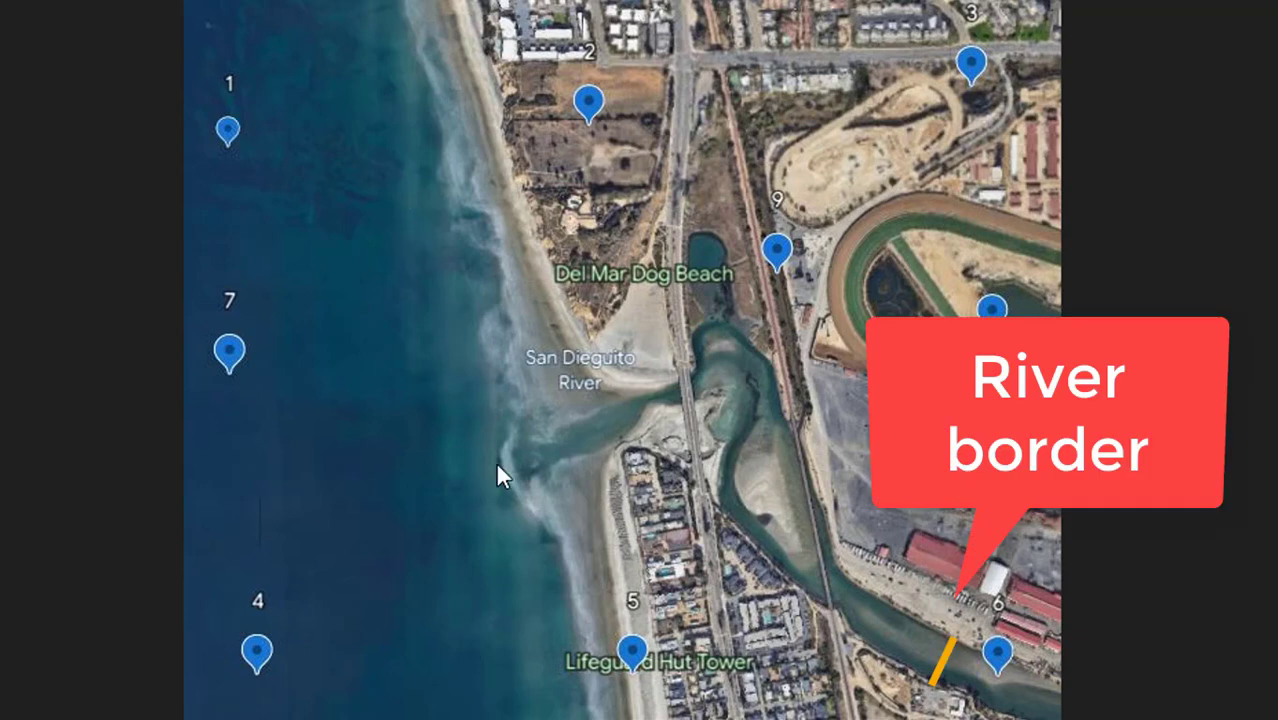
mouse_move(900, 572)
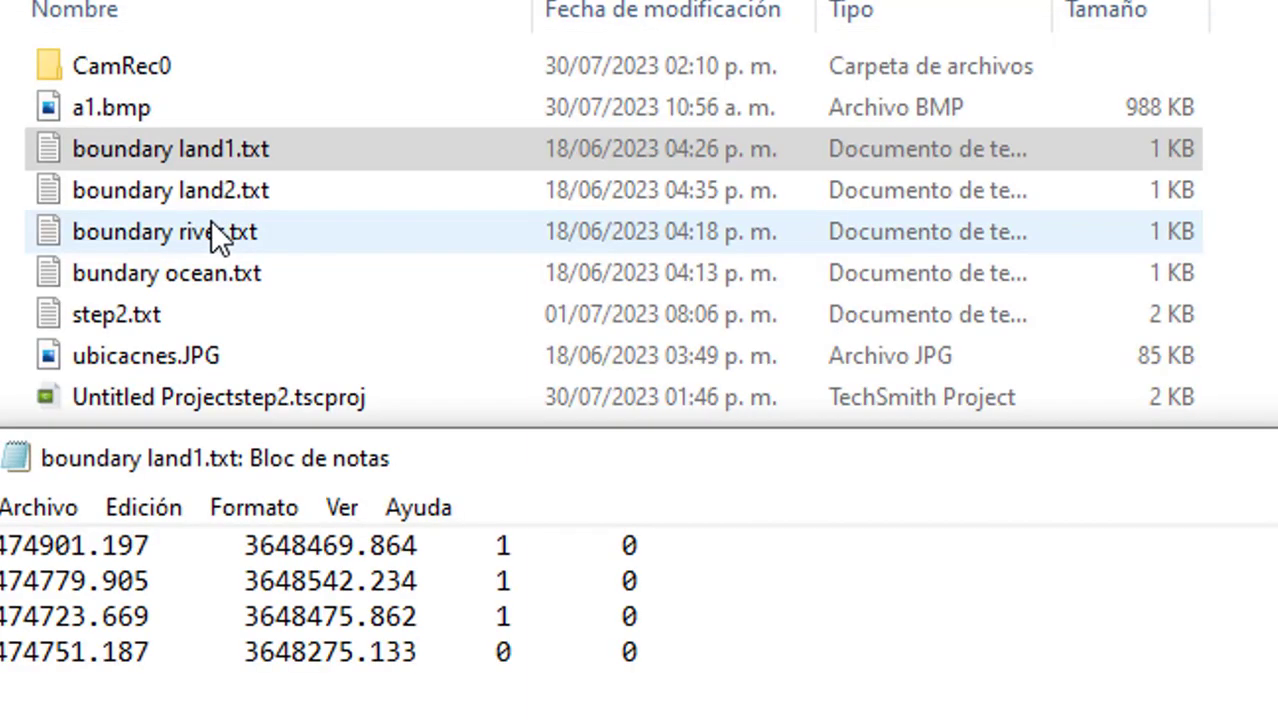
mouse_move(224, 280)
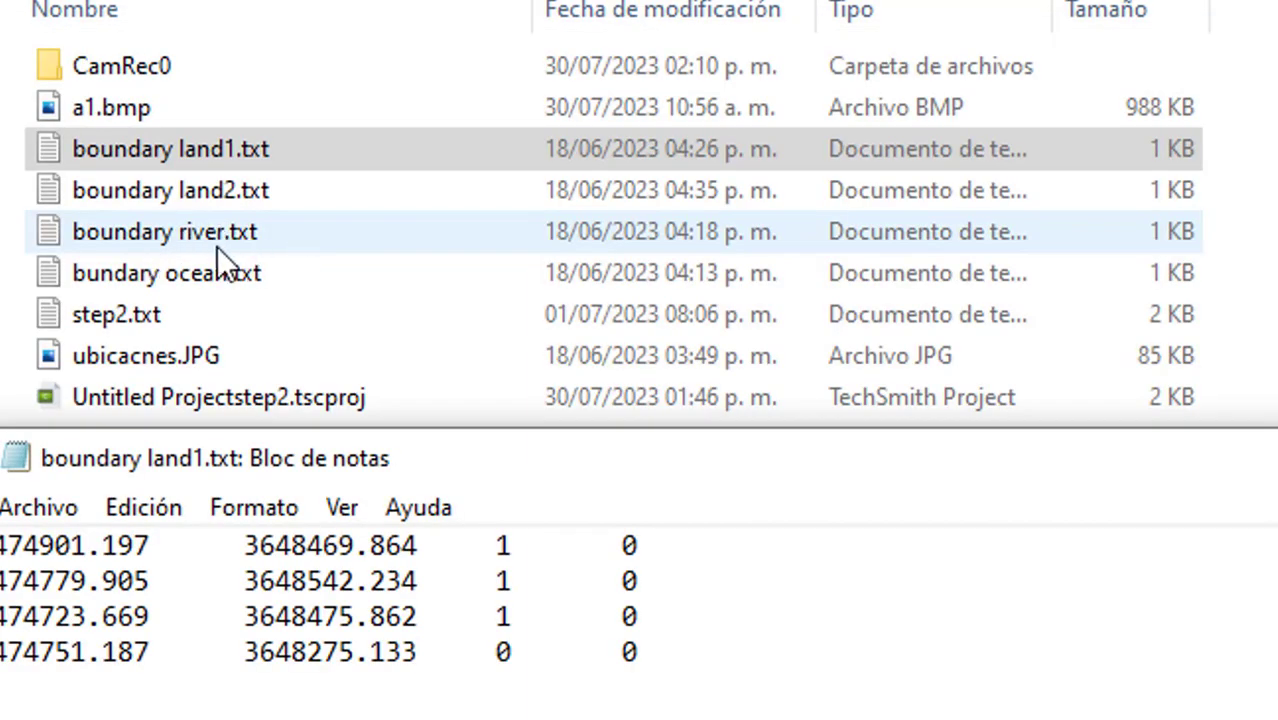
mouse_move(238, 288)
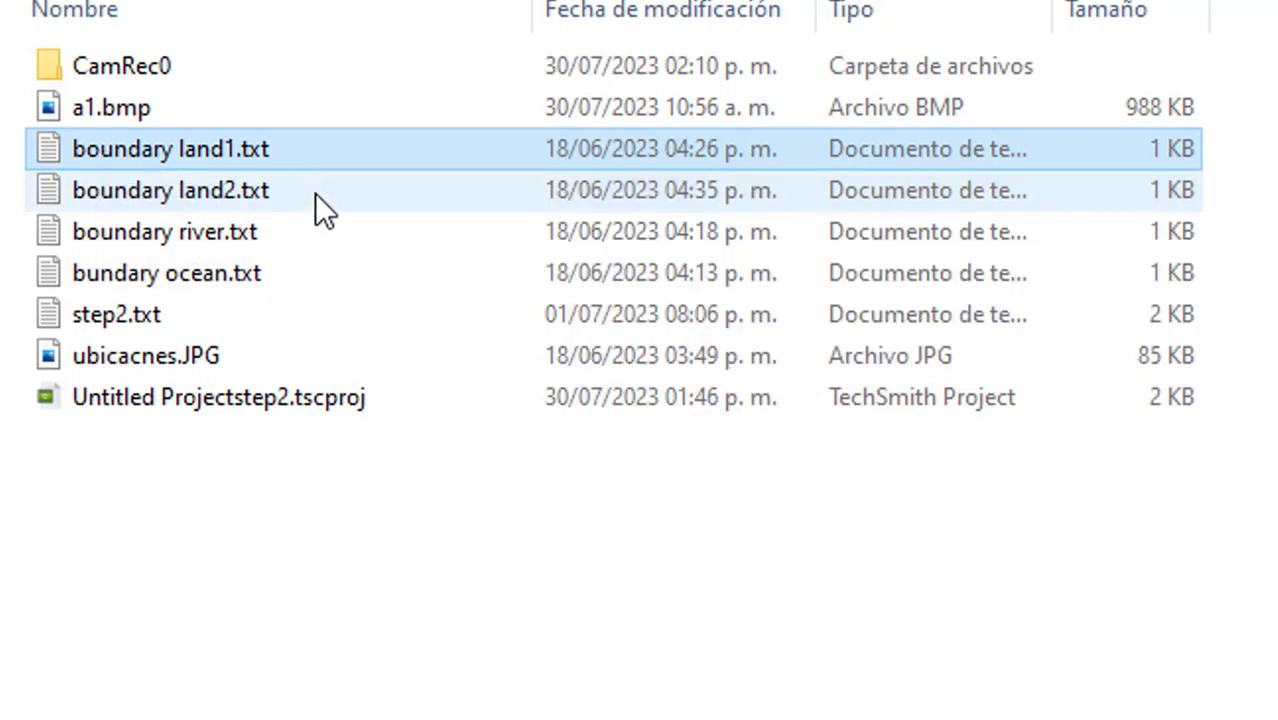
mouse_move(248, 168)
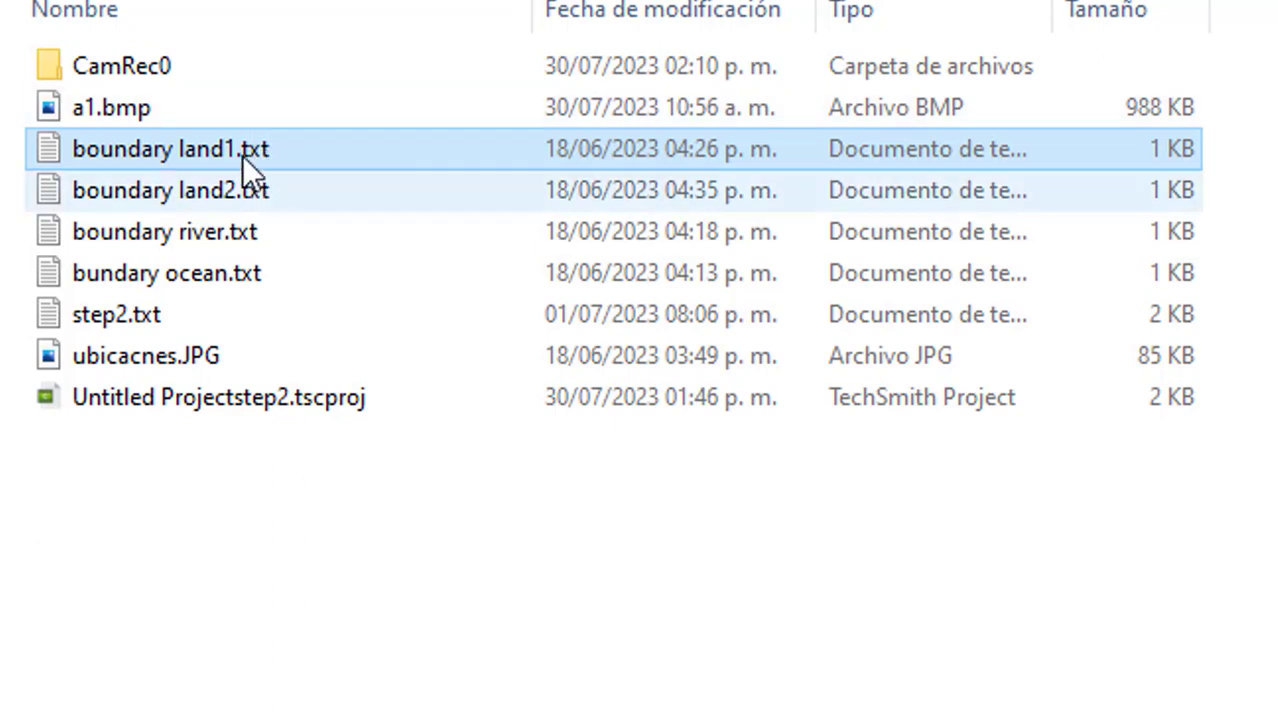
mouse_move(280, 184)
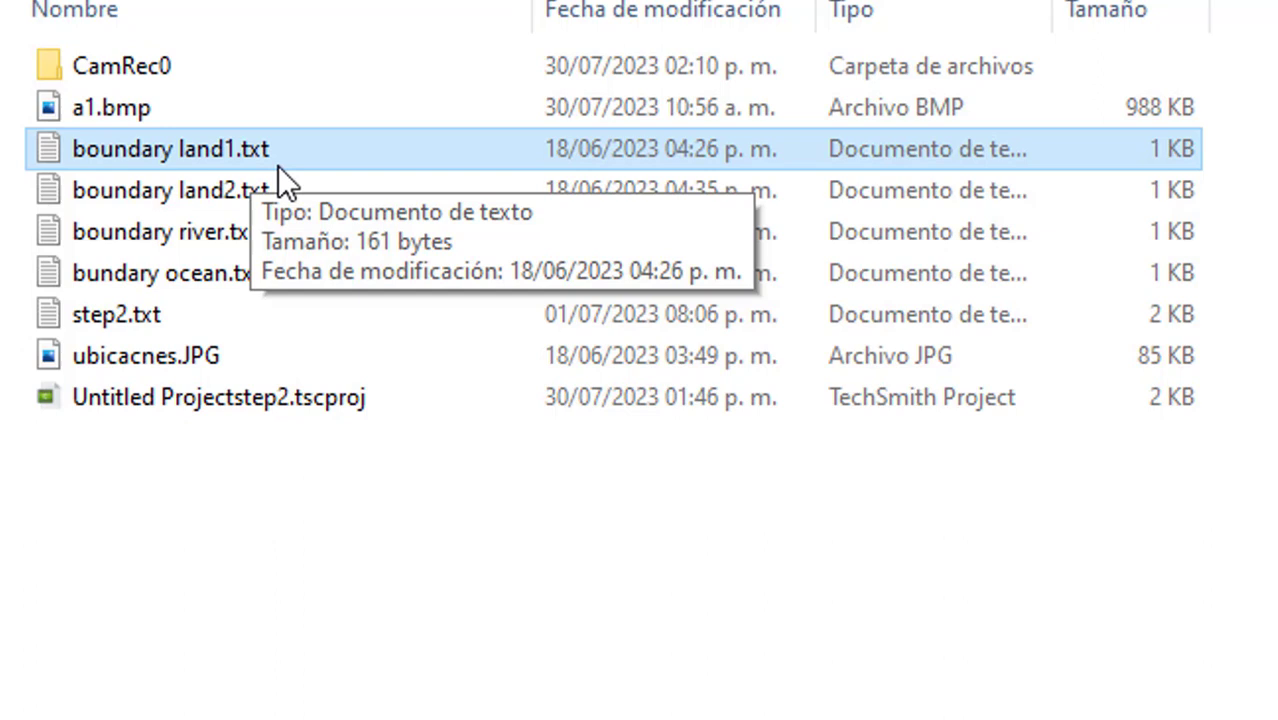
mouse_move(248, 176)
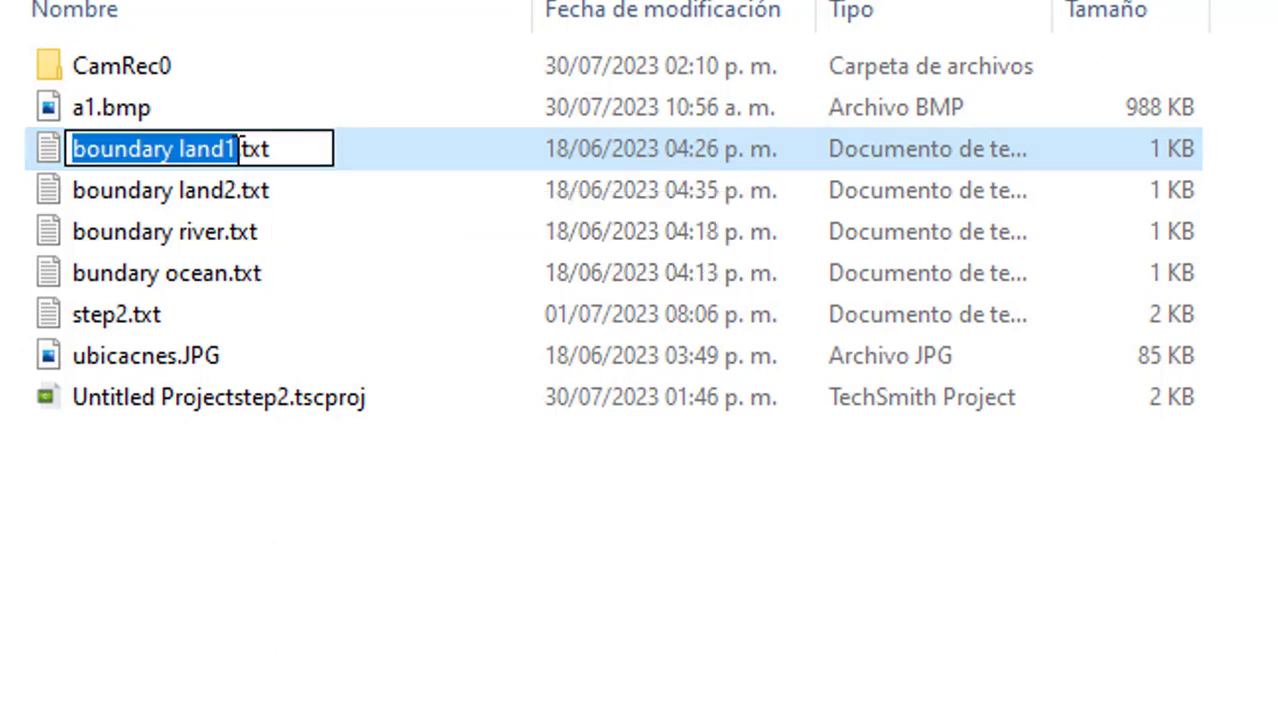
Rename boundary land1.txt to boundary land1.xyz and confirm the extension-change warning
left_click(280, 148)
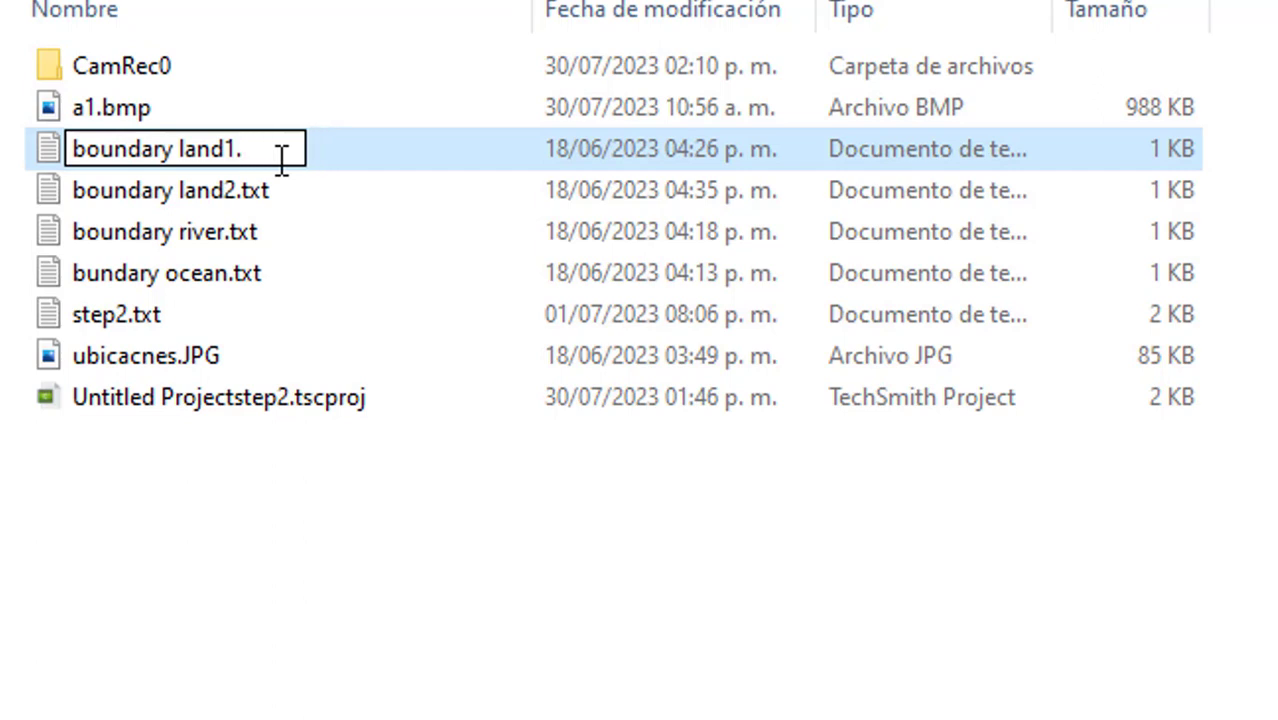
type("xy")
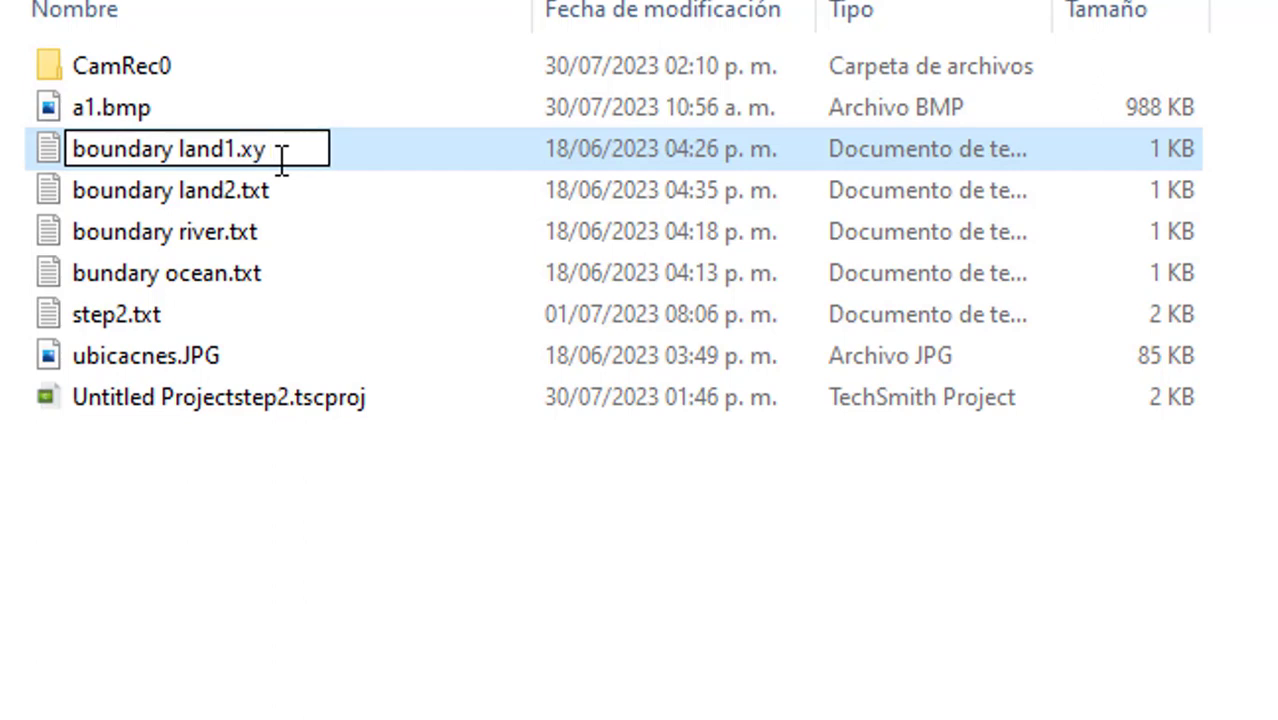
type("z")
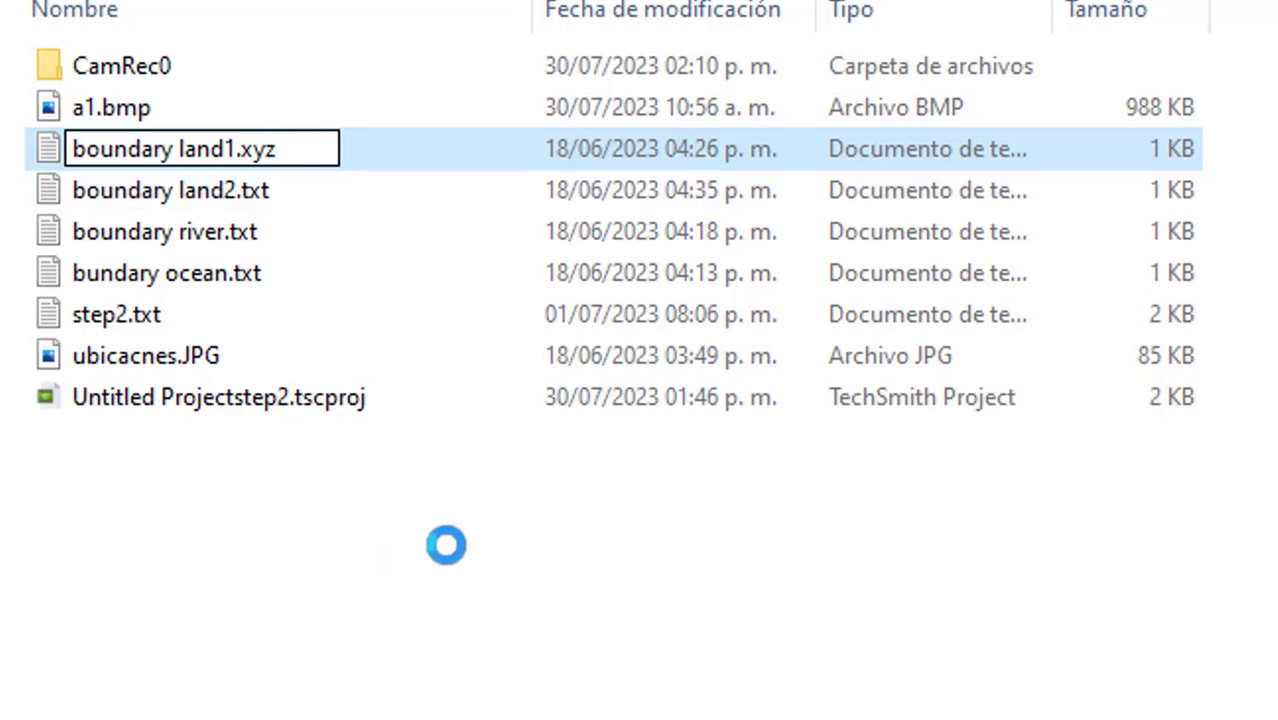
key("Enter")
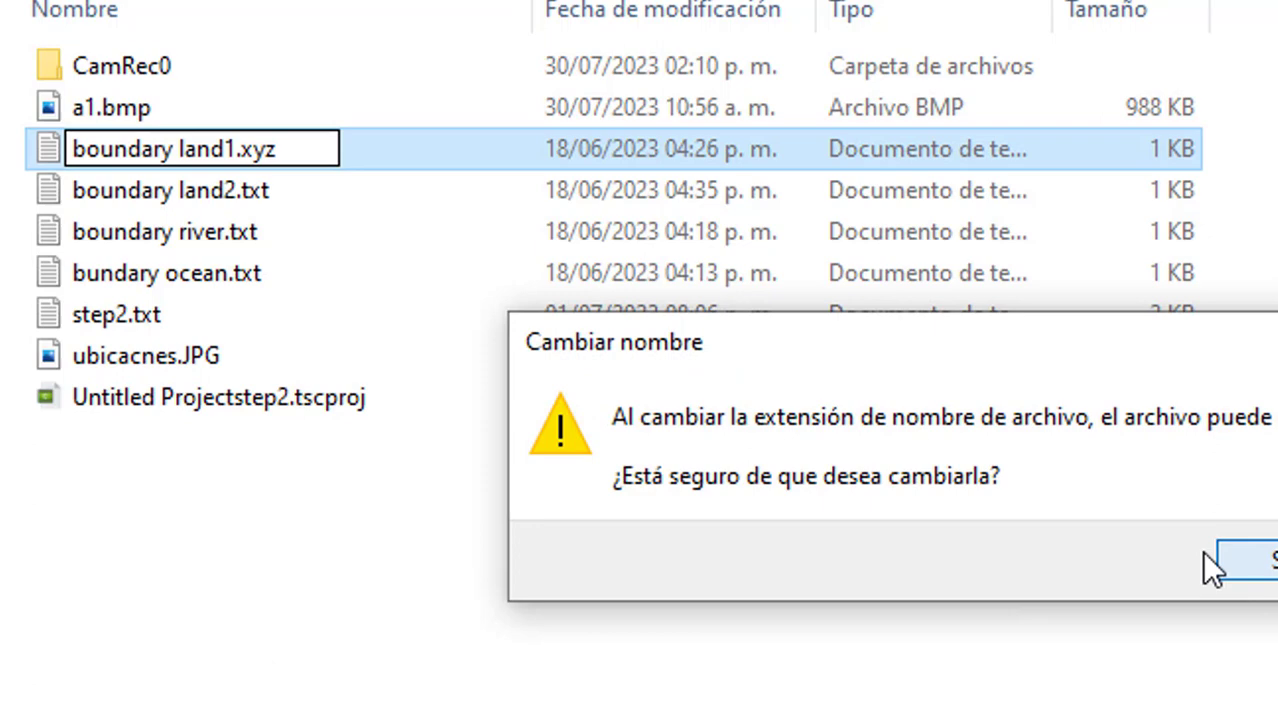
left_click(1270, 560)
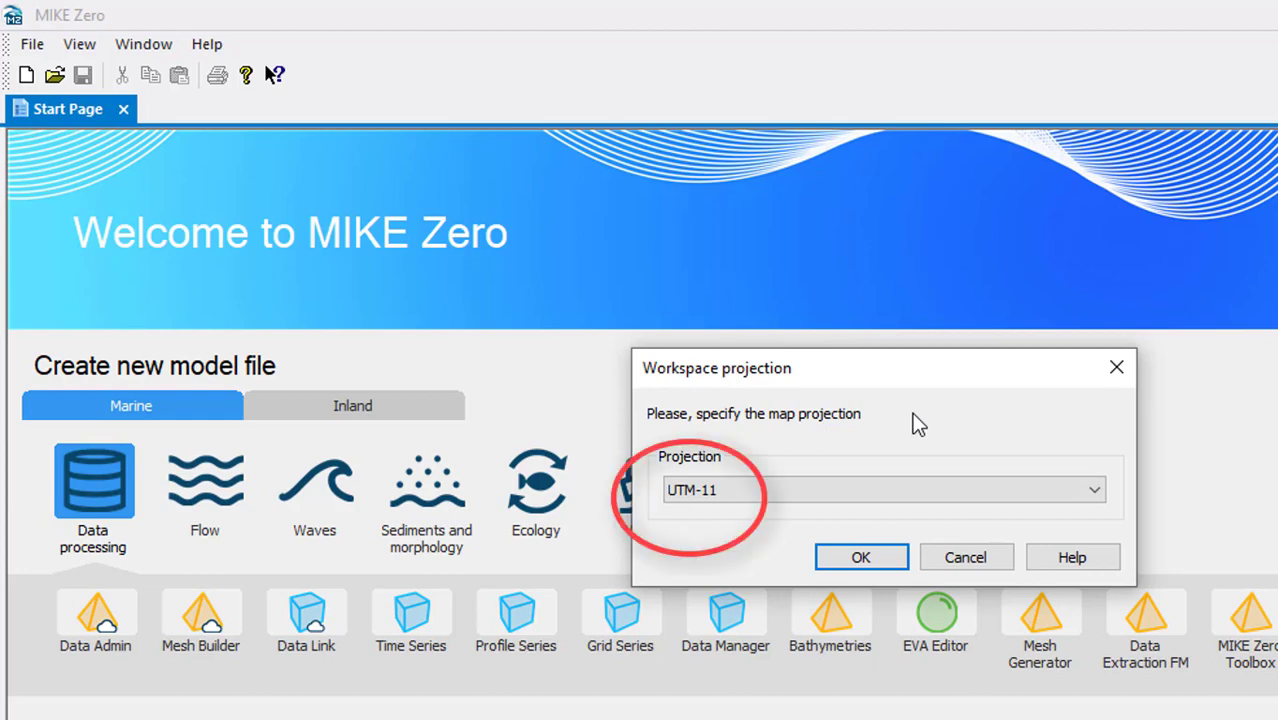
mouse_move(926, 440)
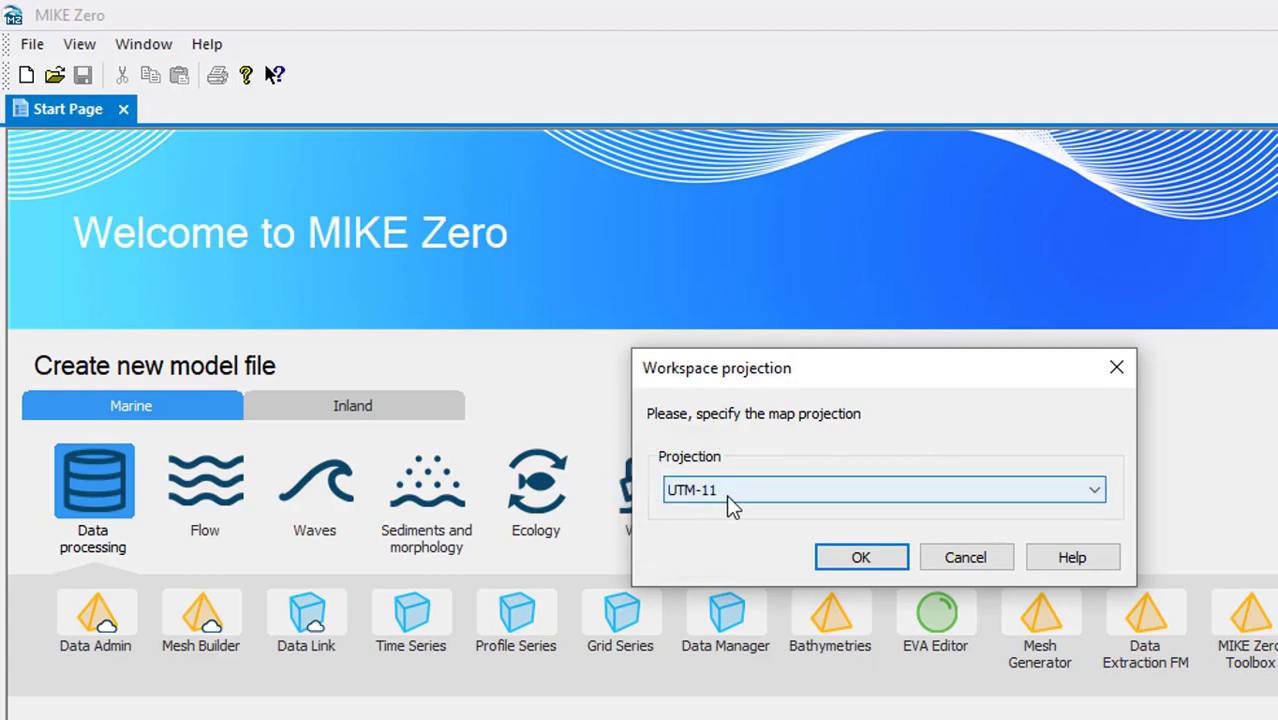
mouse_move(864, 524)
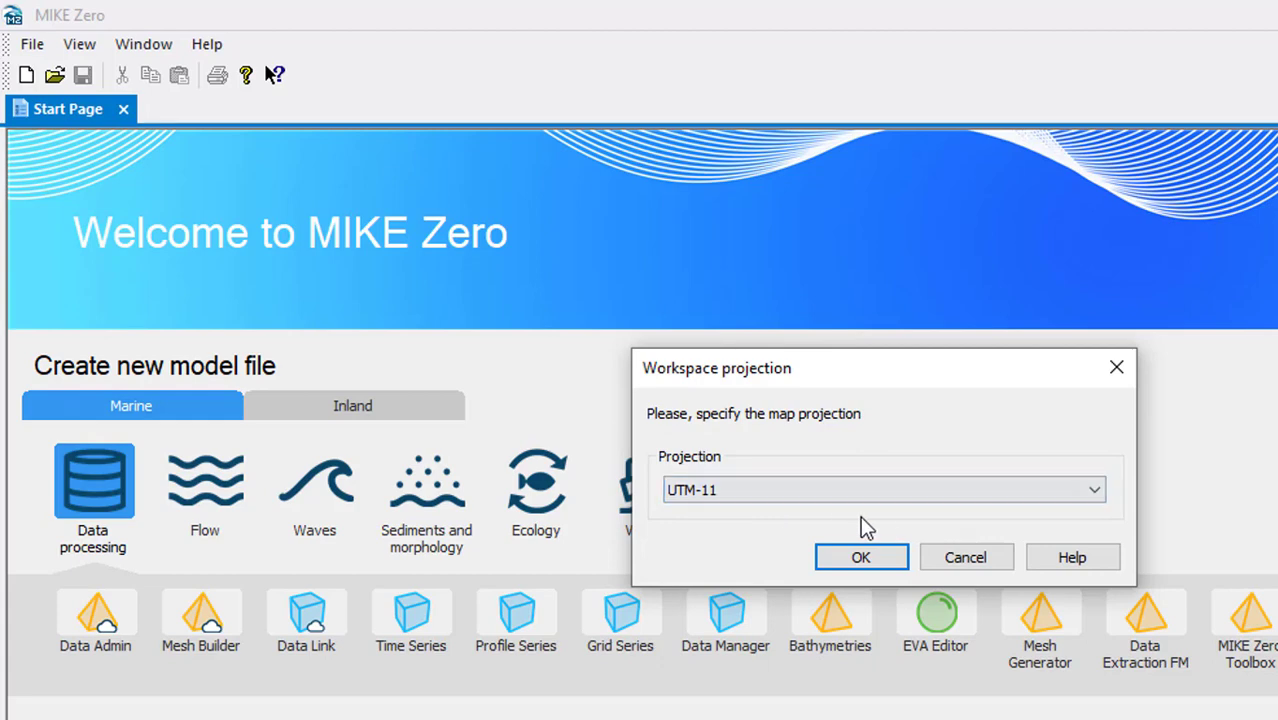
mouse_move(782, 526)
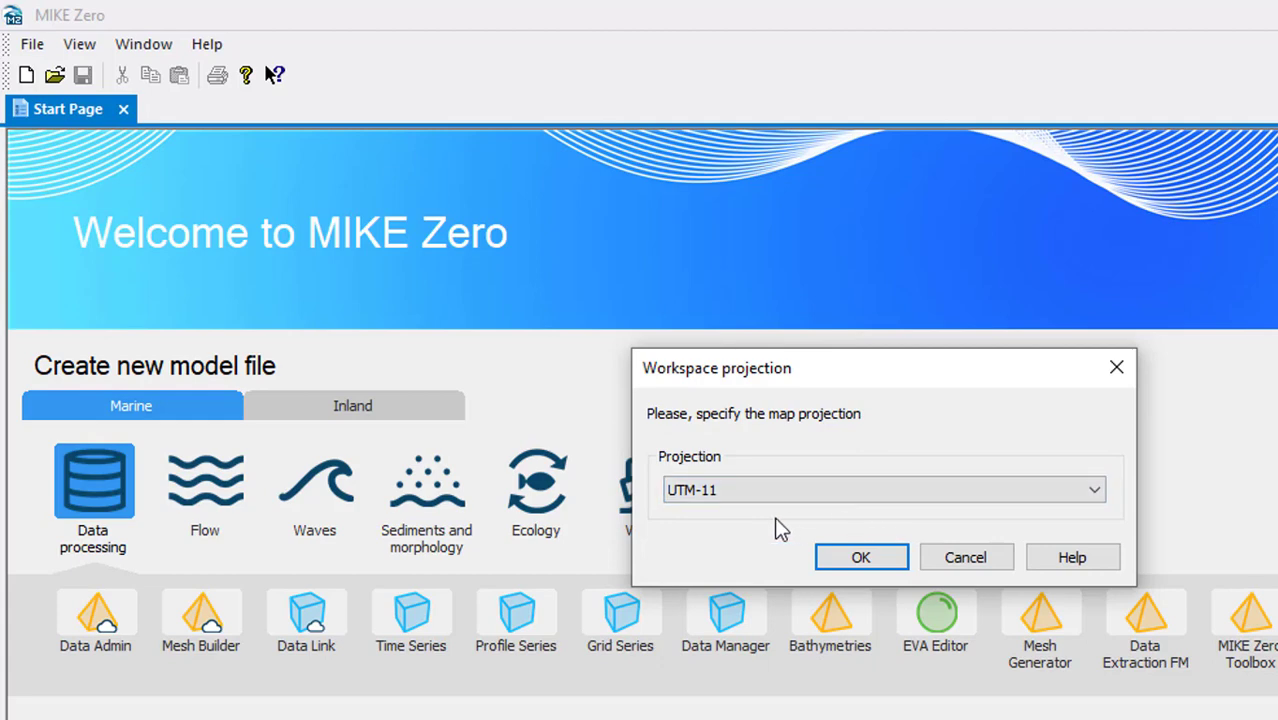
Accept UTM-11 as the projection for the new mesh workspace
left_click(860, 556)
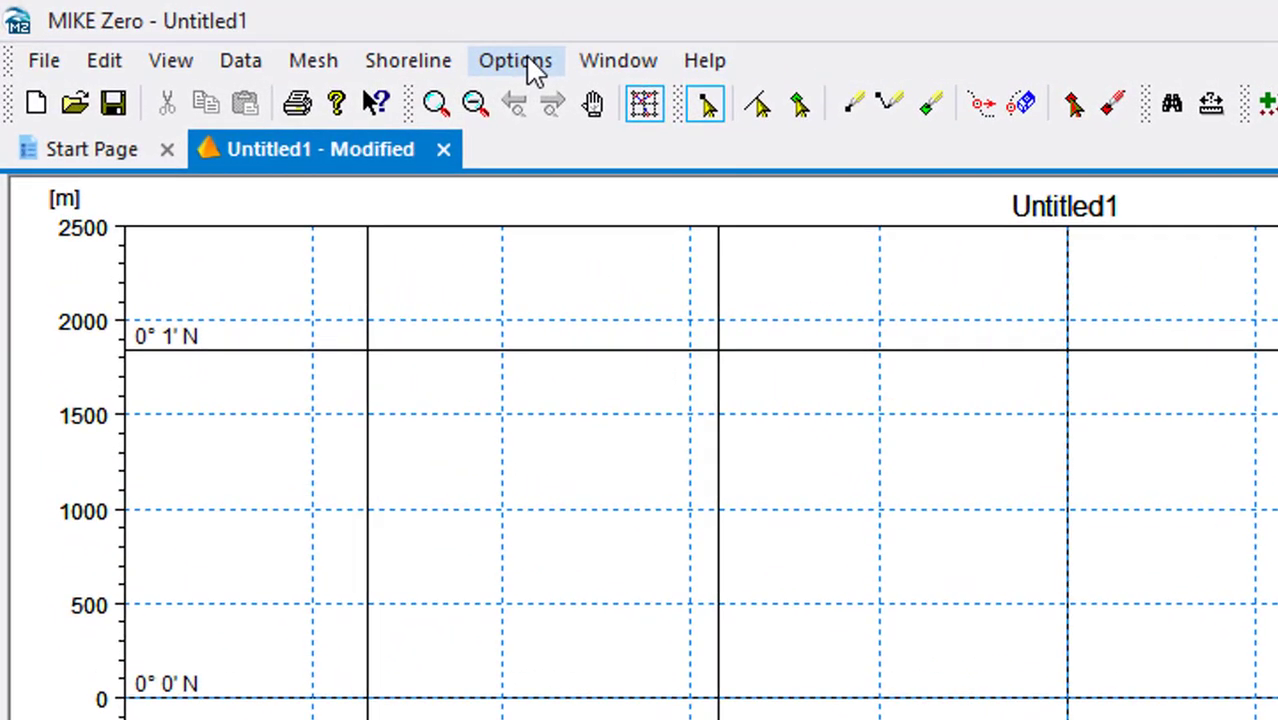
left_click(514, 60)
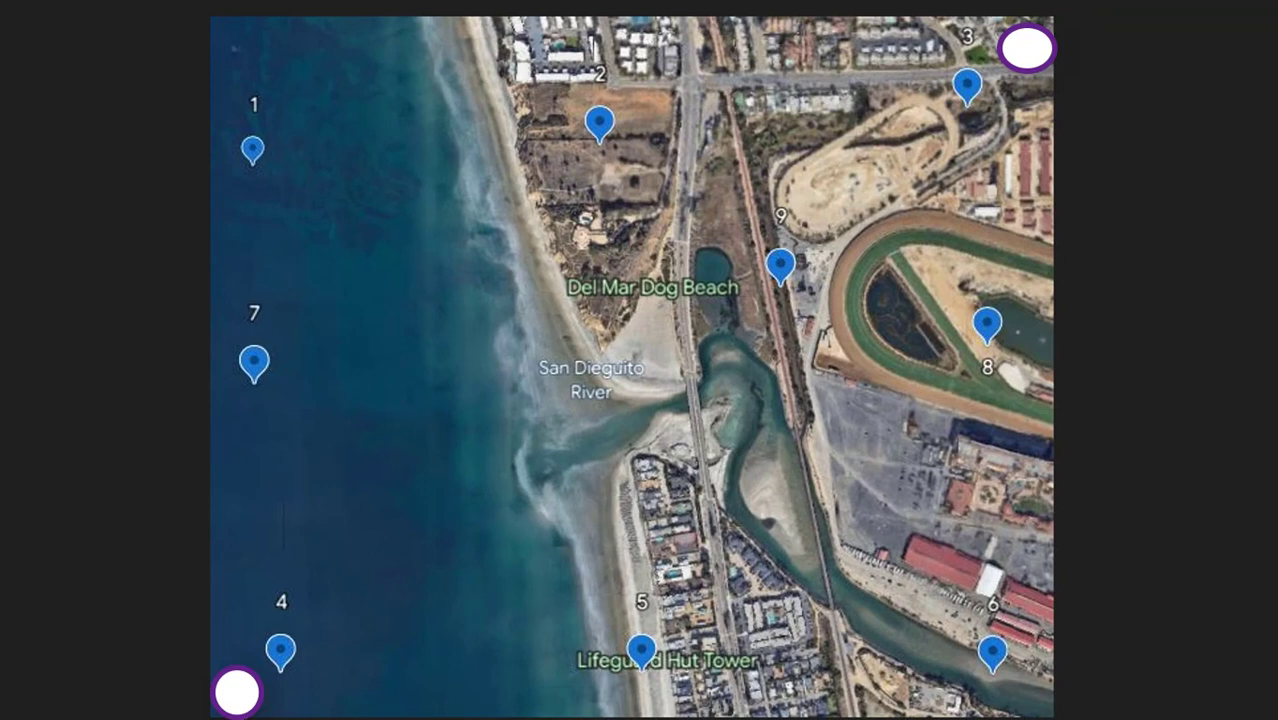
mouse_move(1088, 118)
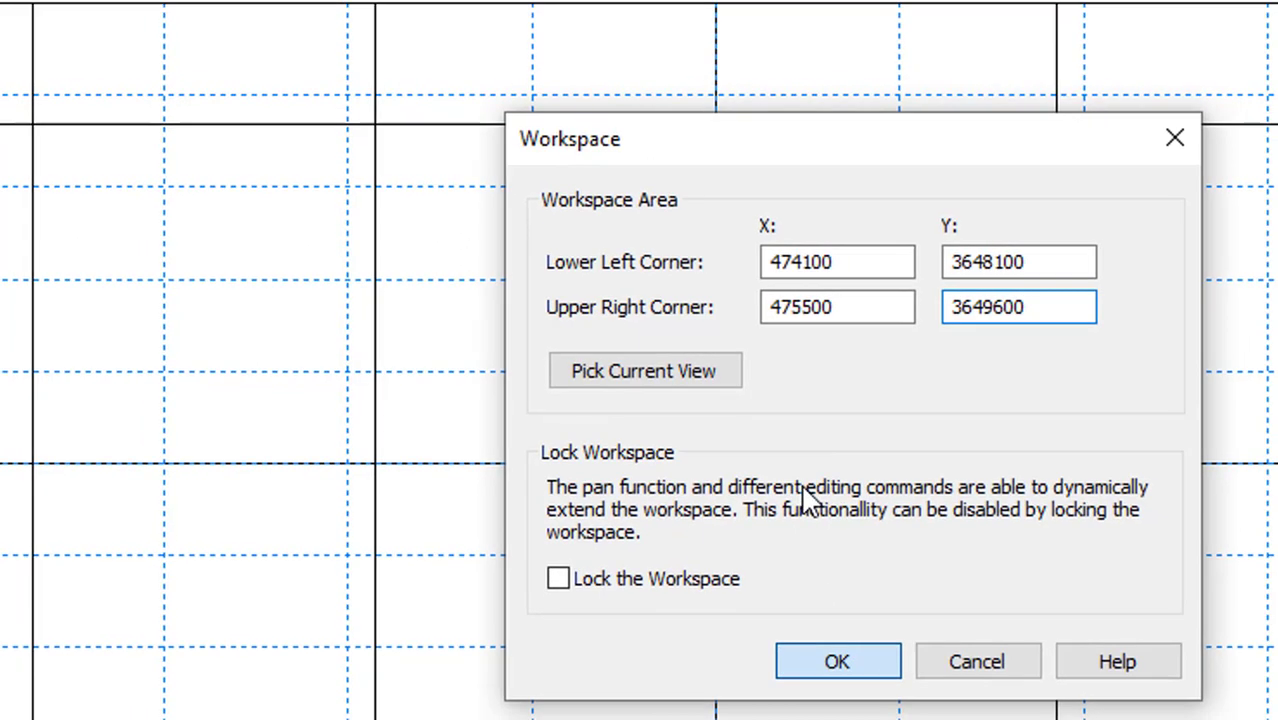
Apply workspace corners 474100, 3648100 to 475500, 3649600 and zoom to the workspace
left_click(844, 660)
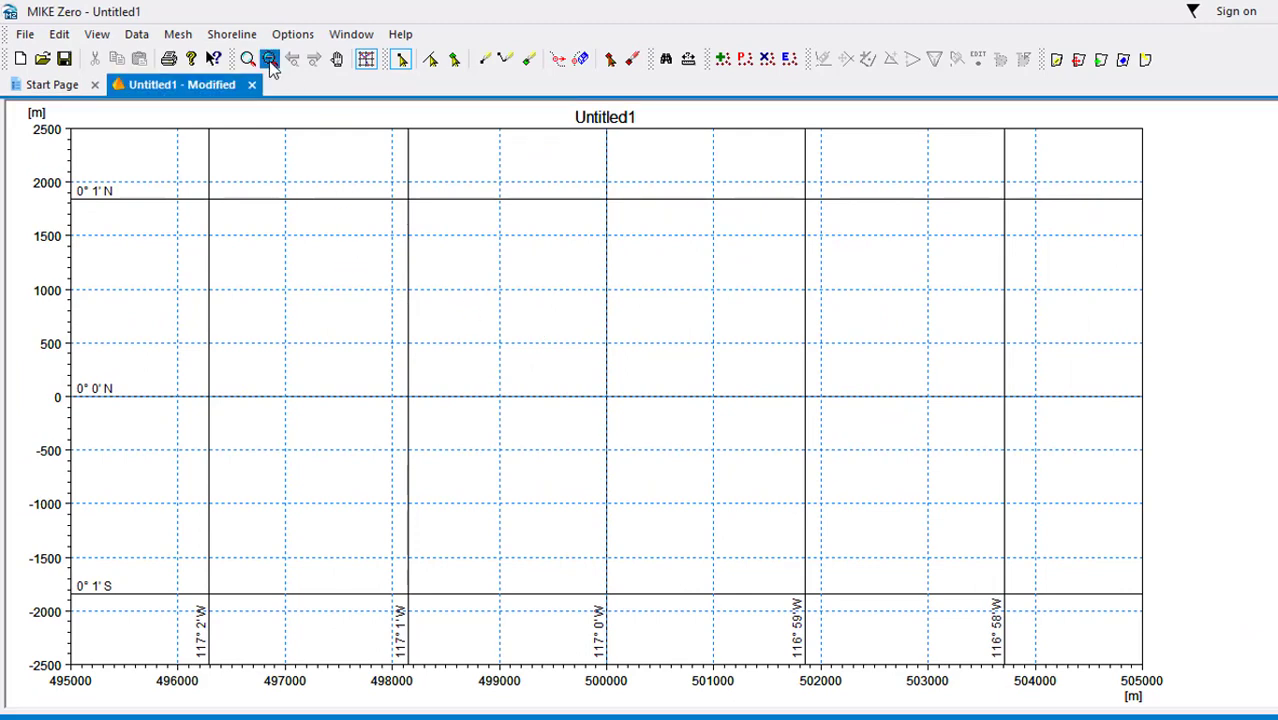
left_click(272, 58)
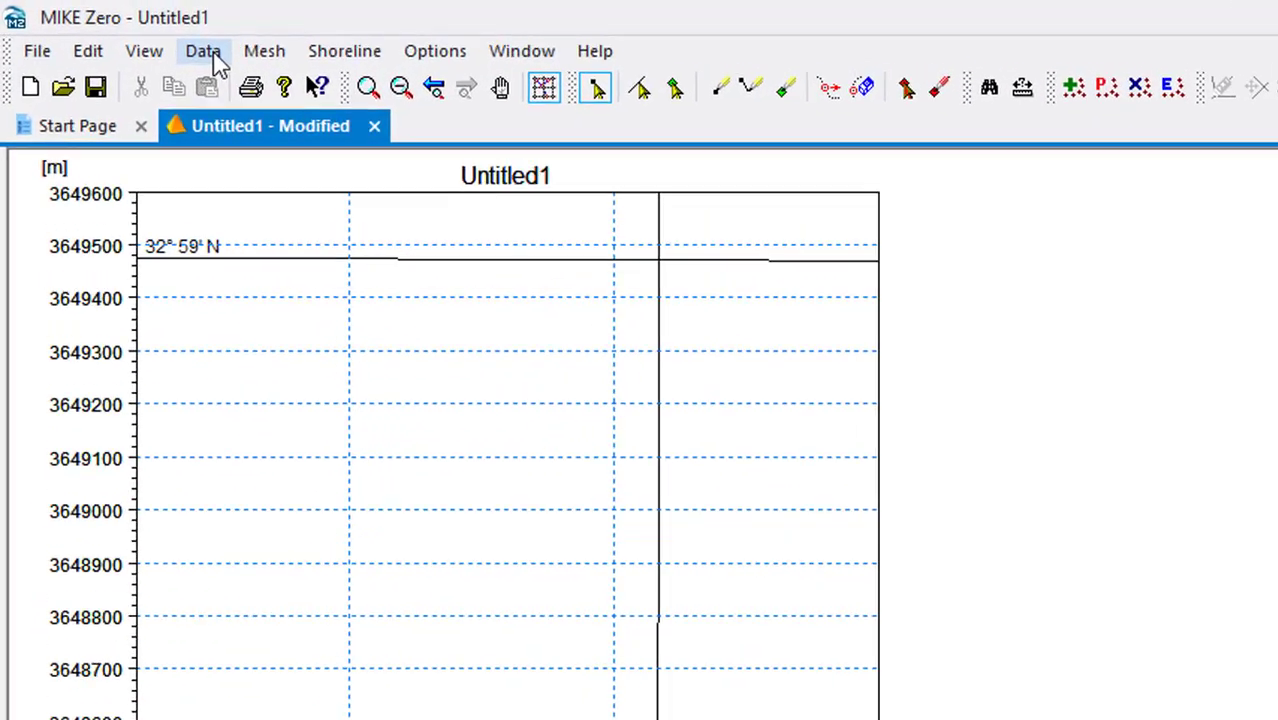
Import boundary land1.xyz as an arc with UTM-11 projection and accept the import message
left_click(202, 52)
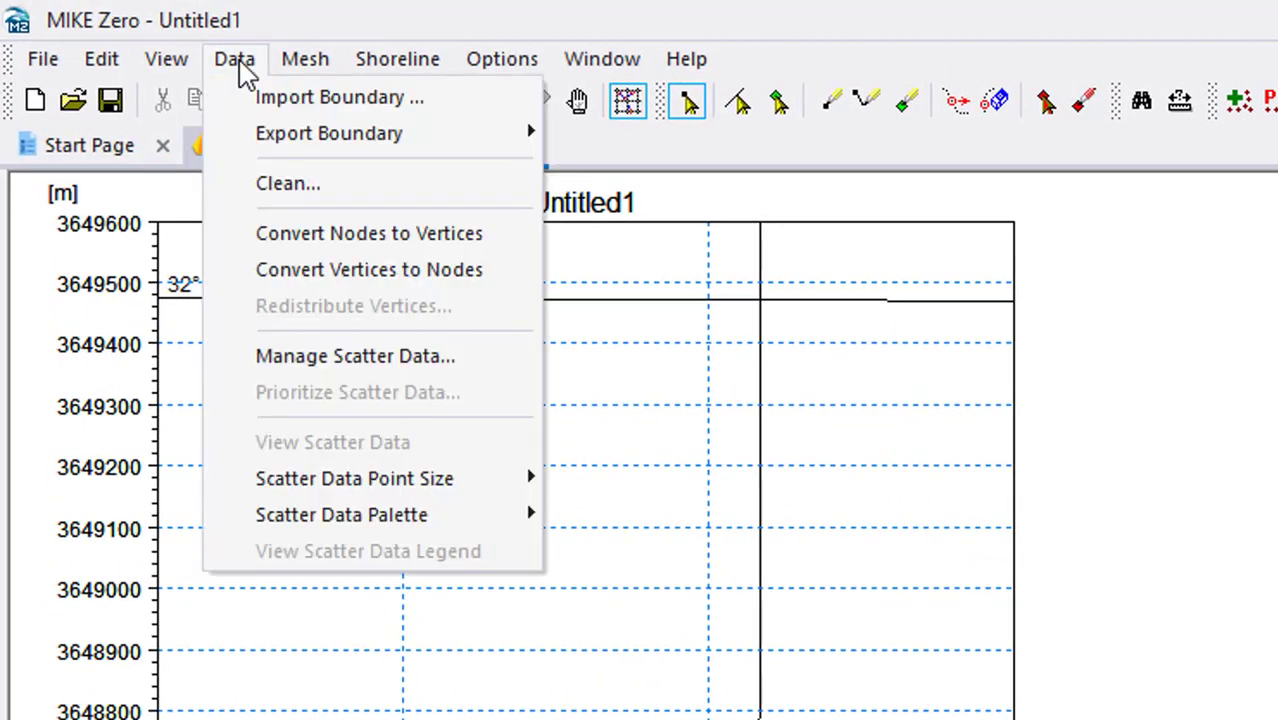
mouse_move(372, 102)
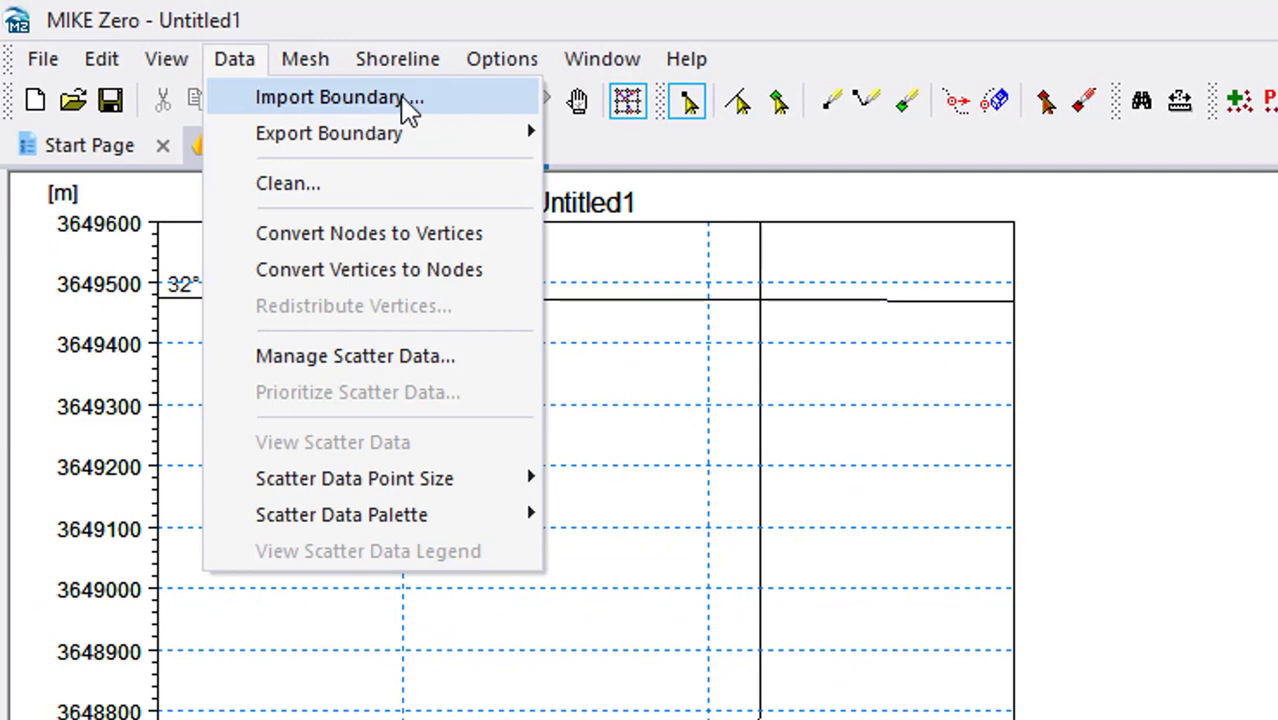
left_click(330, 96)
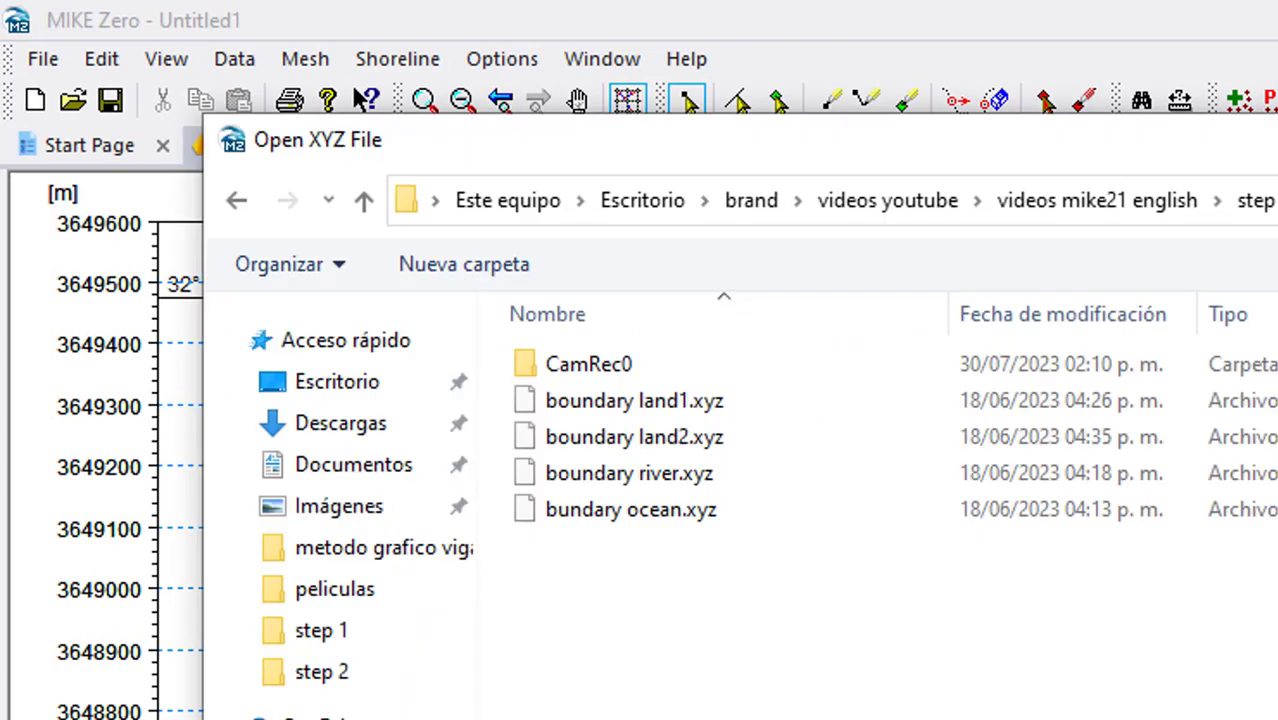
mouse_move(810, 616)
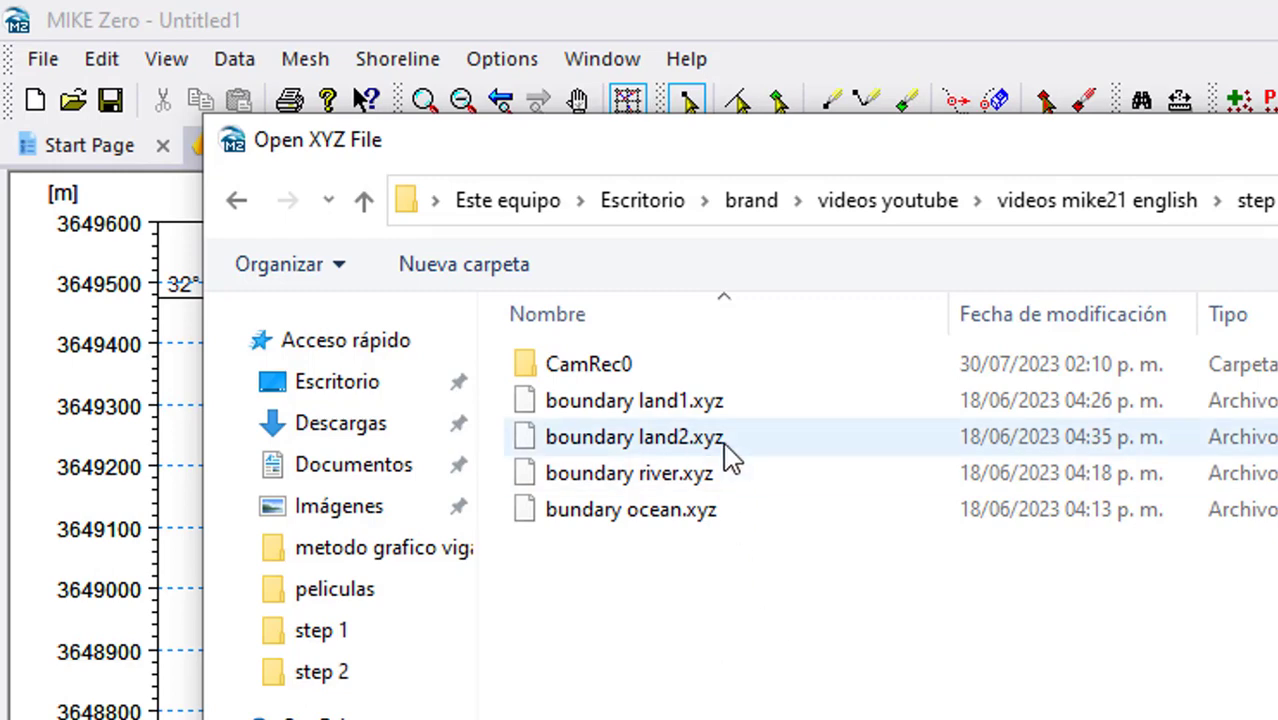
double_click(630, 436)
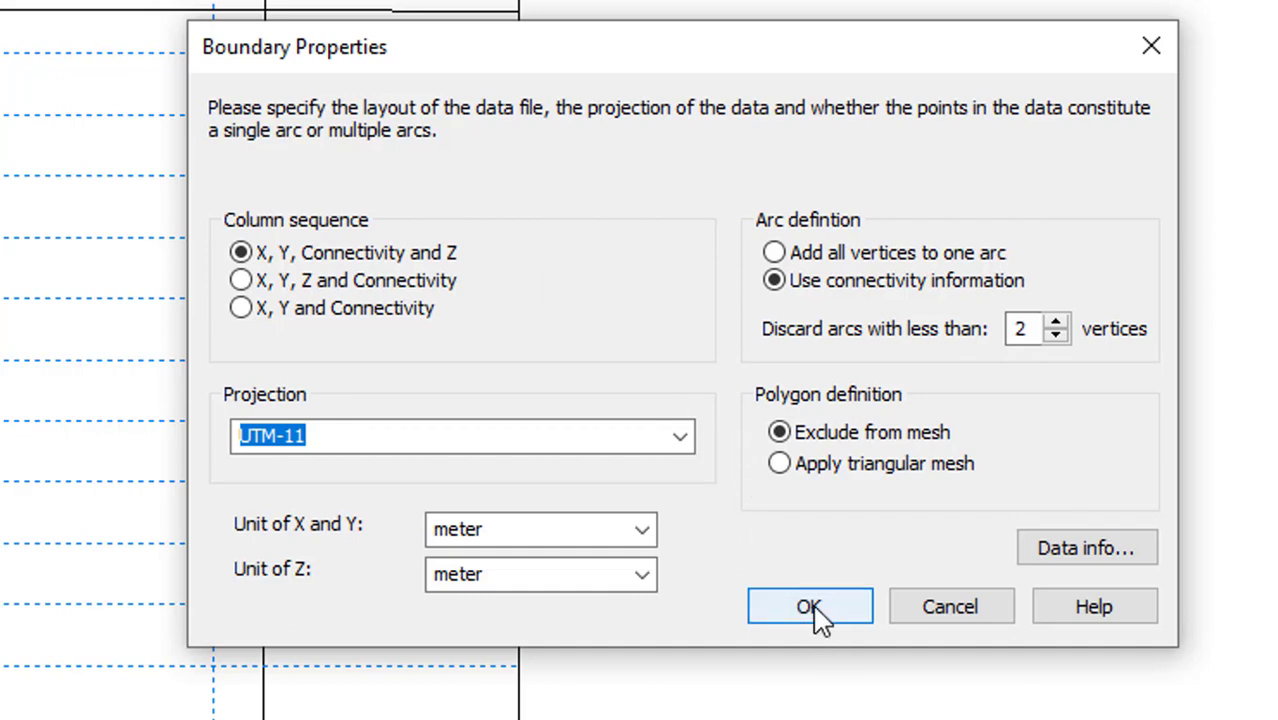
left_click(808, 606)
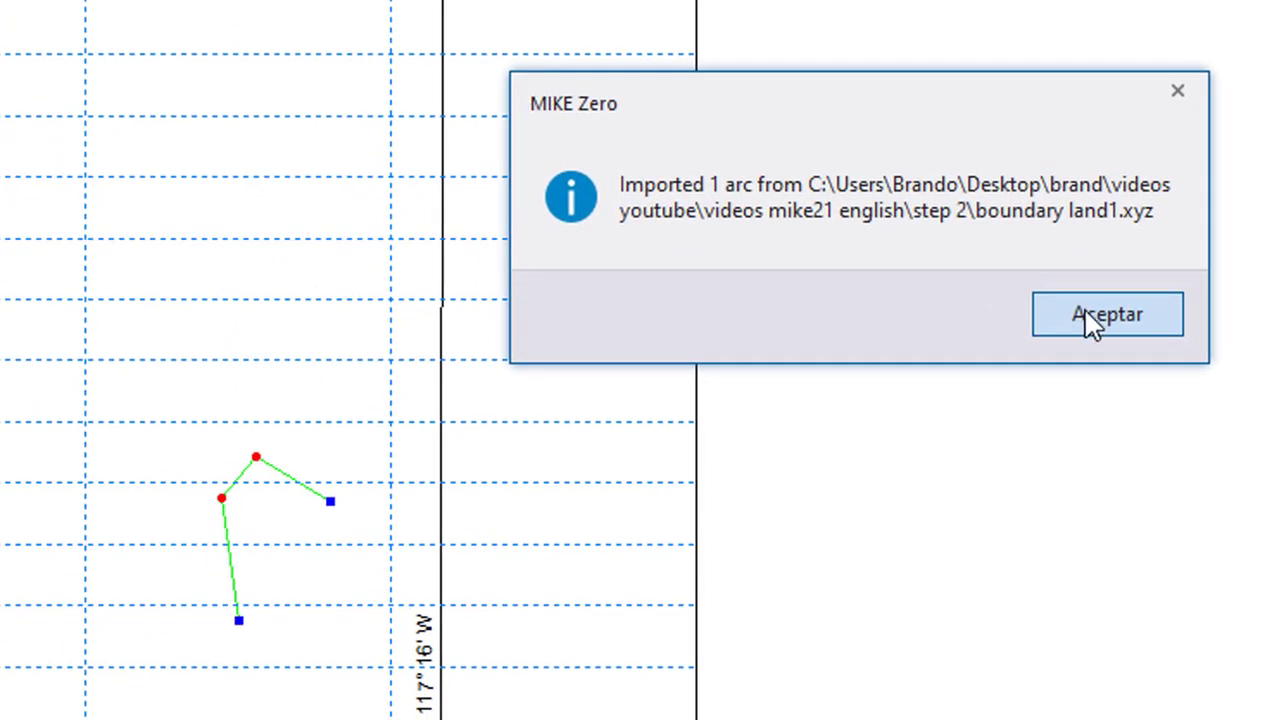
left_click(1104, 314)
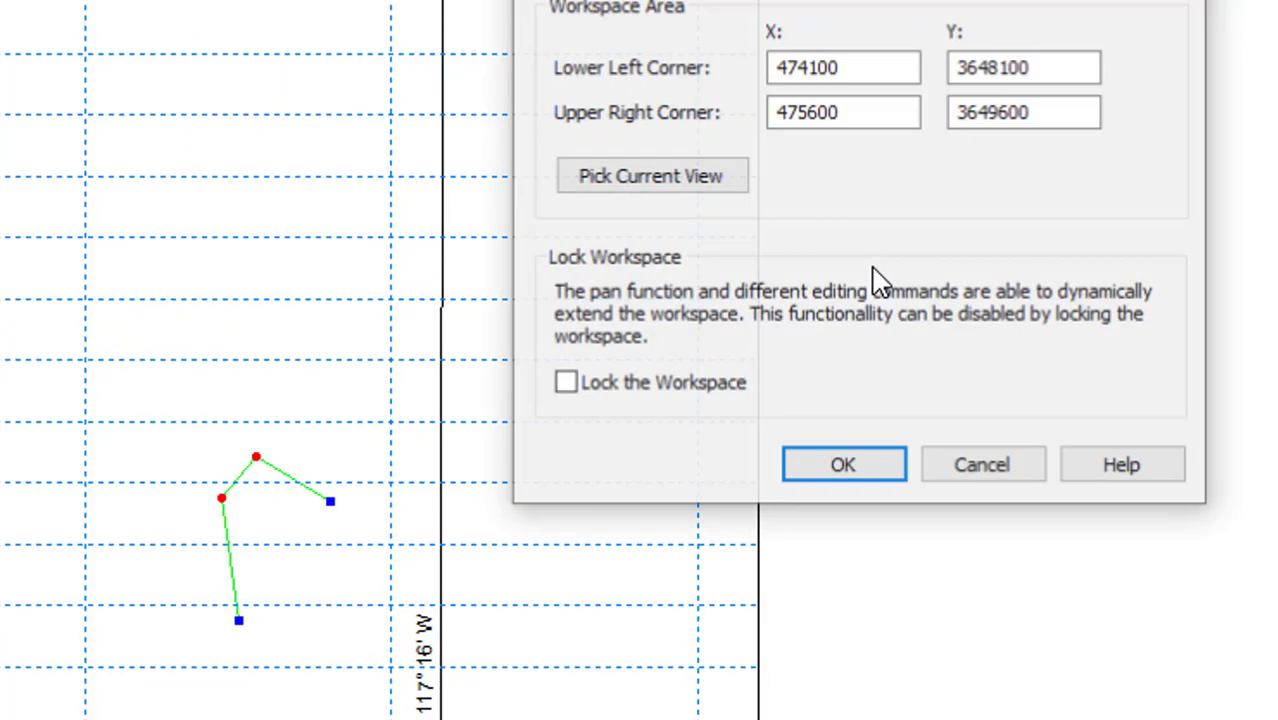
Lock the workspace extent and start another boundary import
left_click(564, 384)
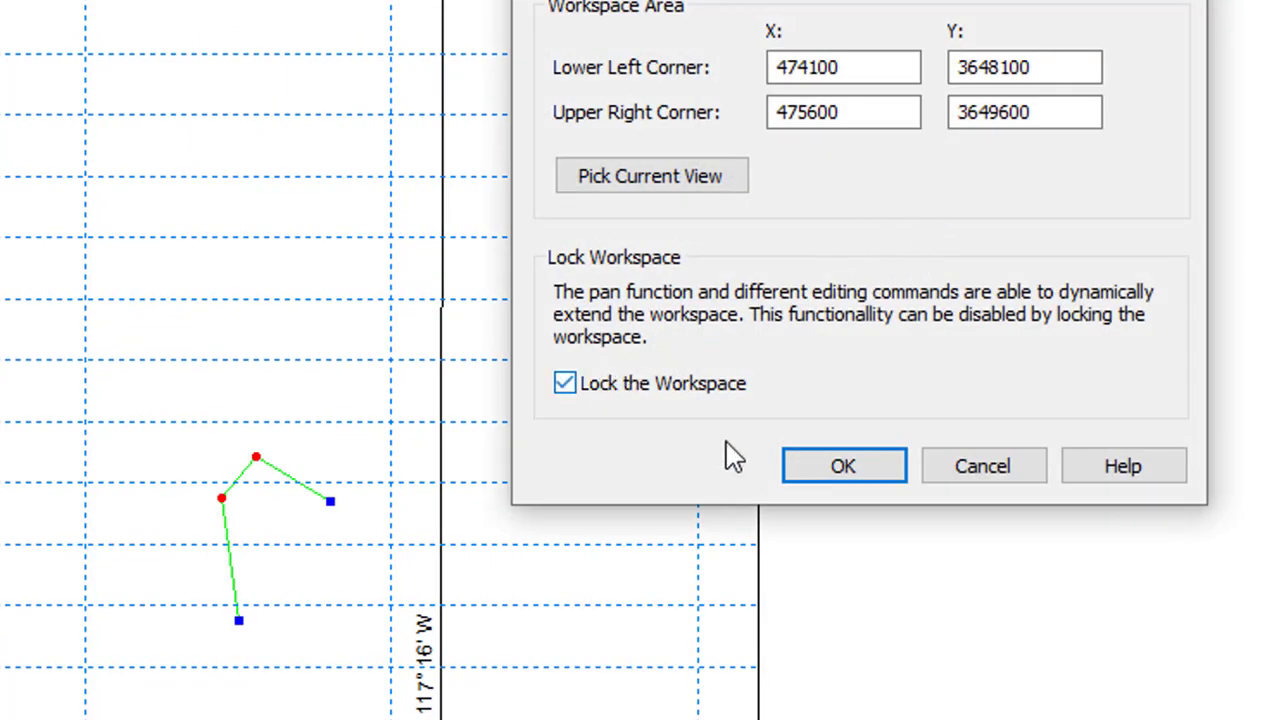
left_click(844, 464)
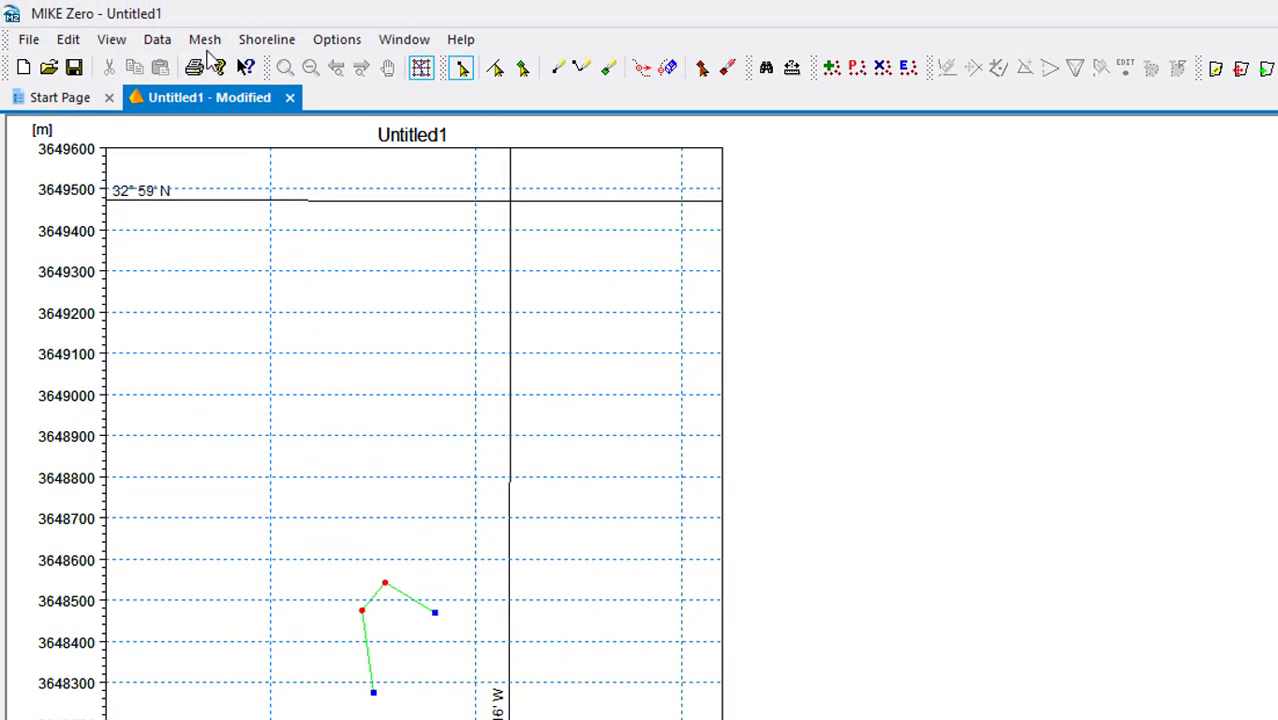
left_click(160, 40)
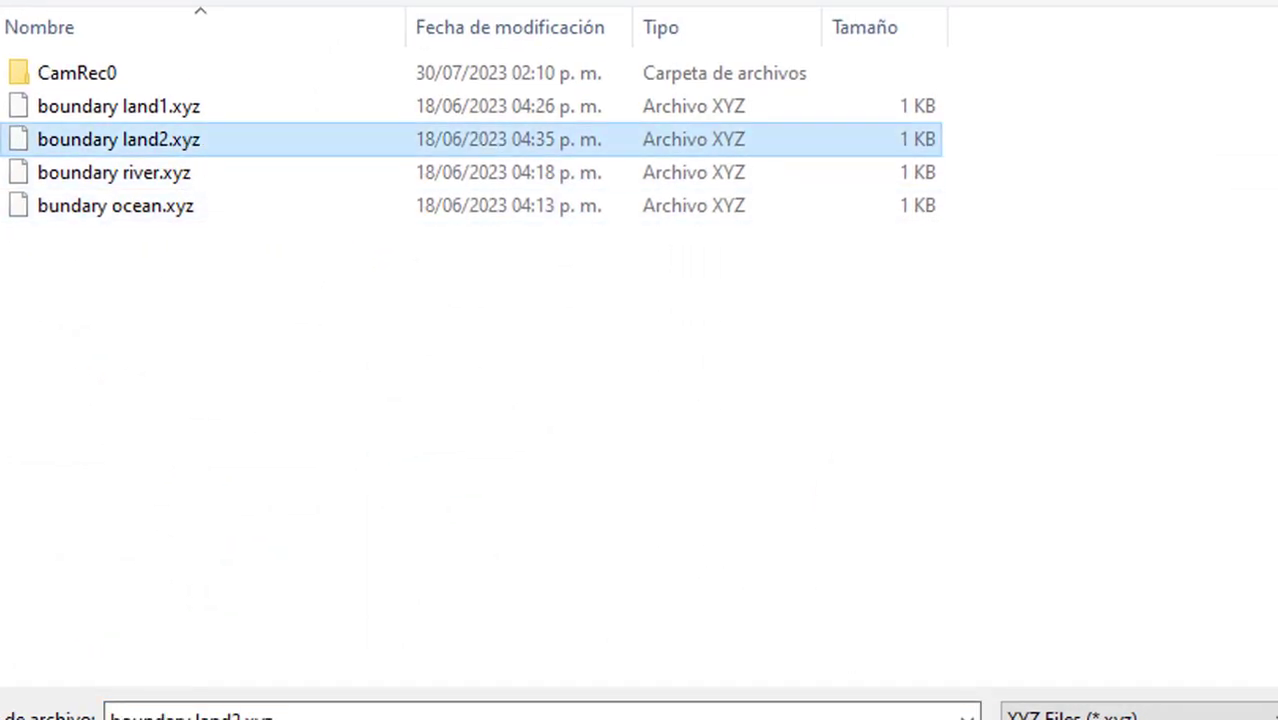
Import boundary land2.xyz as a second arc alongside the land1 arc
double_click(120, 140)
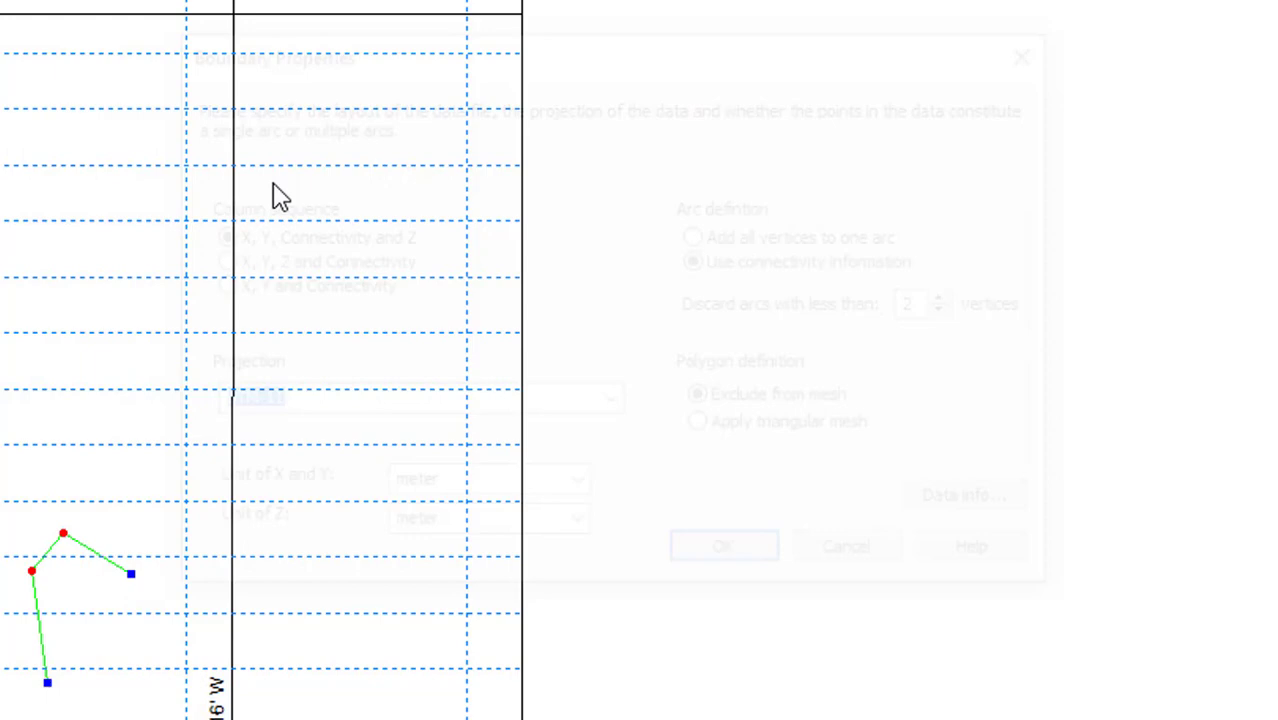
left_click(722, 558)
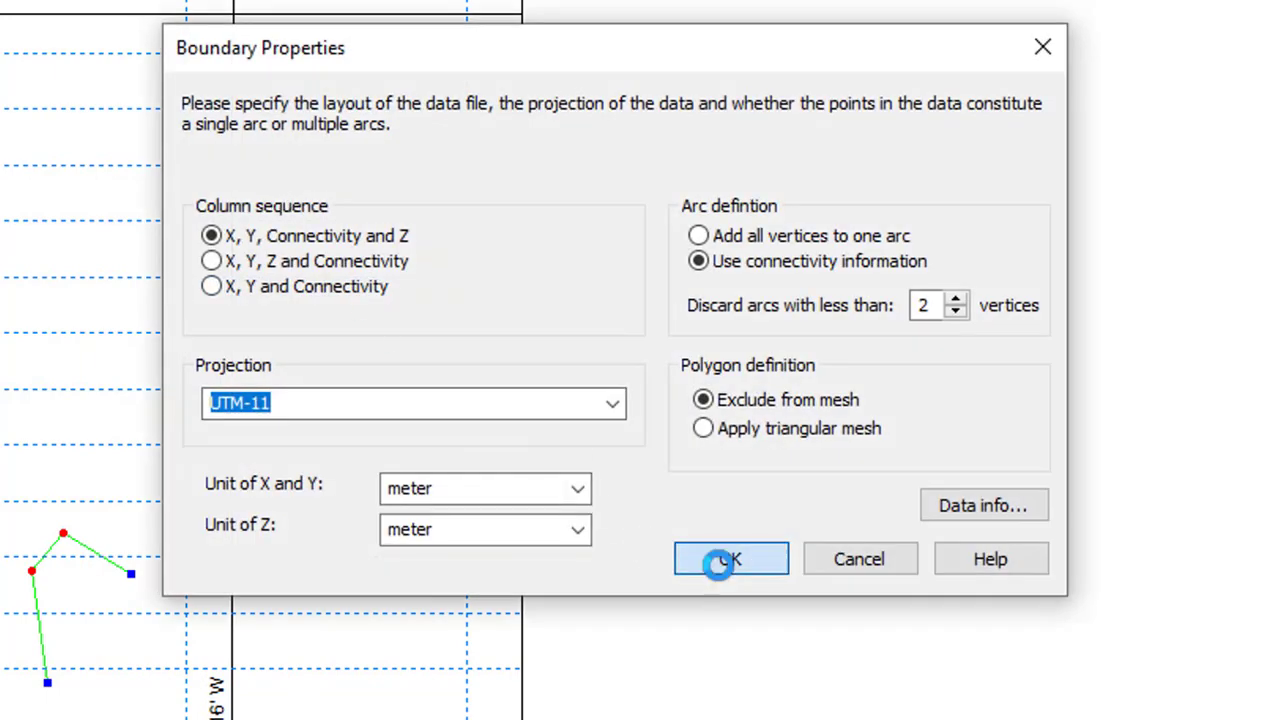
left_click(728, 560)
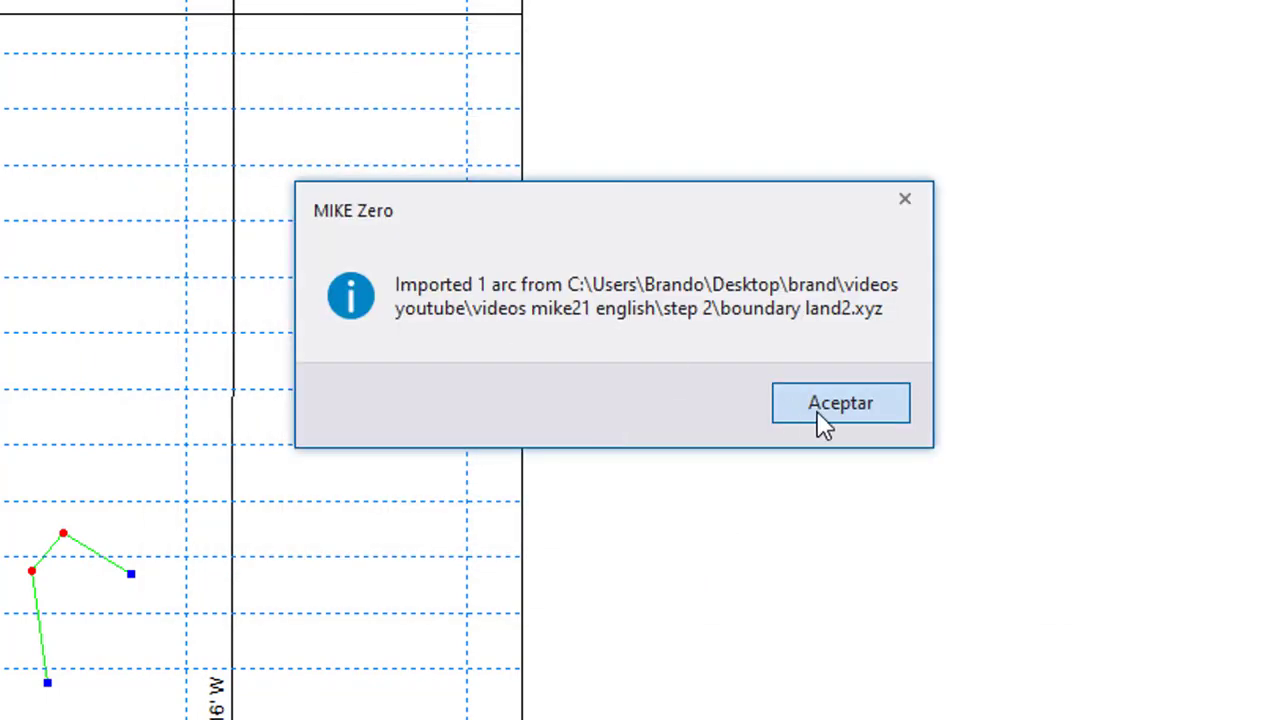
left_click(840, 402)
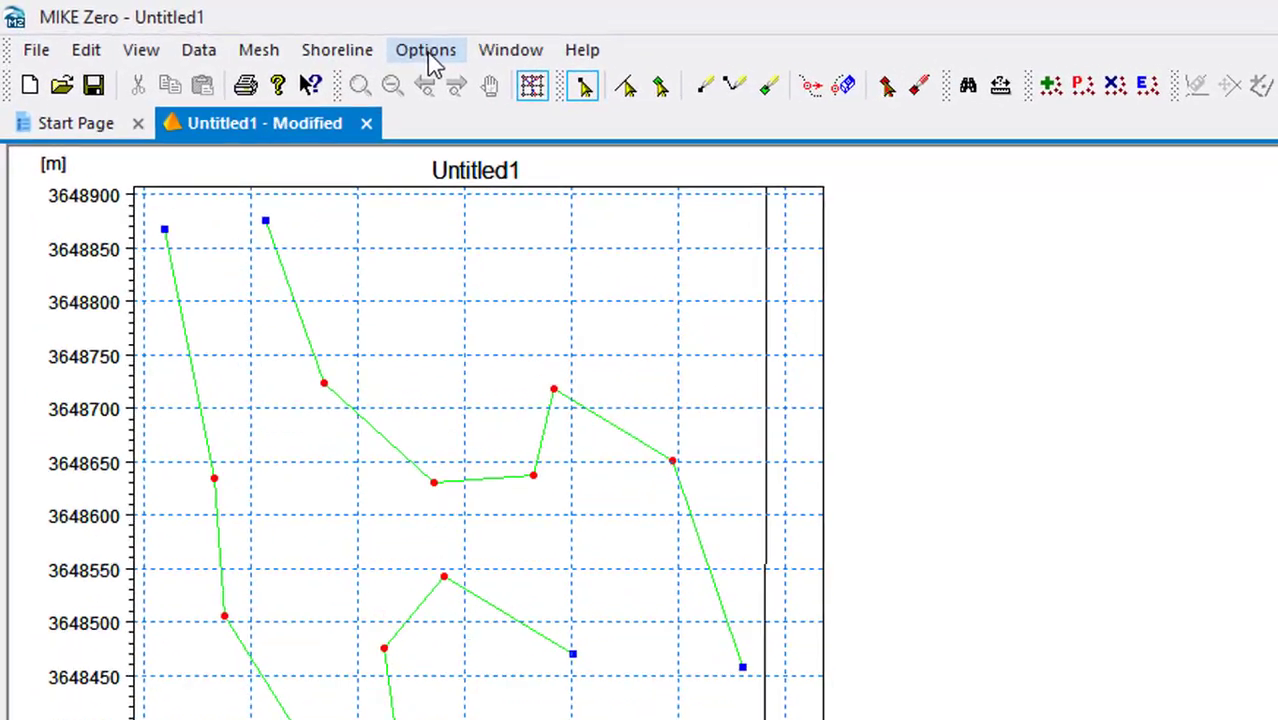
Add imagen geo.bmp as a new graphic layer via Import Graphic Layers
right_click(564, 304)
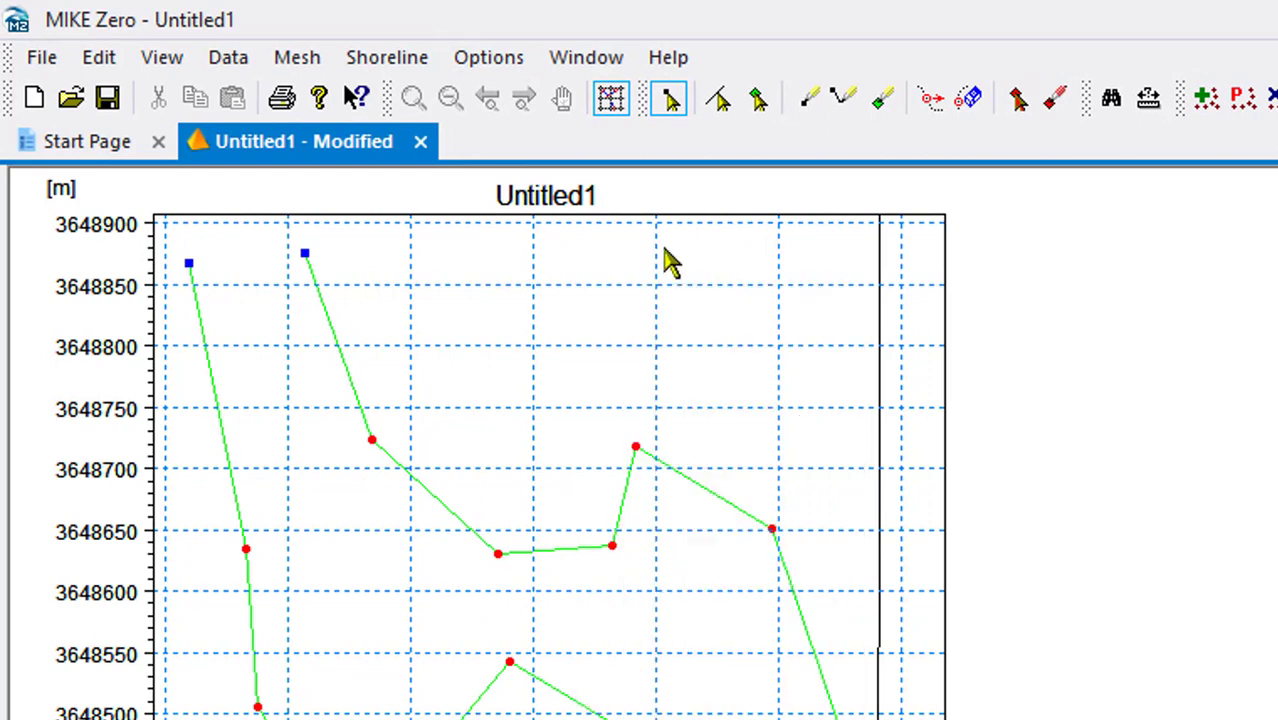
left_click(488, 56)
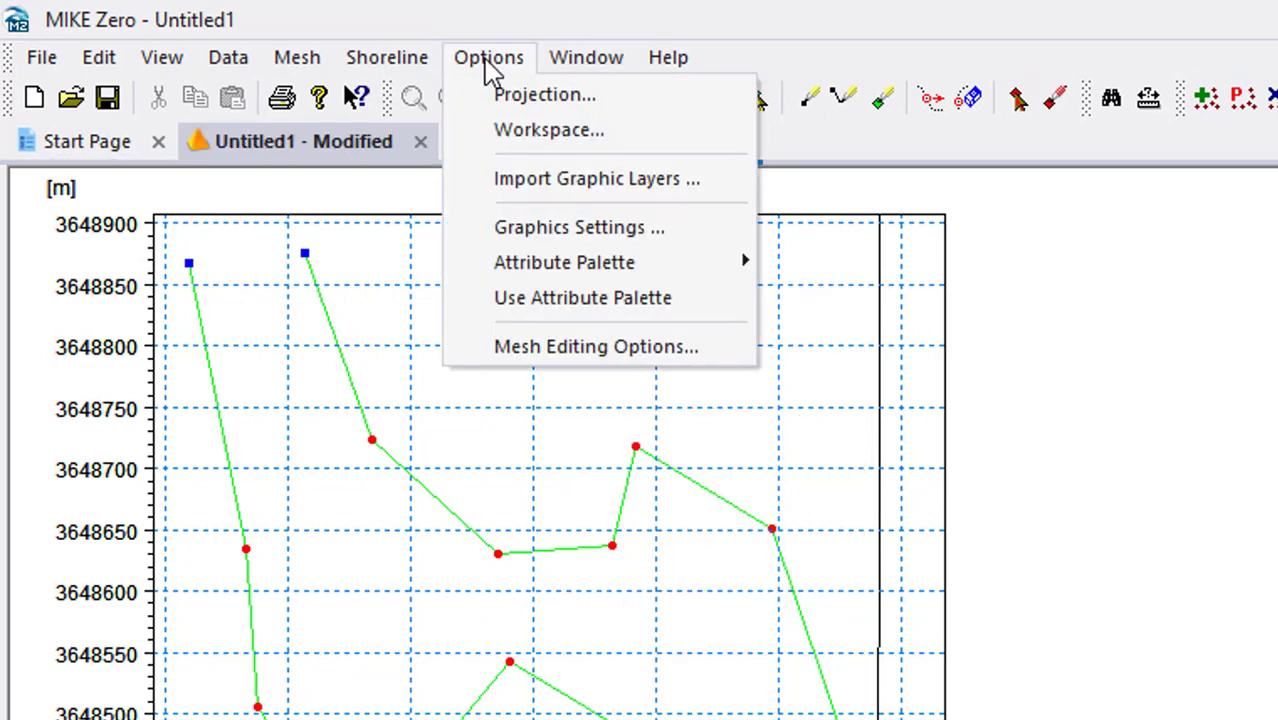
mouse_move(632, 192)
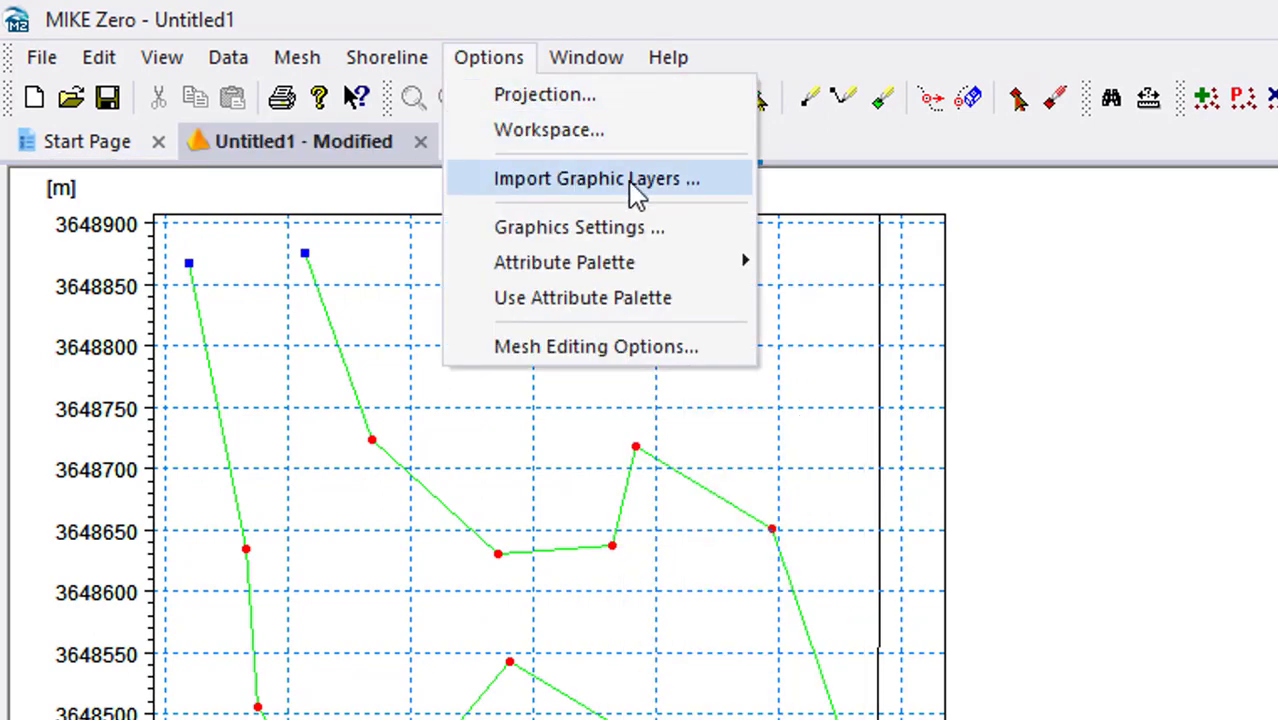
mouse_move(680, 198)
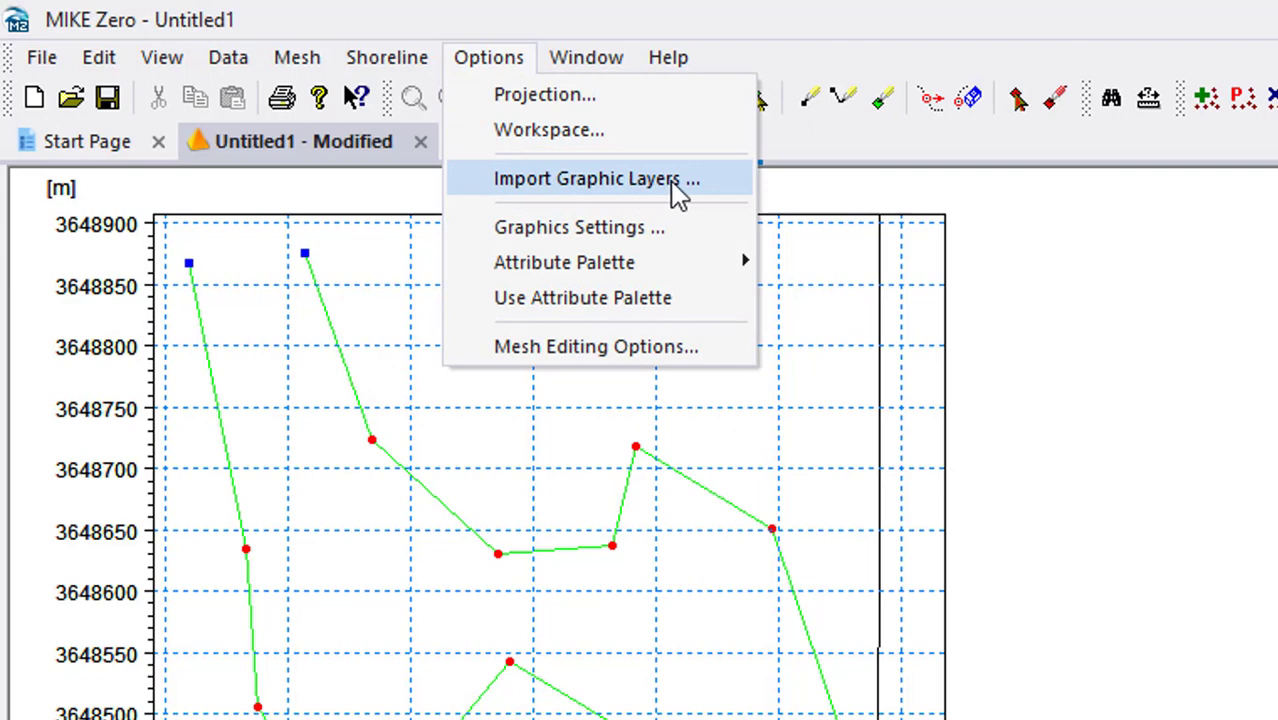
mouse_move(698, 196)
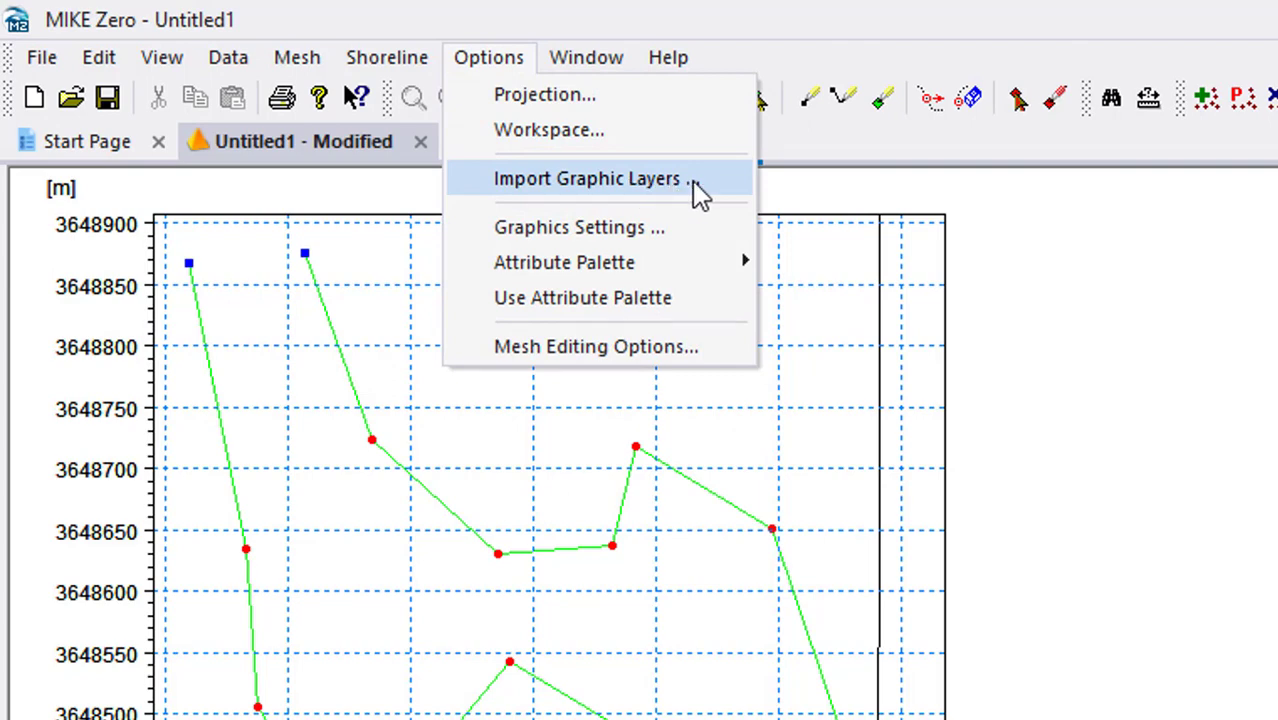
left_click(590, 178)
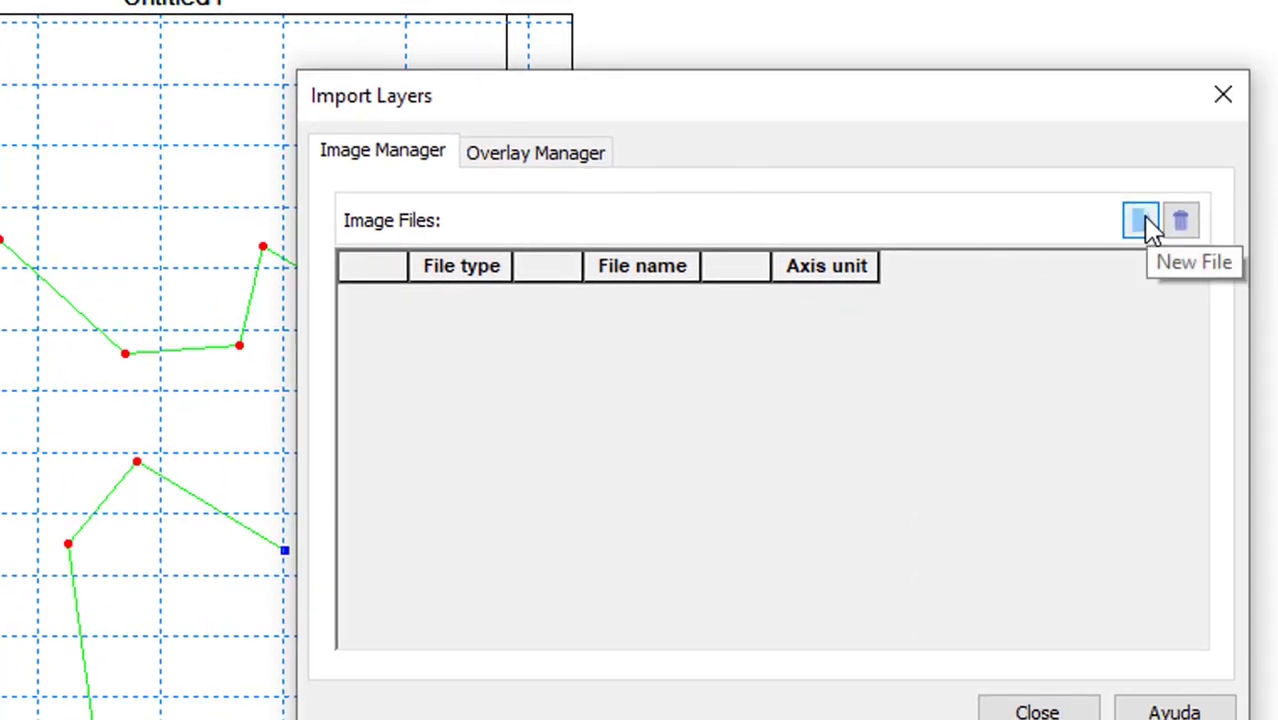
left_click(1136, 220)
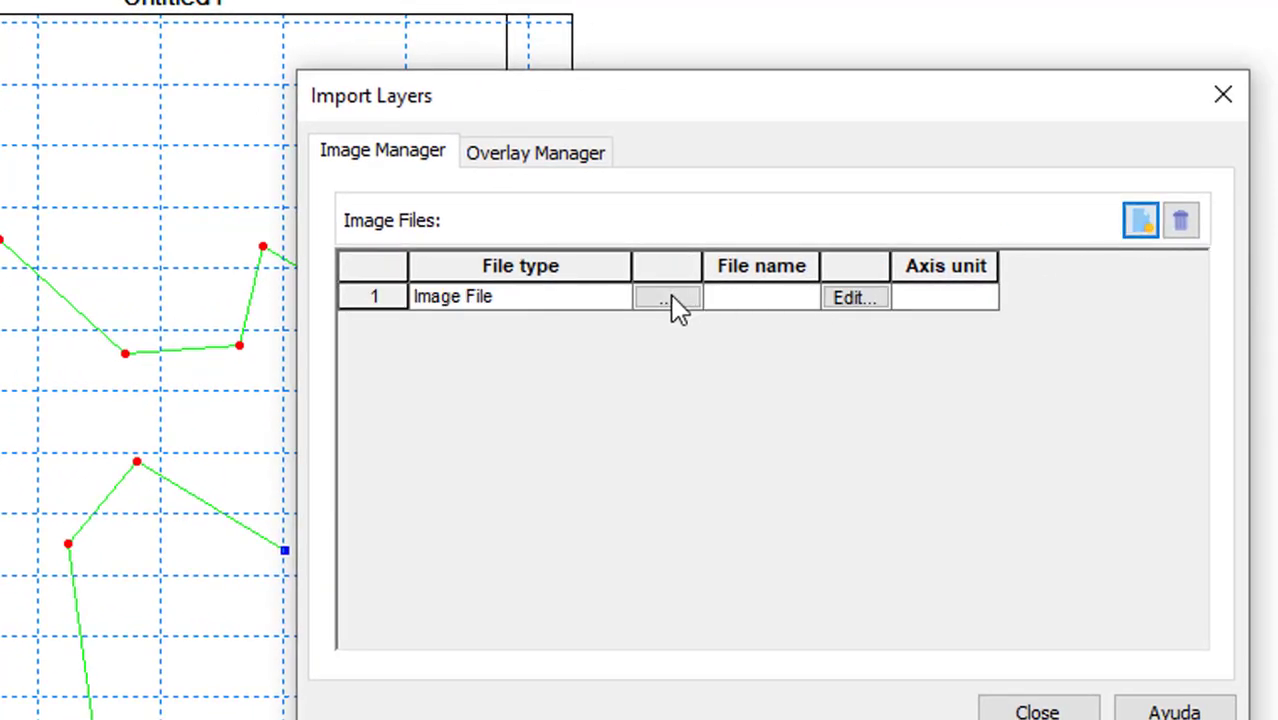
left_click(666, 296)
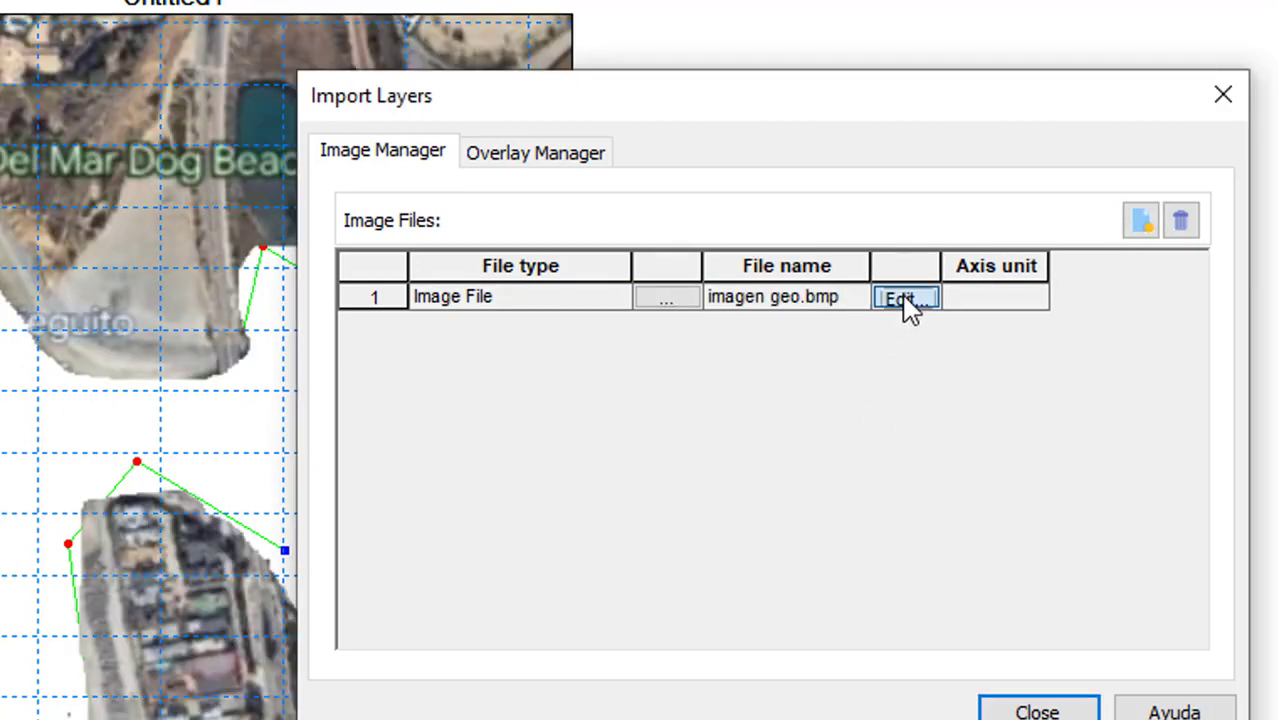
Set the image display style to Blend colors so it shows as a semi-transparent background
left_click(906, 300)
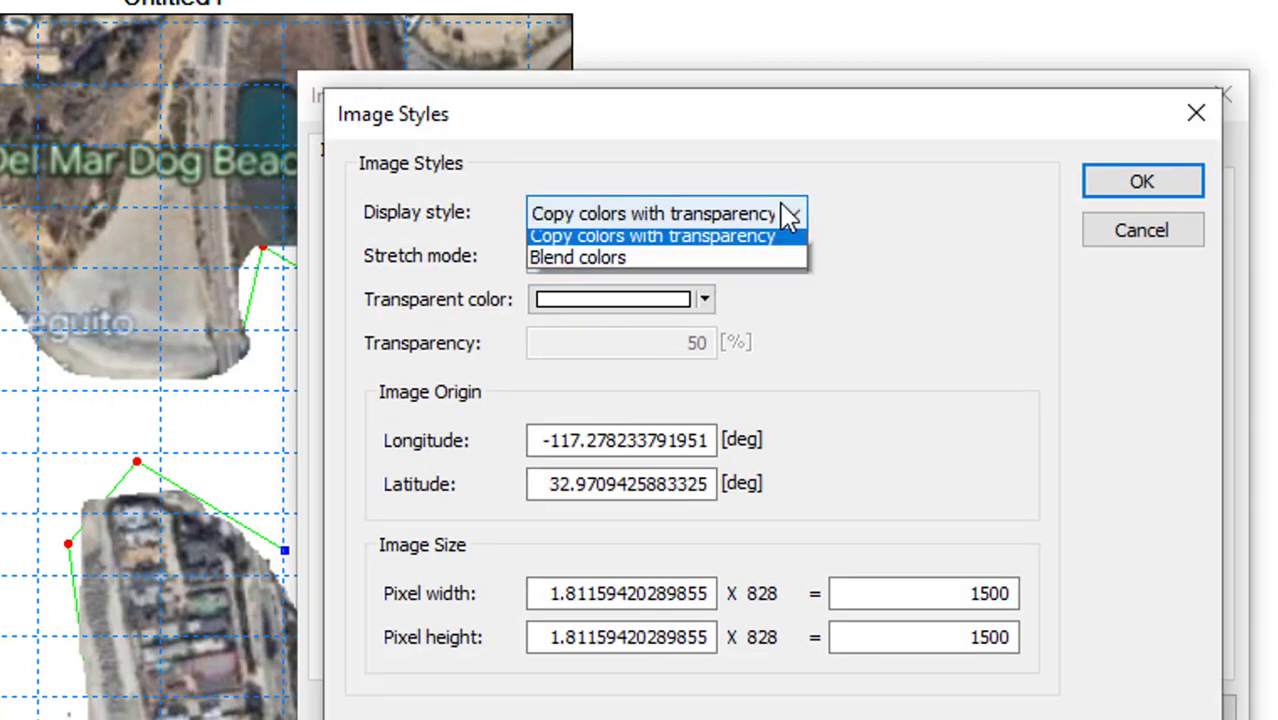
left_click(578, 256)
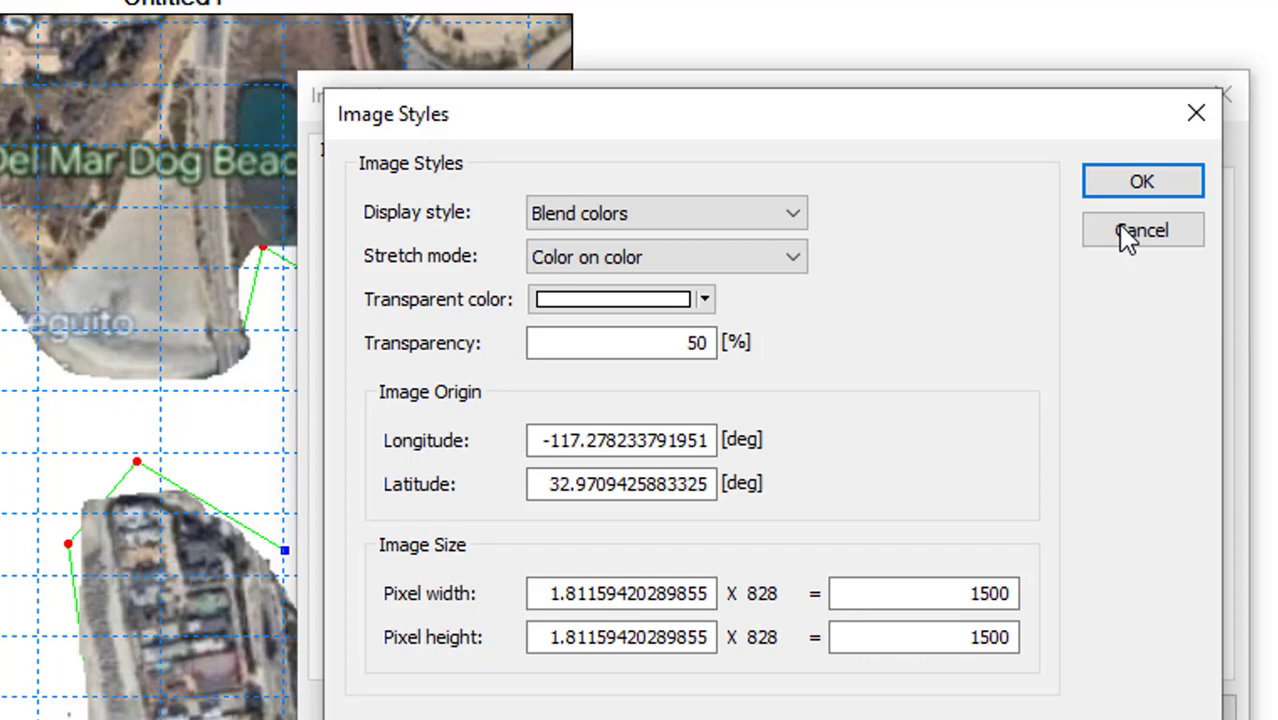
left_click(1142, 230)
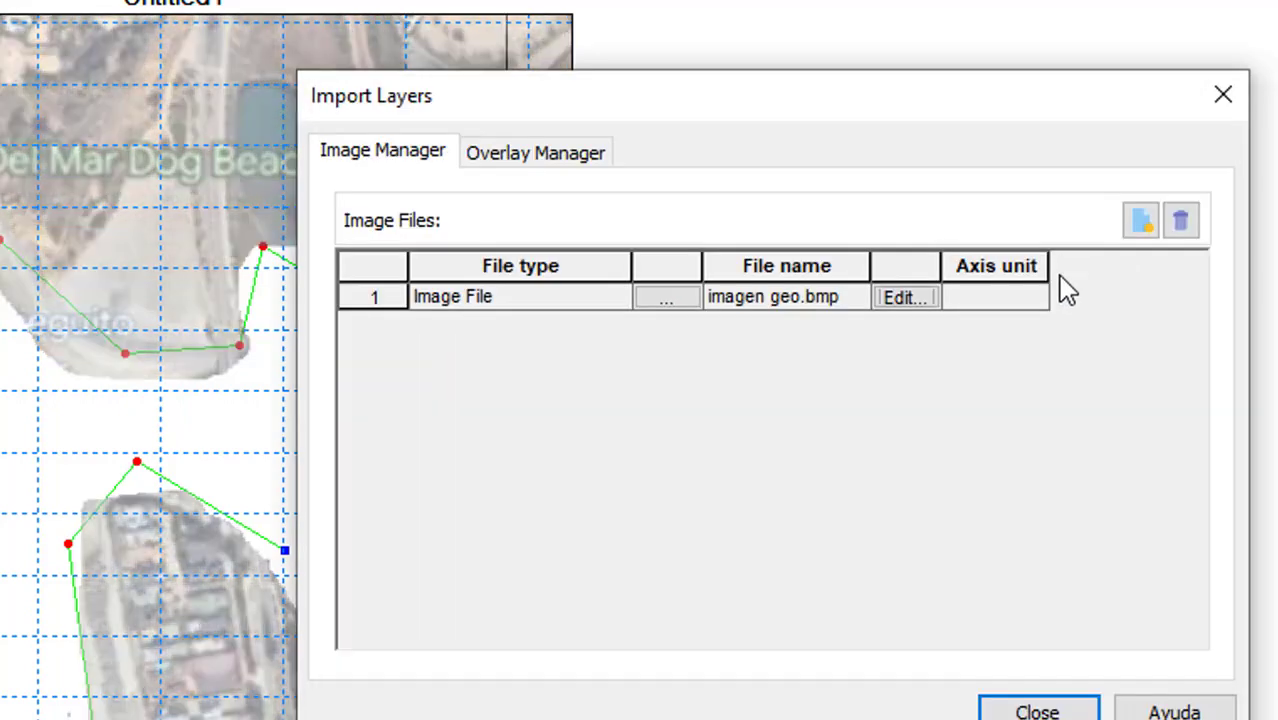
left_click(1036, 710)
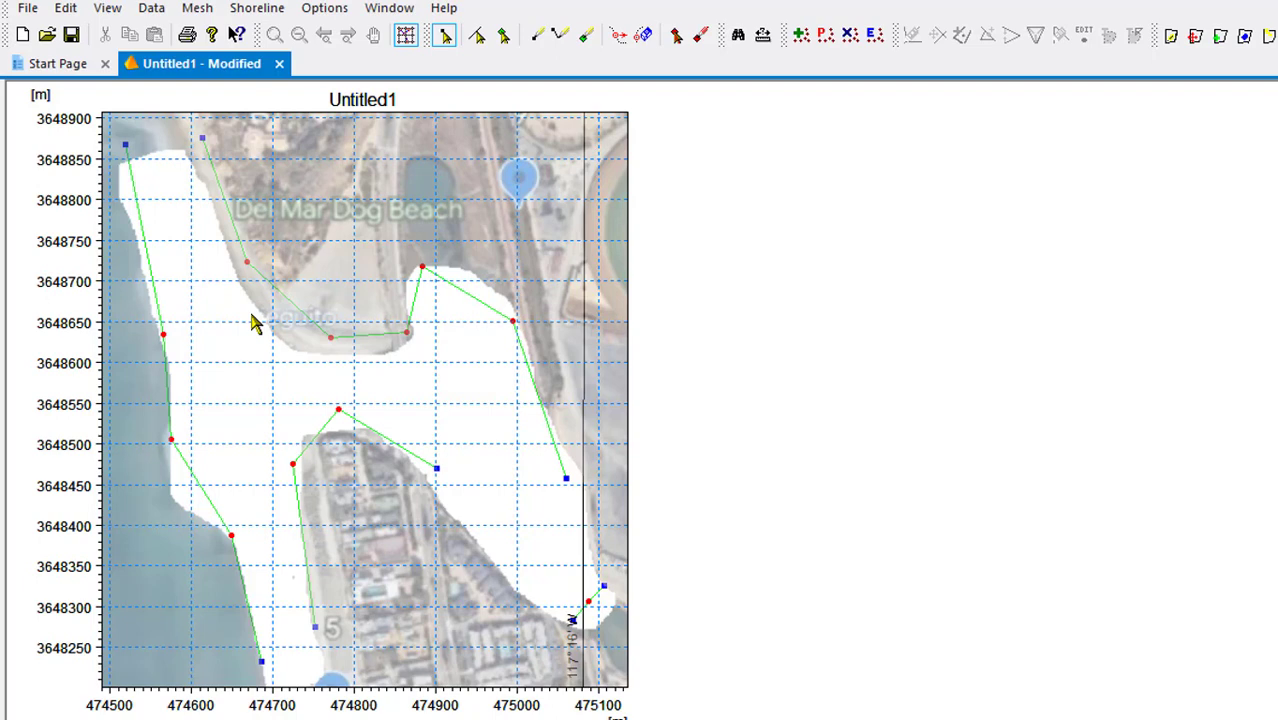
mouse_move(228, 342)
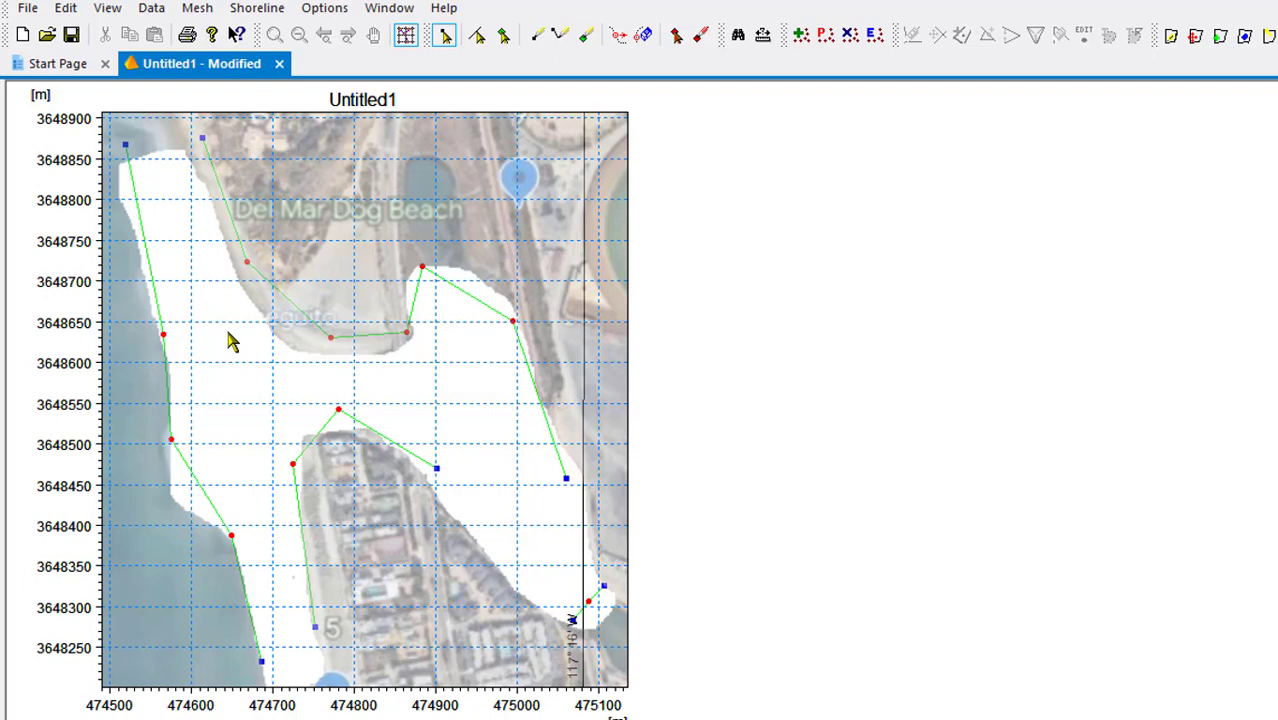
mouse_move(178, 238)
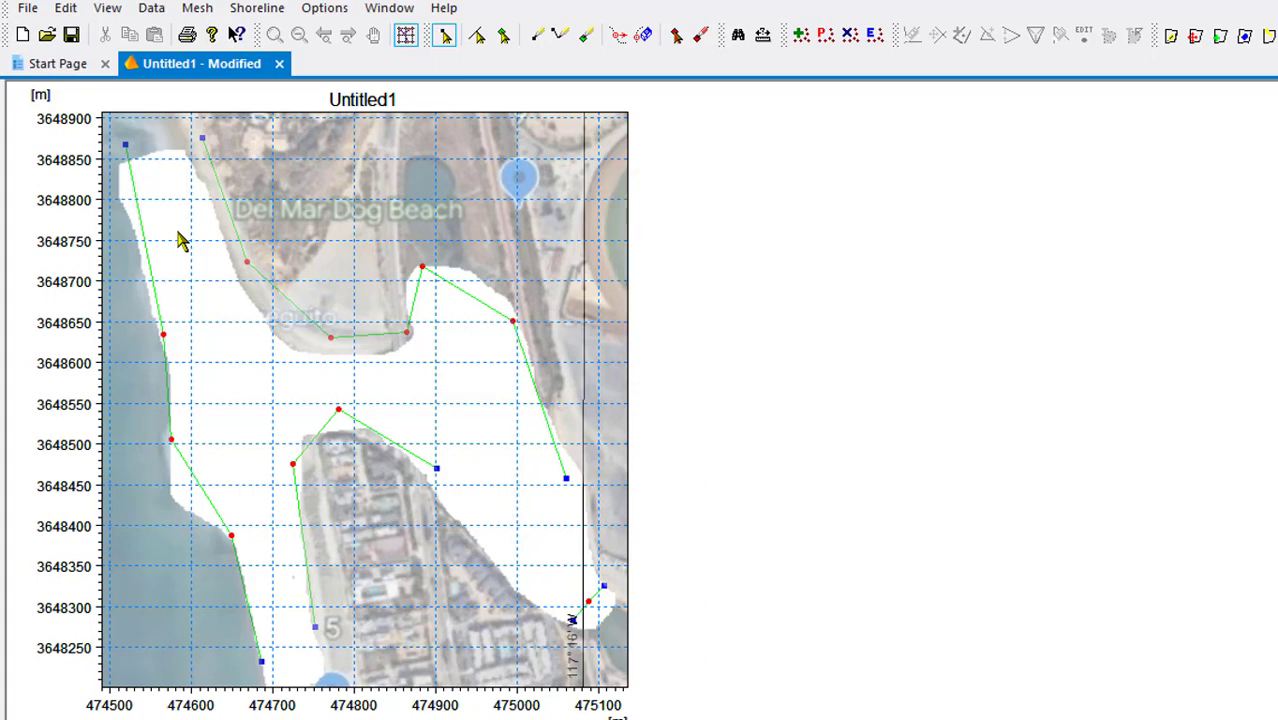
mouse_move(620, 34)
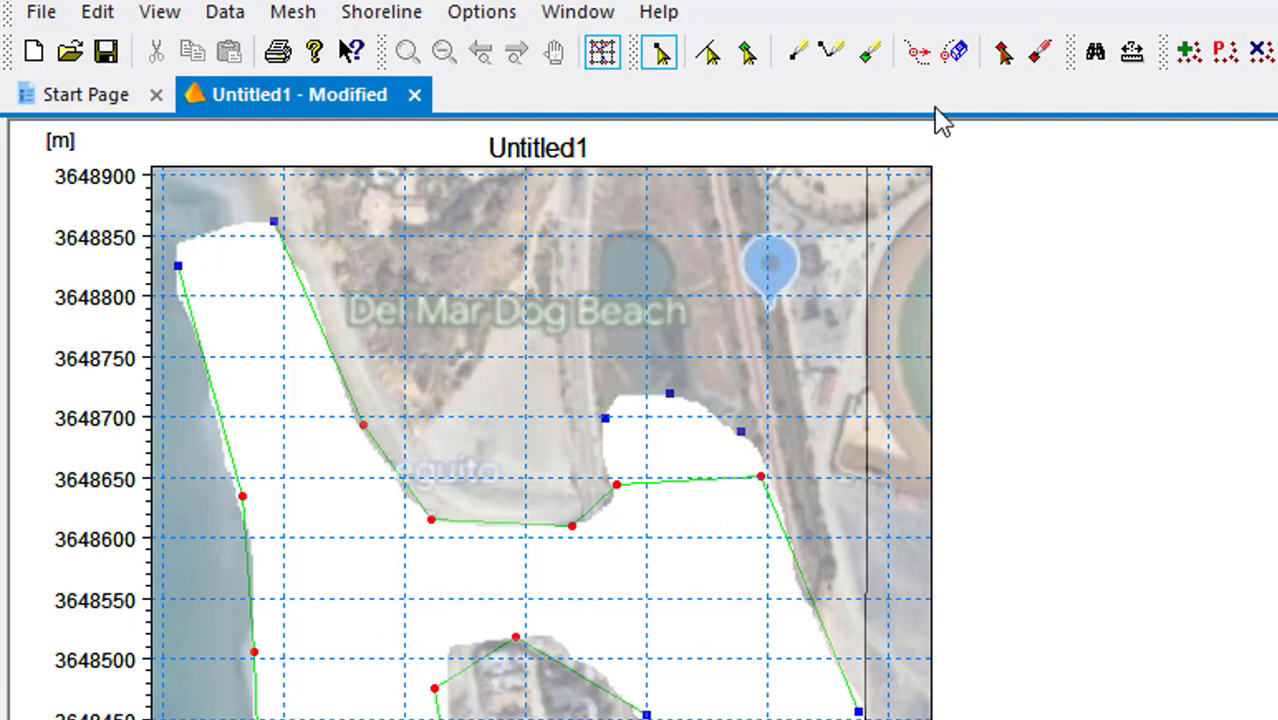
mouse_move(868, 56)
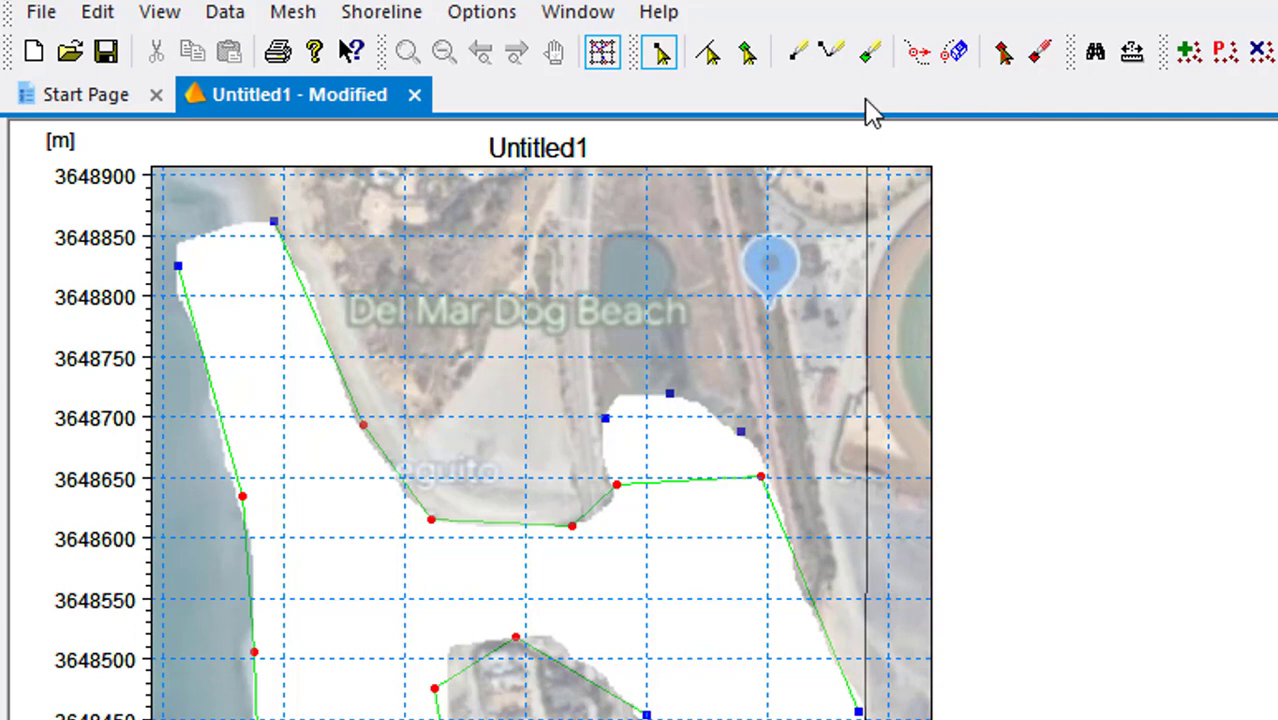
mouse_move(824, 56)
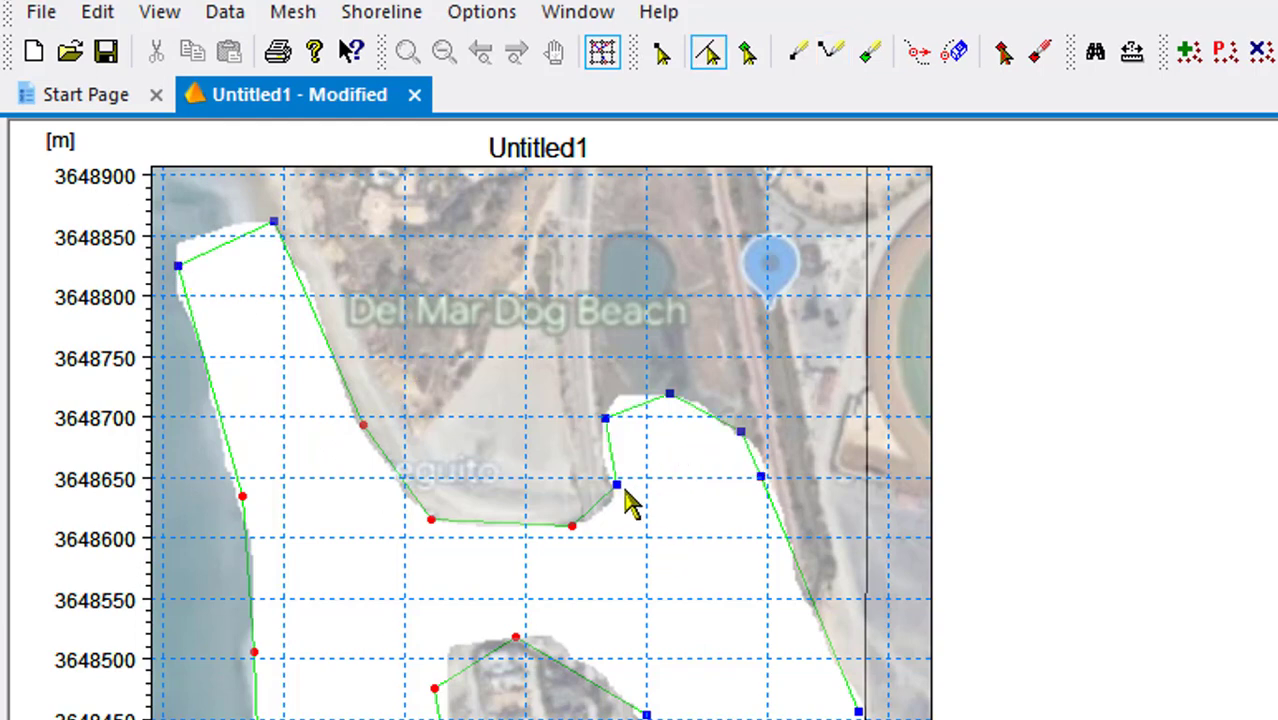
Convert the two extra nodes on the inner bank curve to vertices with Nodes -> Vertices
left_click(656, 52)
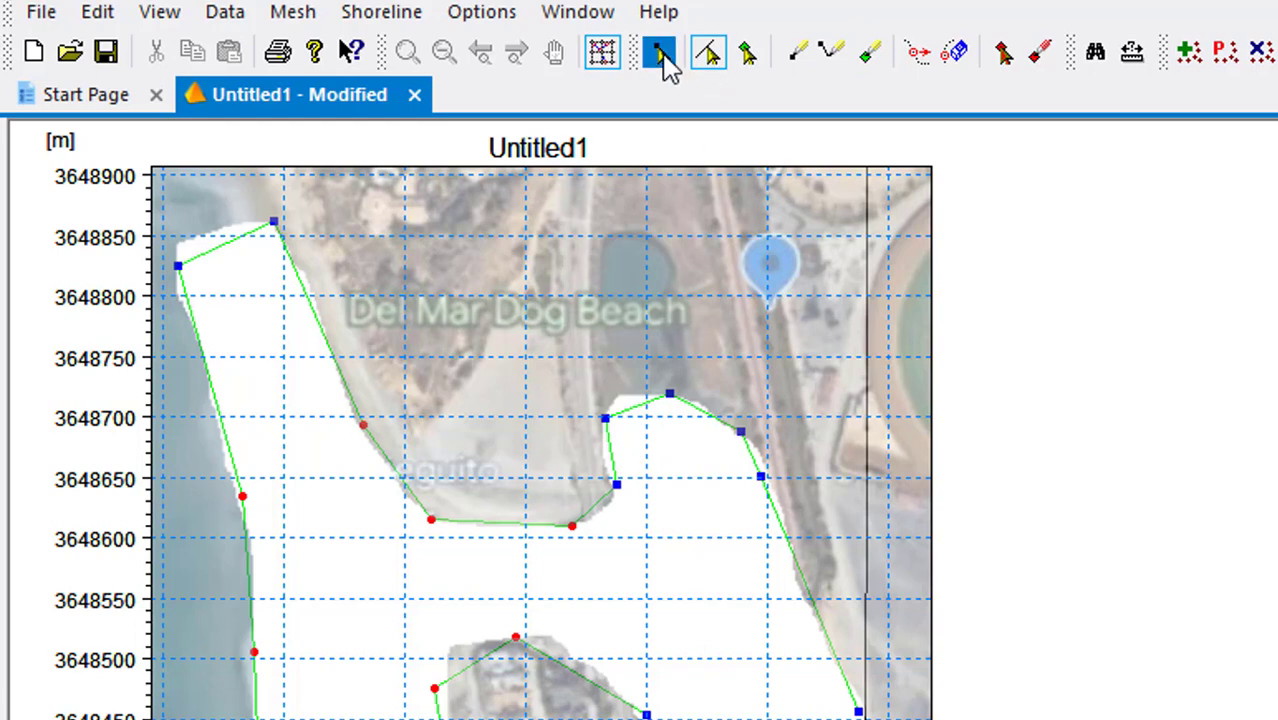
left_click(656, 52)
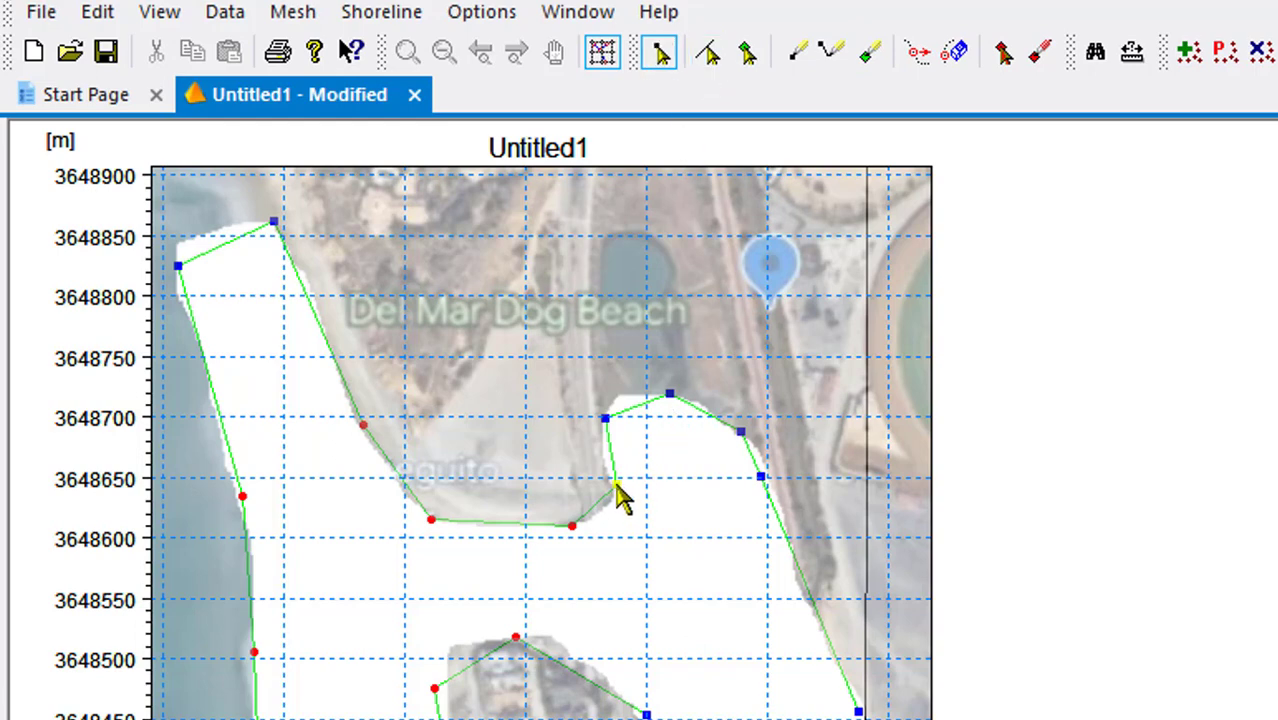
right_click(622, 498)
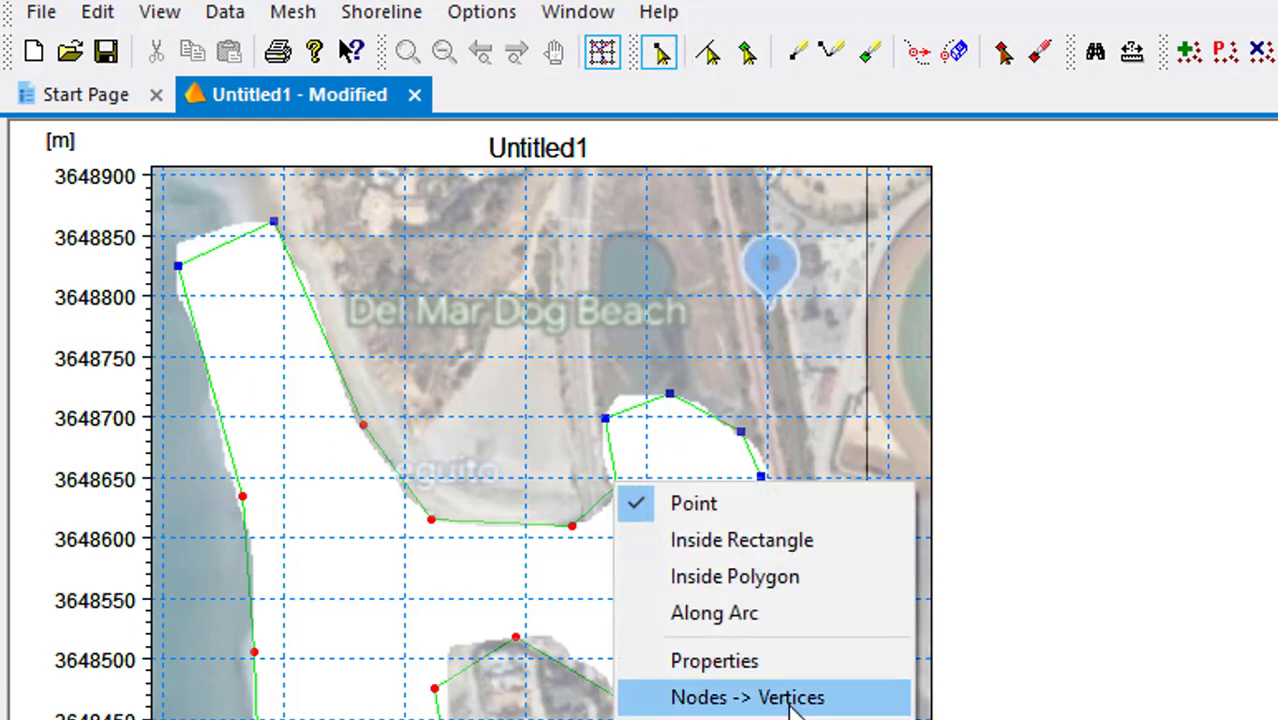
left_click(748, 696)
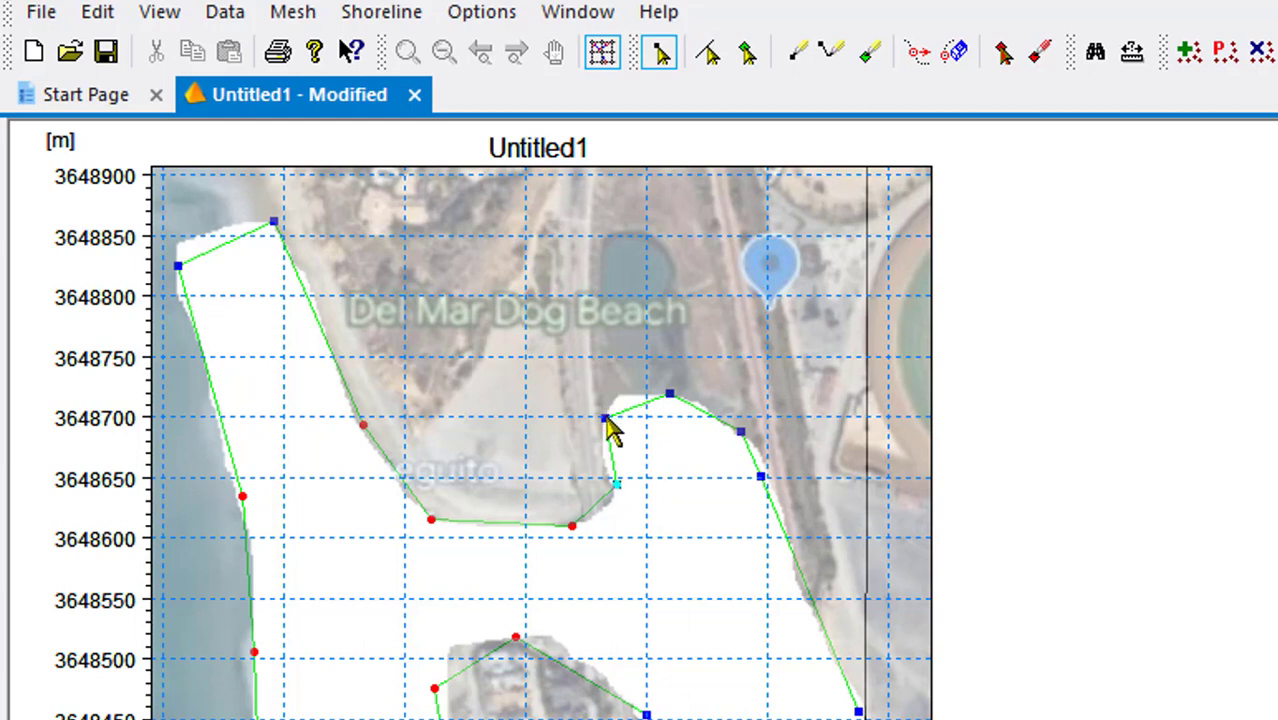
right_click(612, 428)
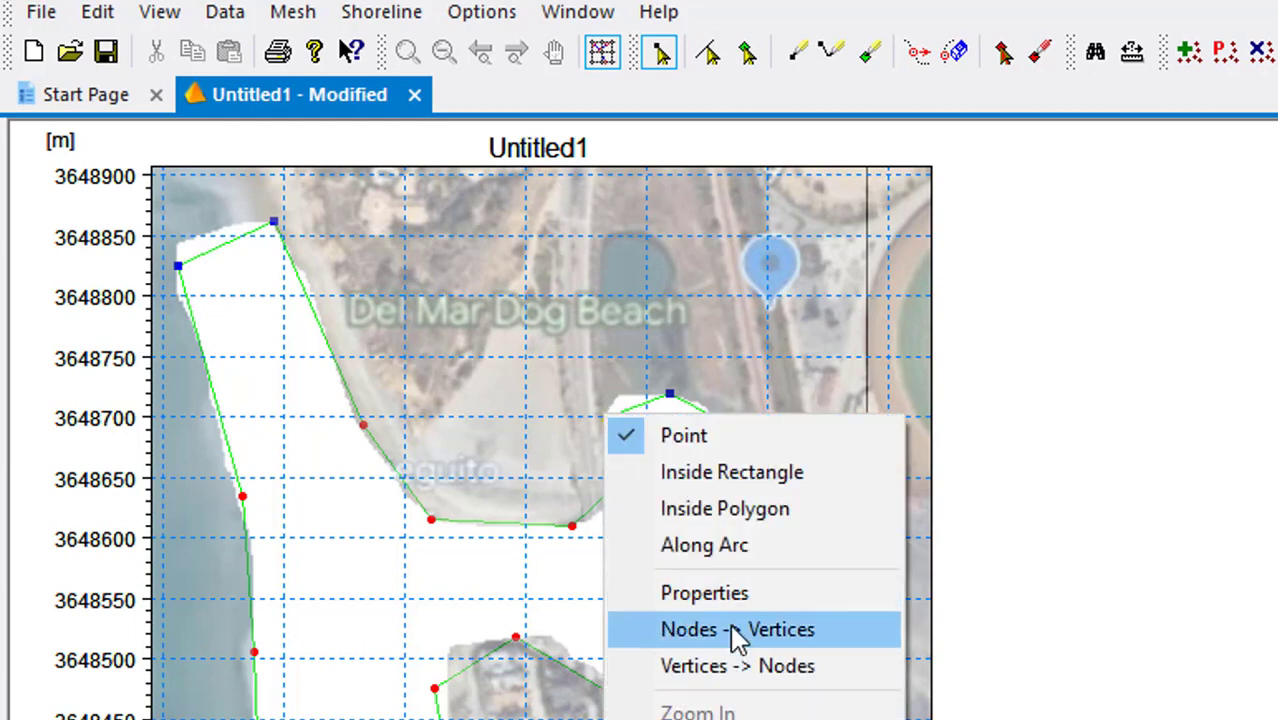
left_click(722, 628)
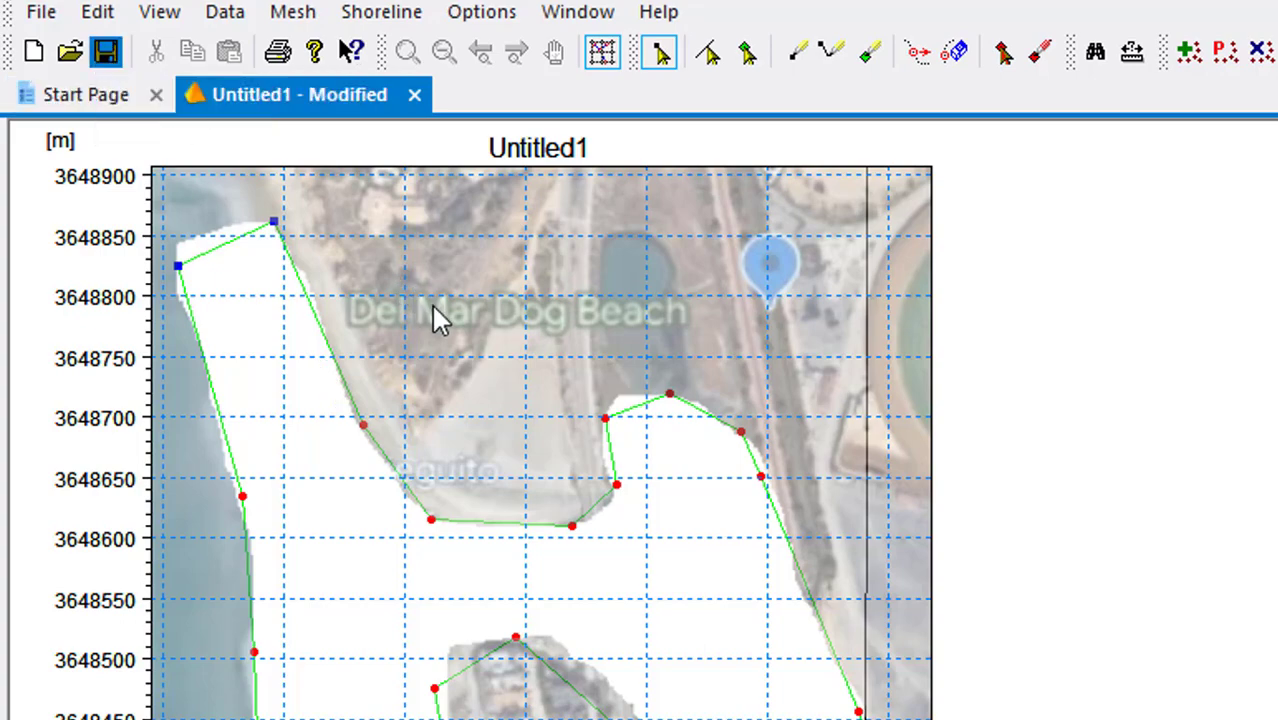
left_click(106, 48)
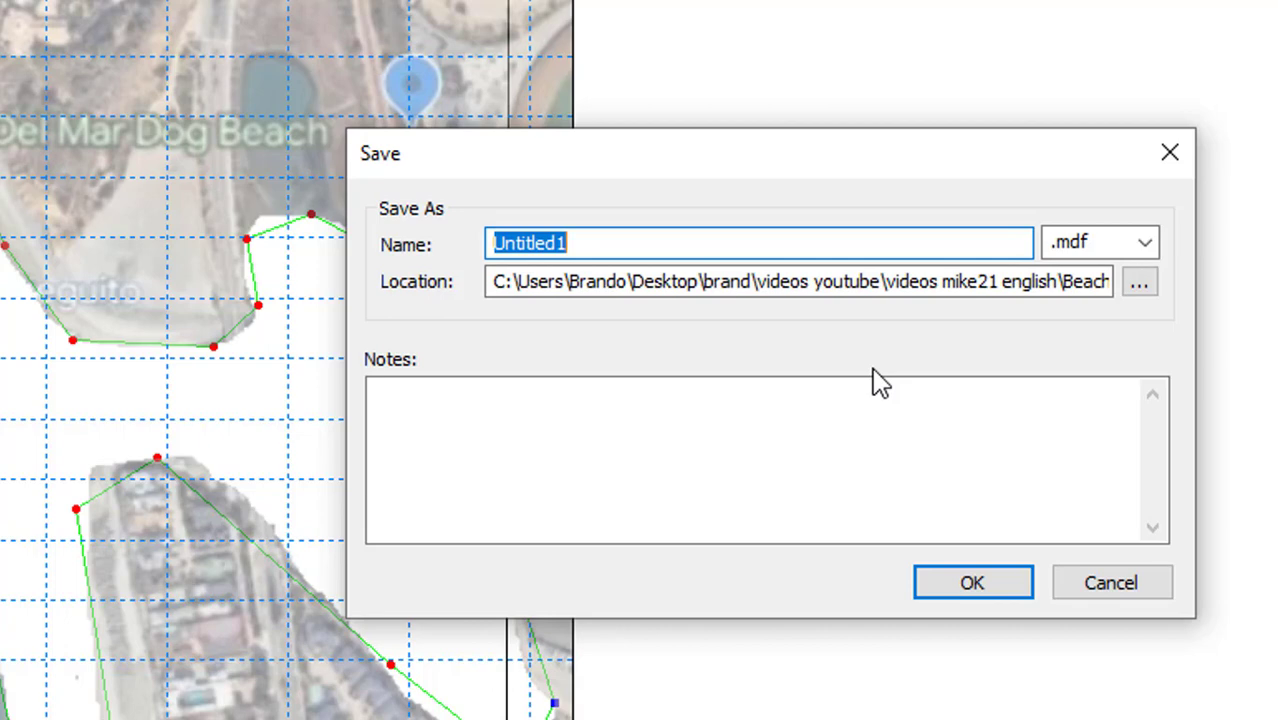
Save the mesh workspace as 'mesh san dieguito.mdf'
type("meesh")
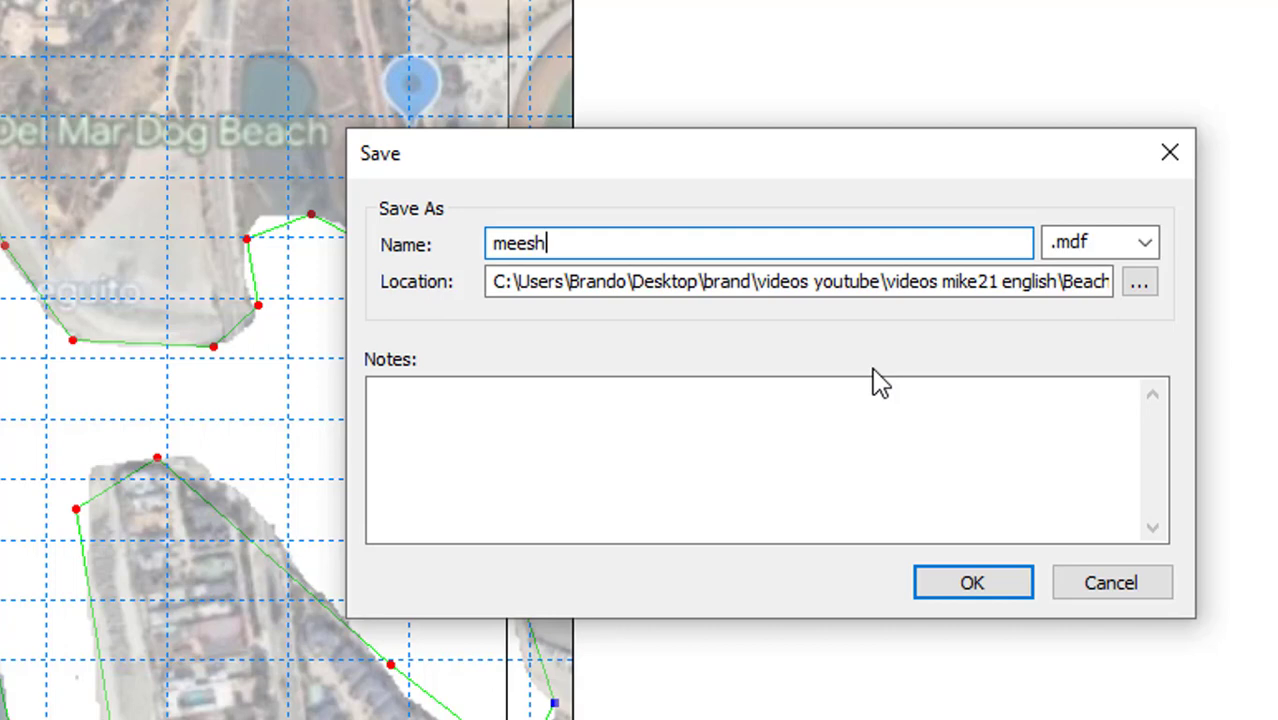
key("BackSpace")
type(" sa")
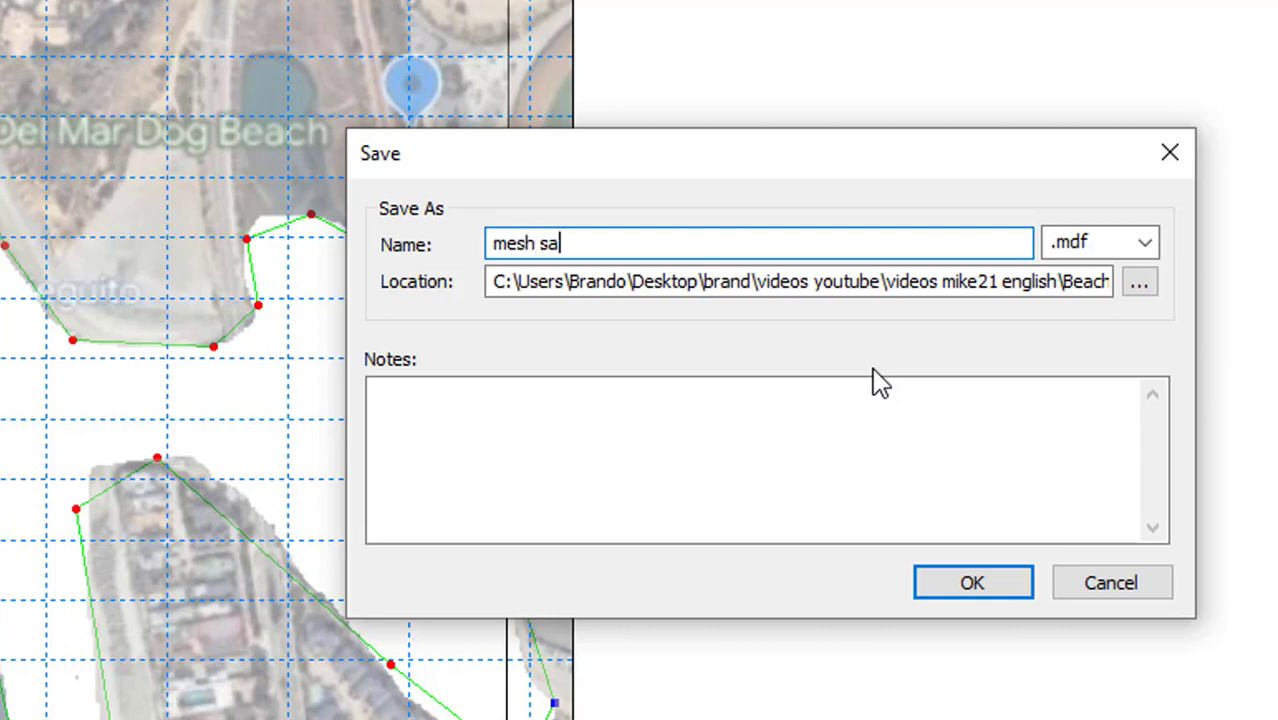
type("n dgui")
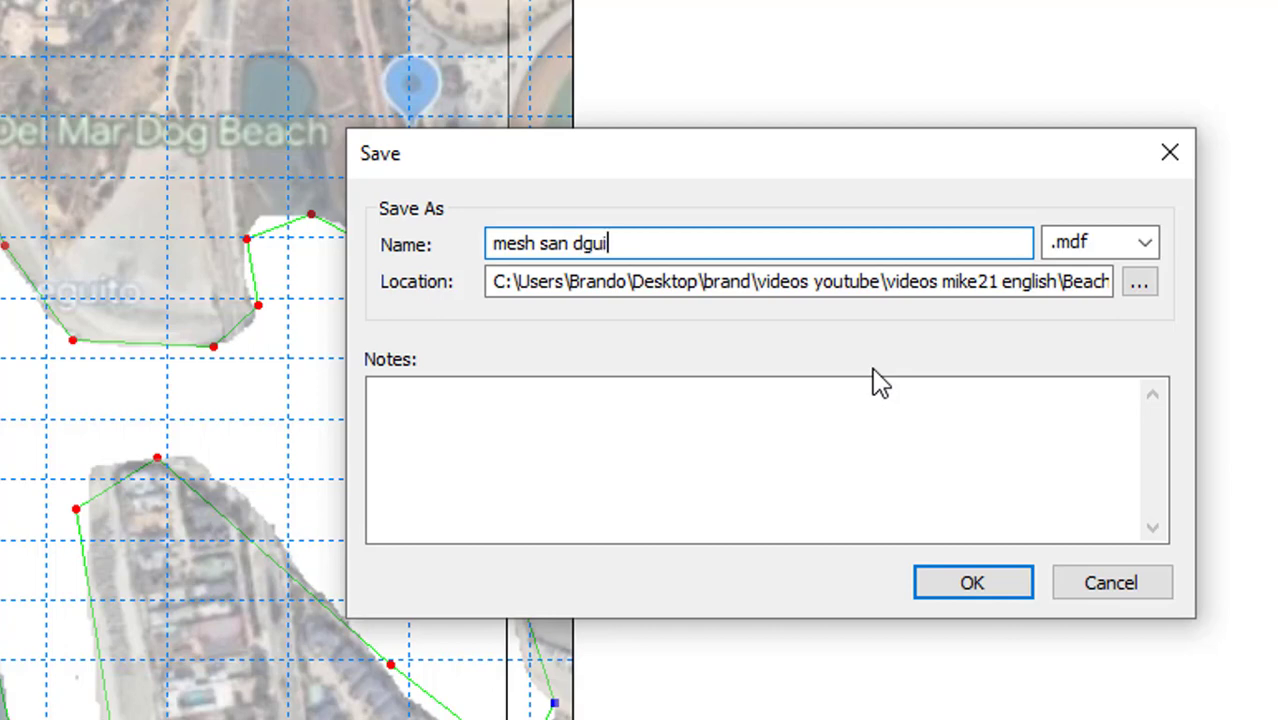
type("to")
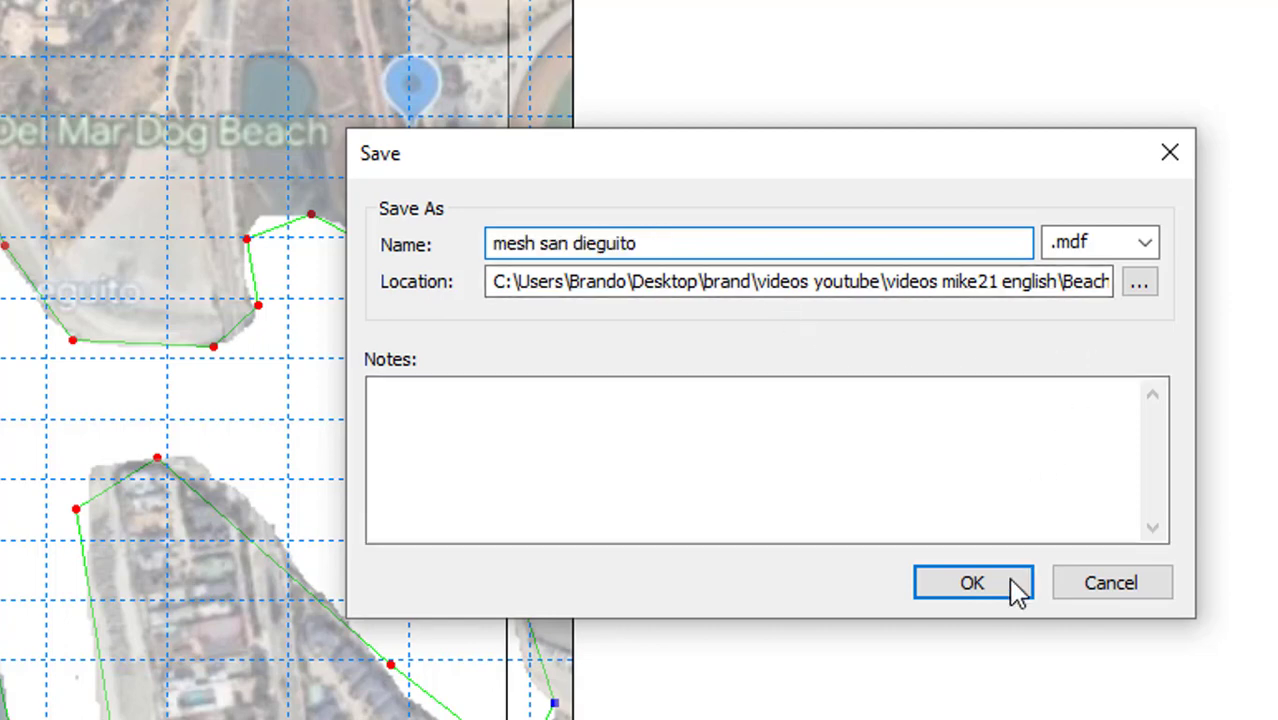
left_click(972, 582)
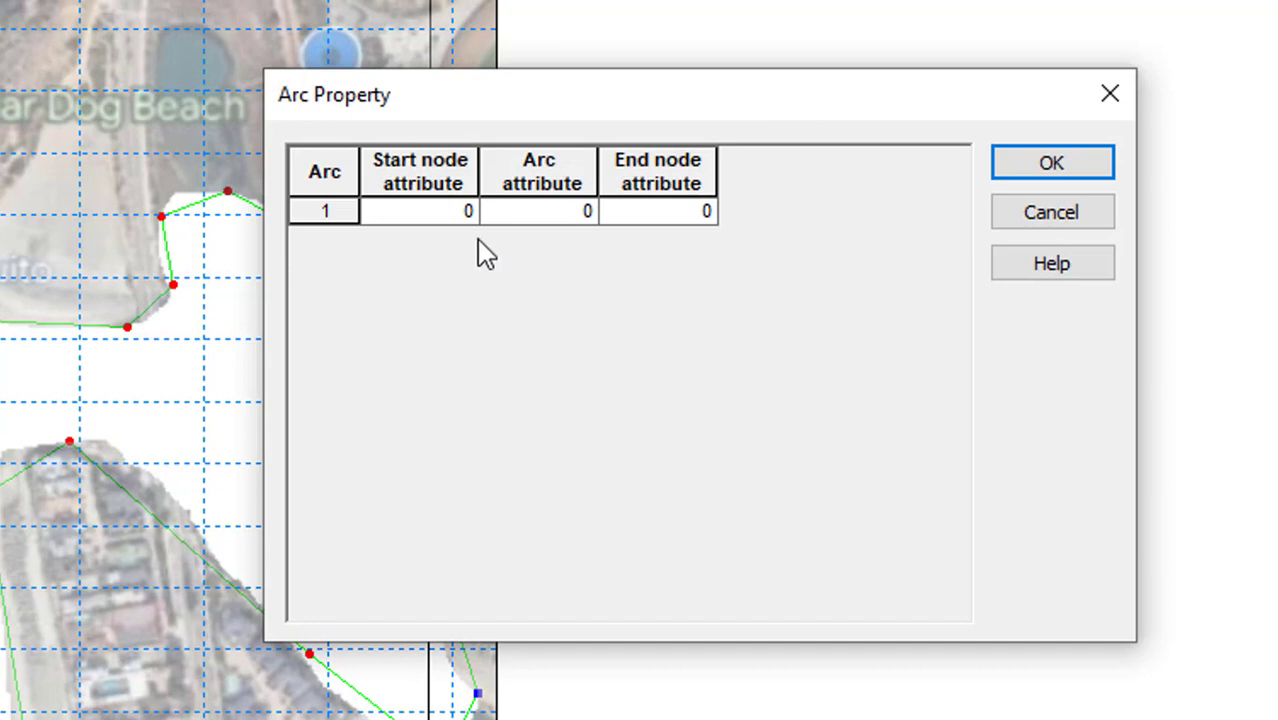
Set the ocean arc's start node, arc and end node attributes to 4 and apply
double_click(420, 212)
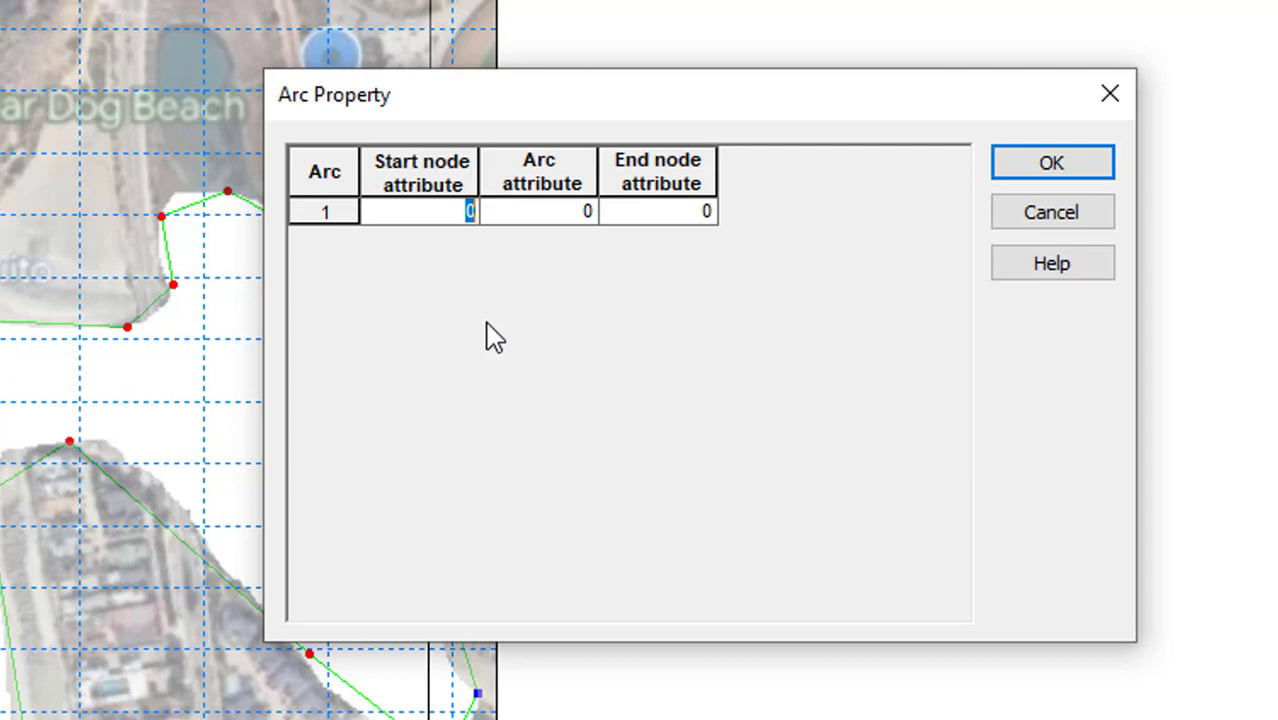
type("4")
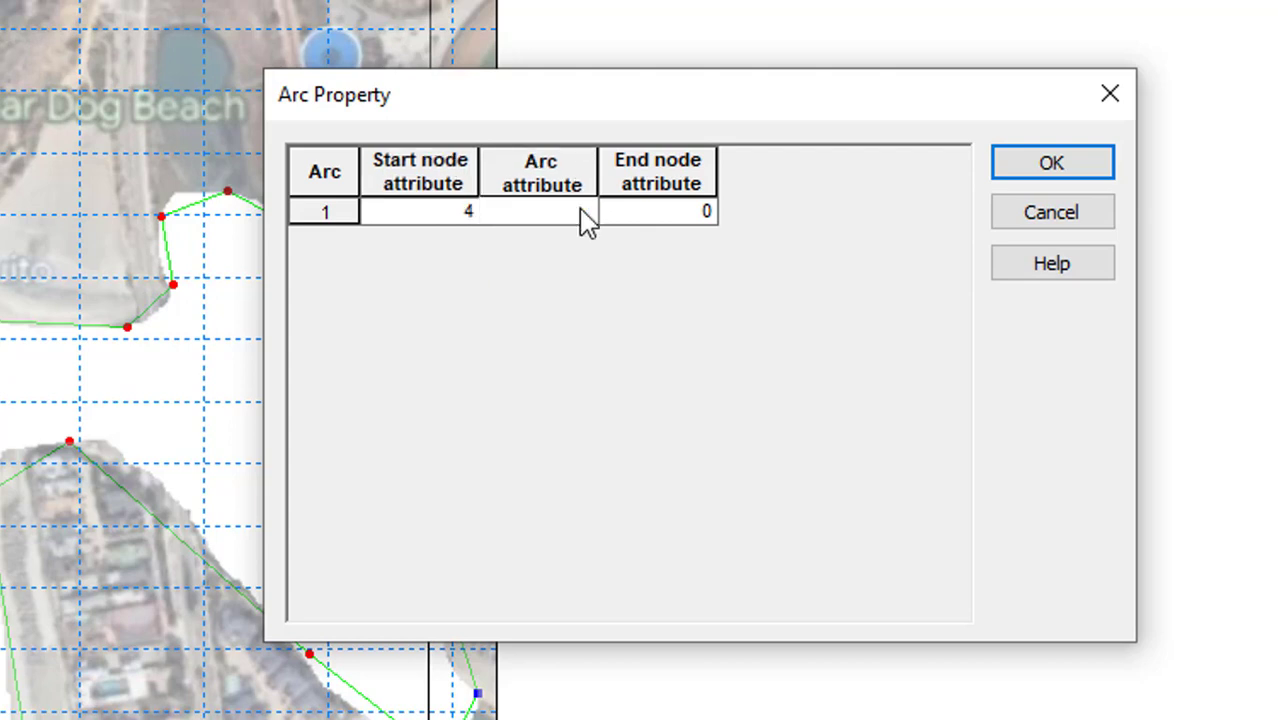
type("4")
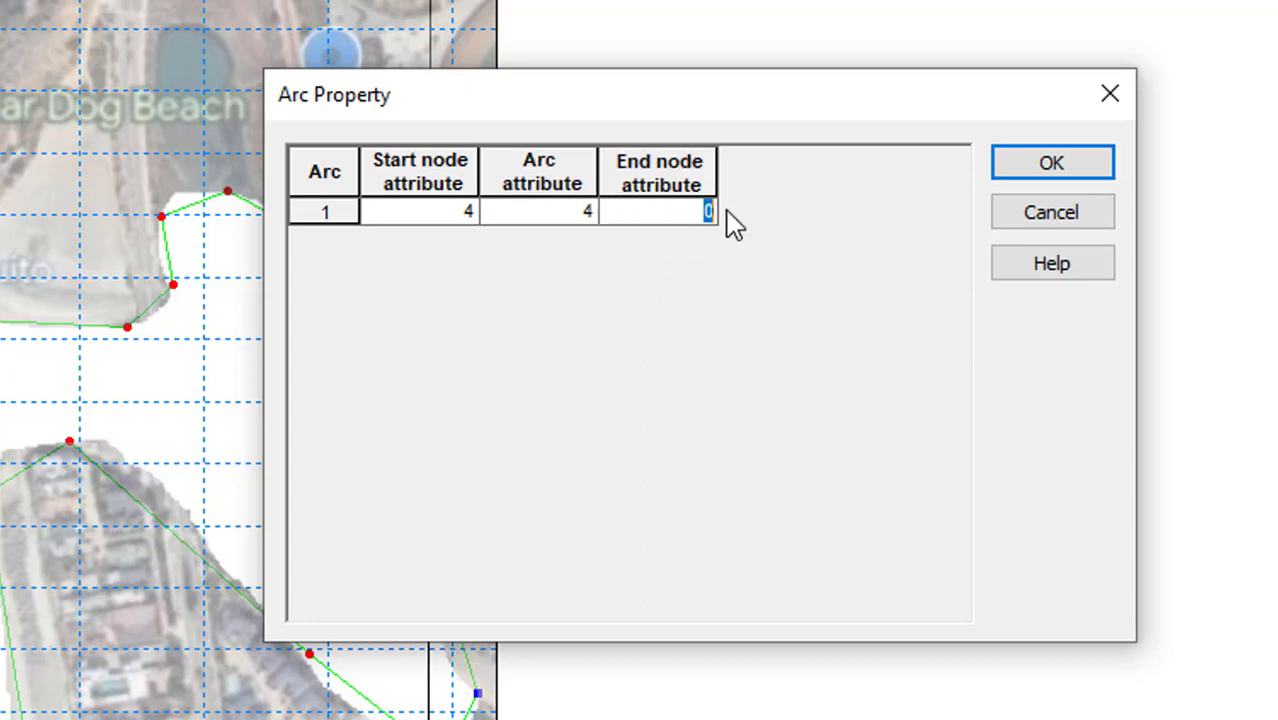
type("4")
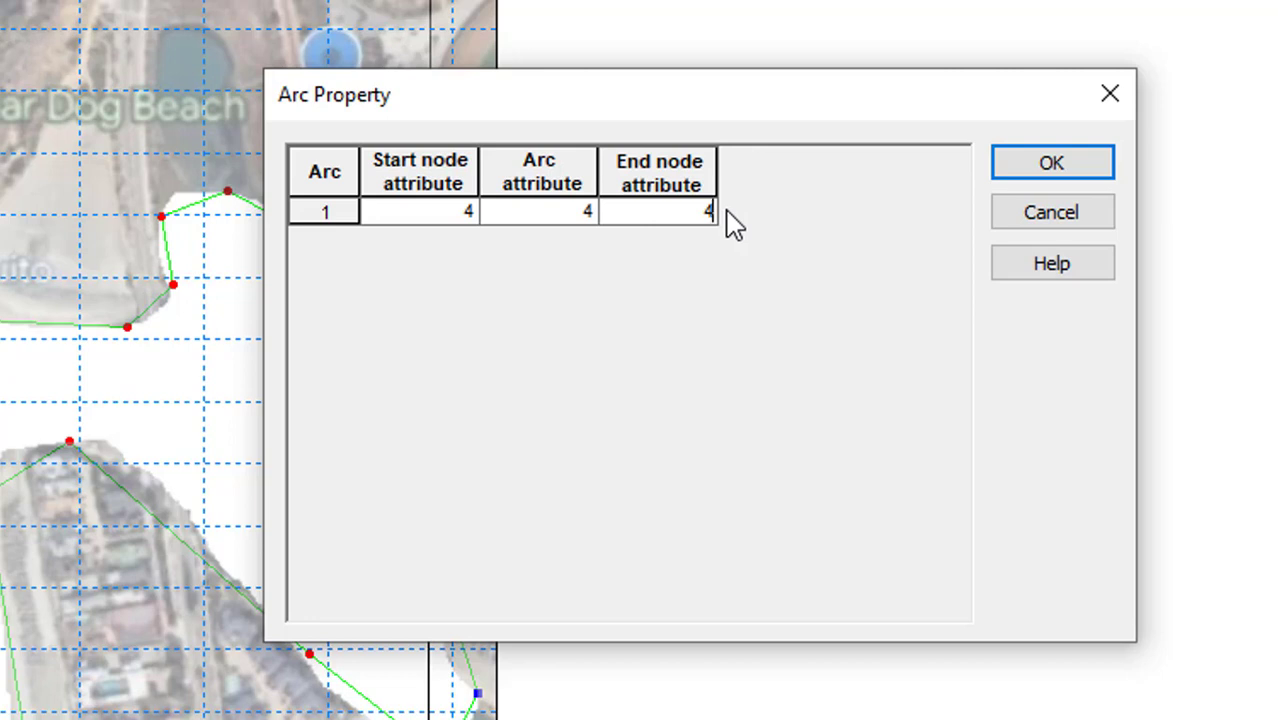
mouse_move(1016, 204)
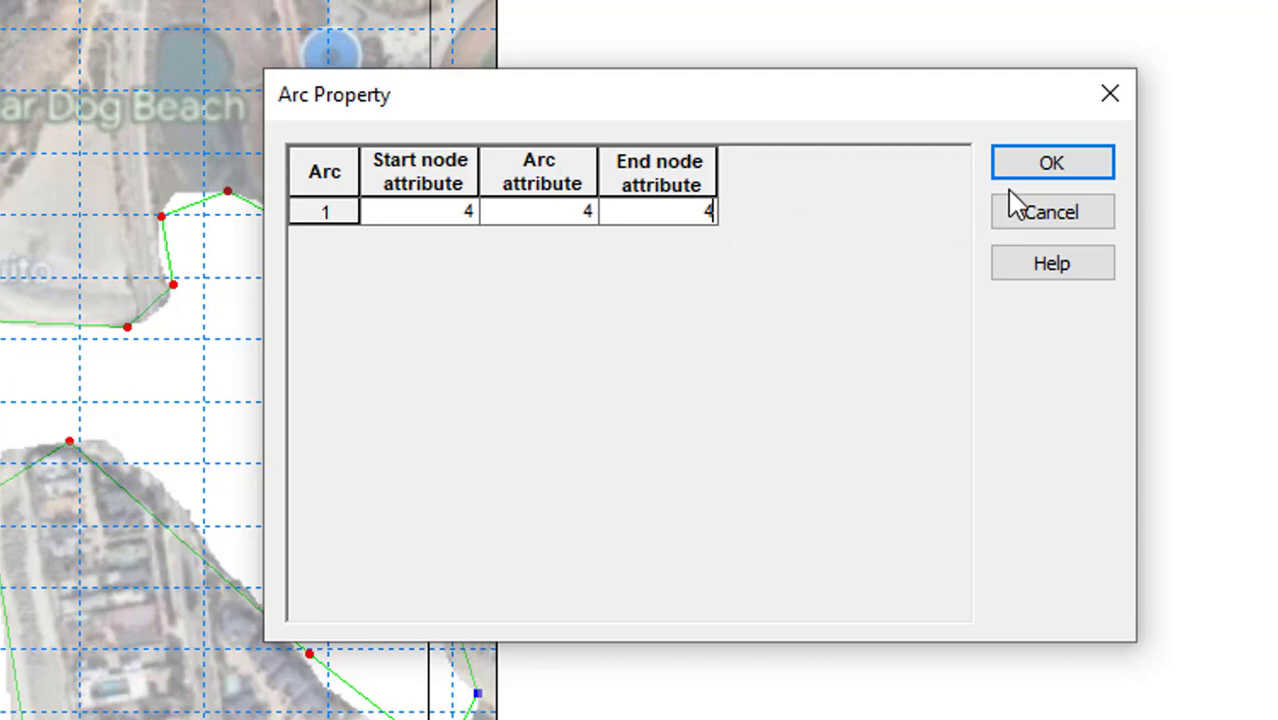
left_click(1052, 160)
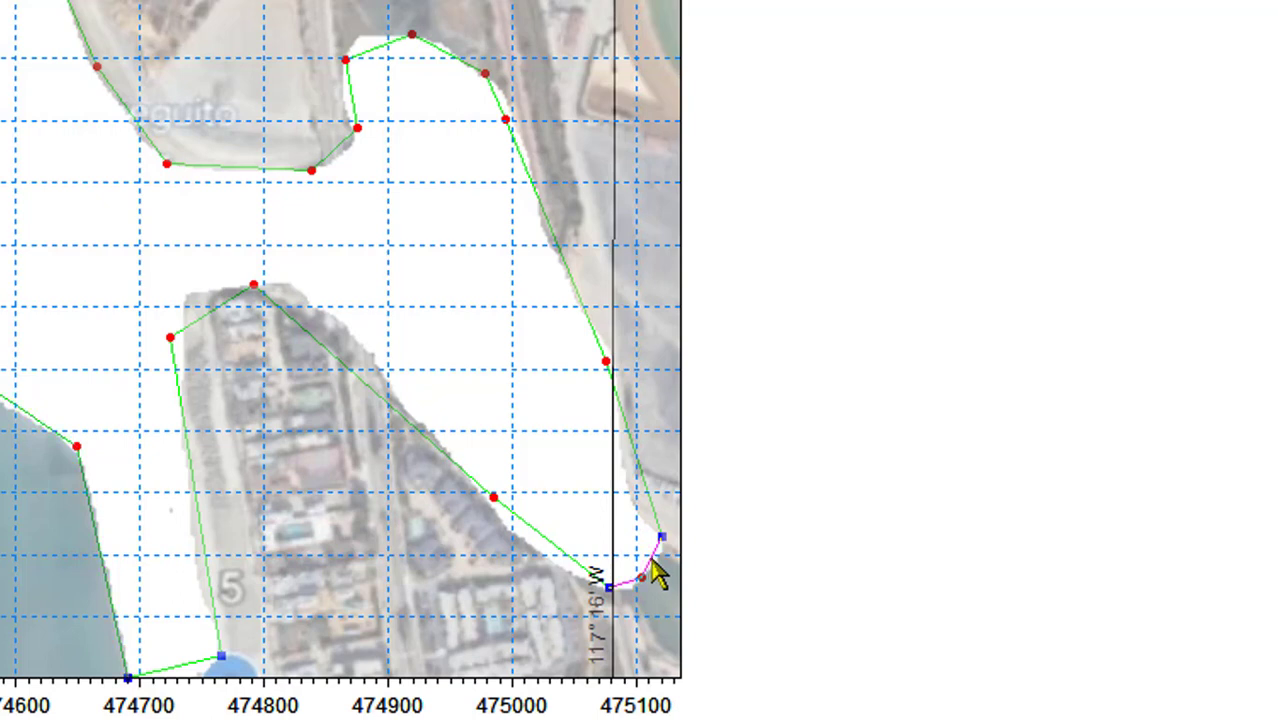
Set the river arc's start node, arc and end node attributes to 5 via its Properties and apply
right_click(650, 580)
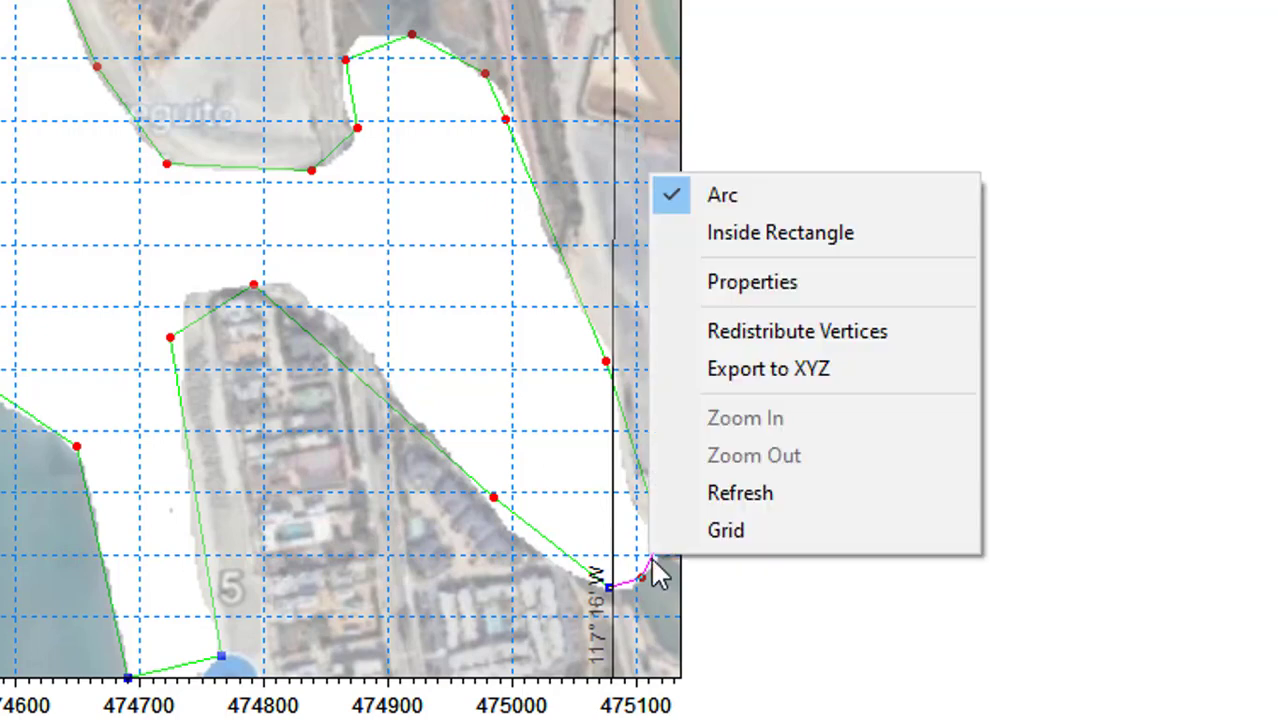
left_click(752, 280)
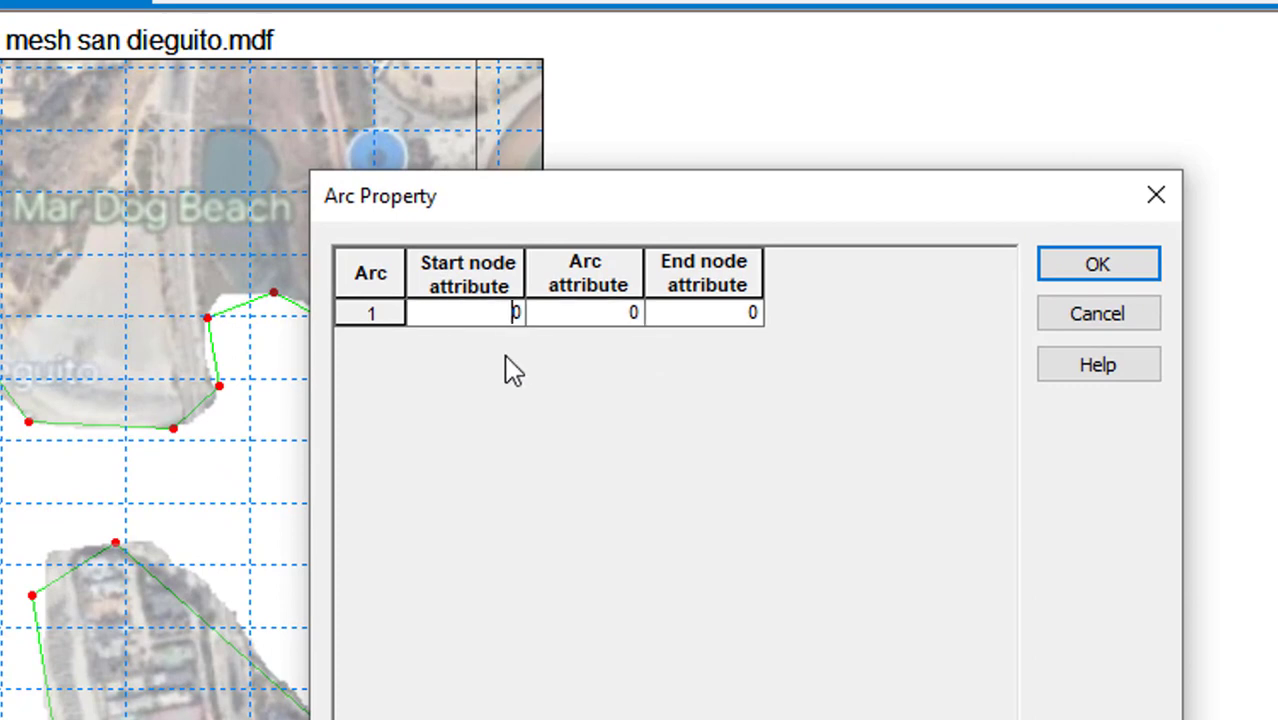
key("Backspace")
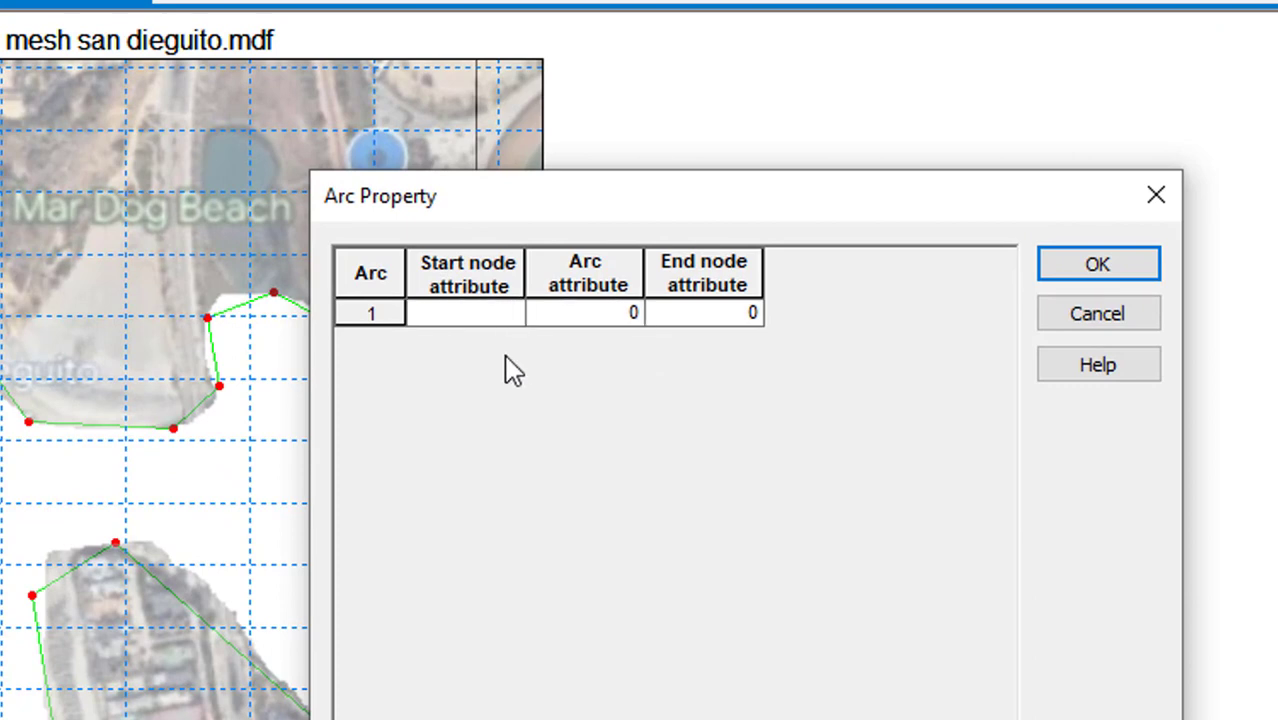
type("5")
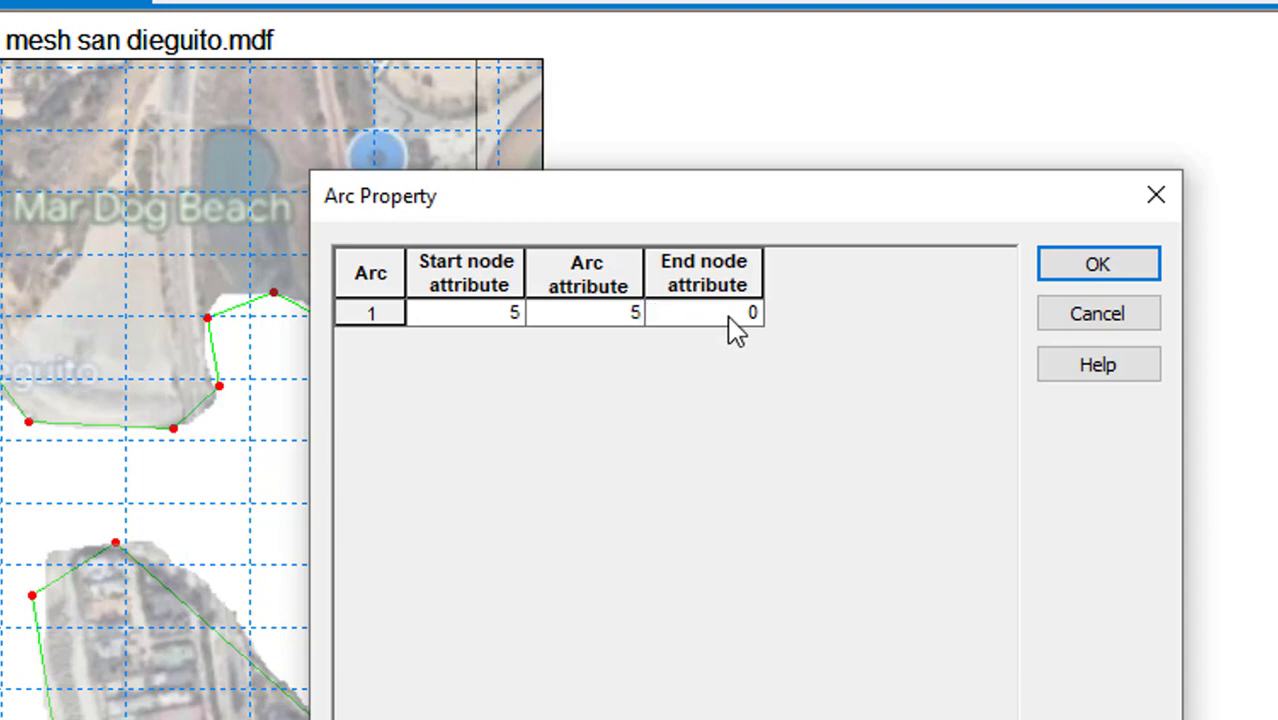
left_click(704, 312)
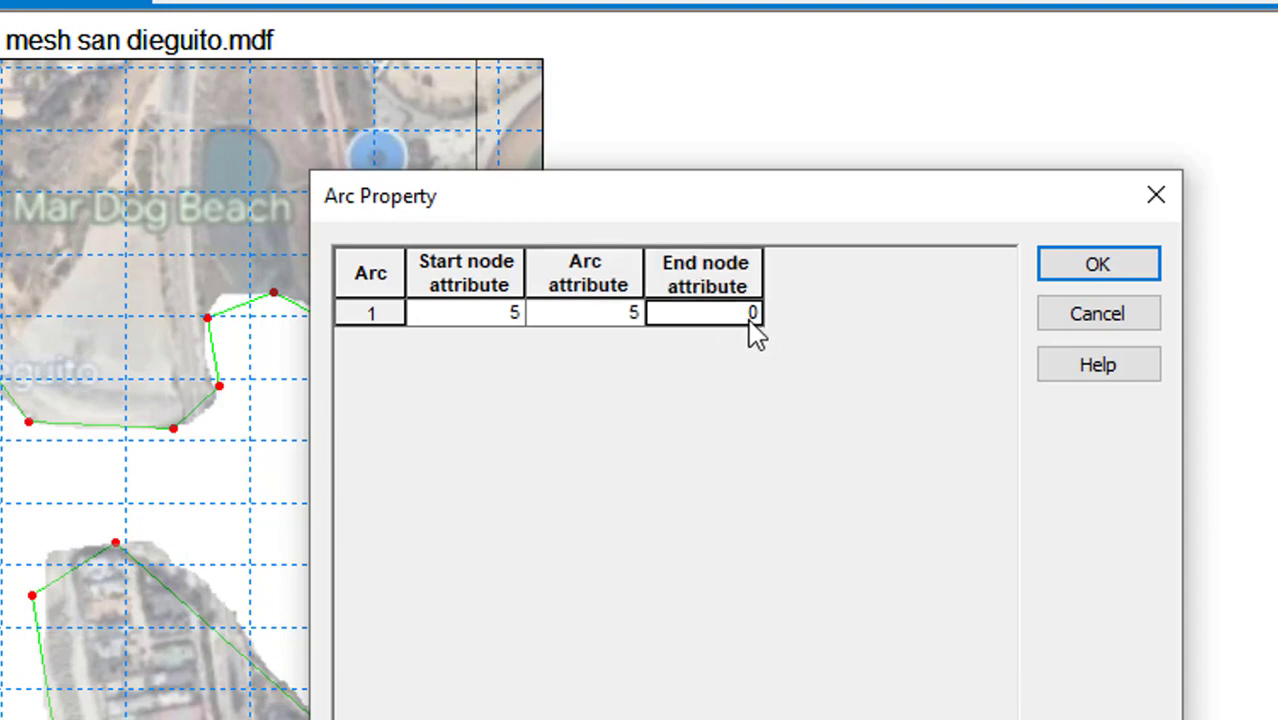
left_click(1096, 264)
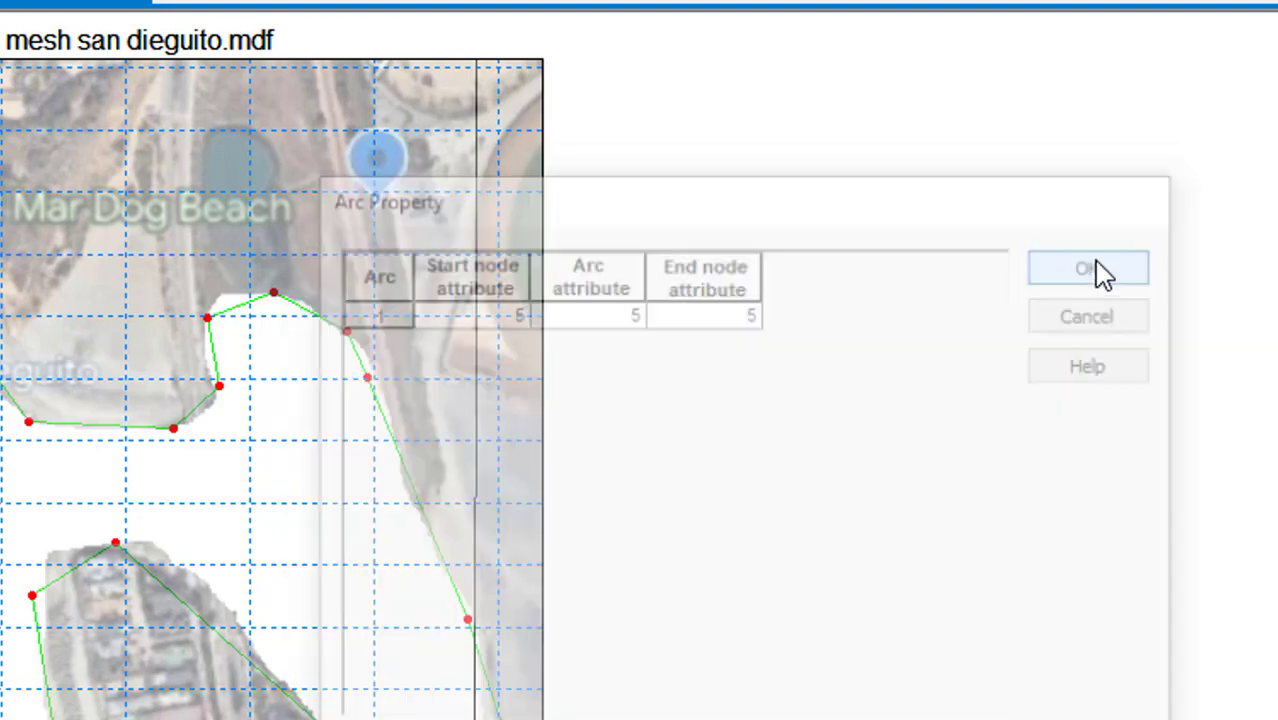
left_click(1090, 268)
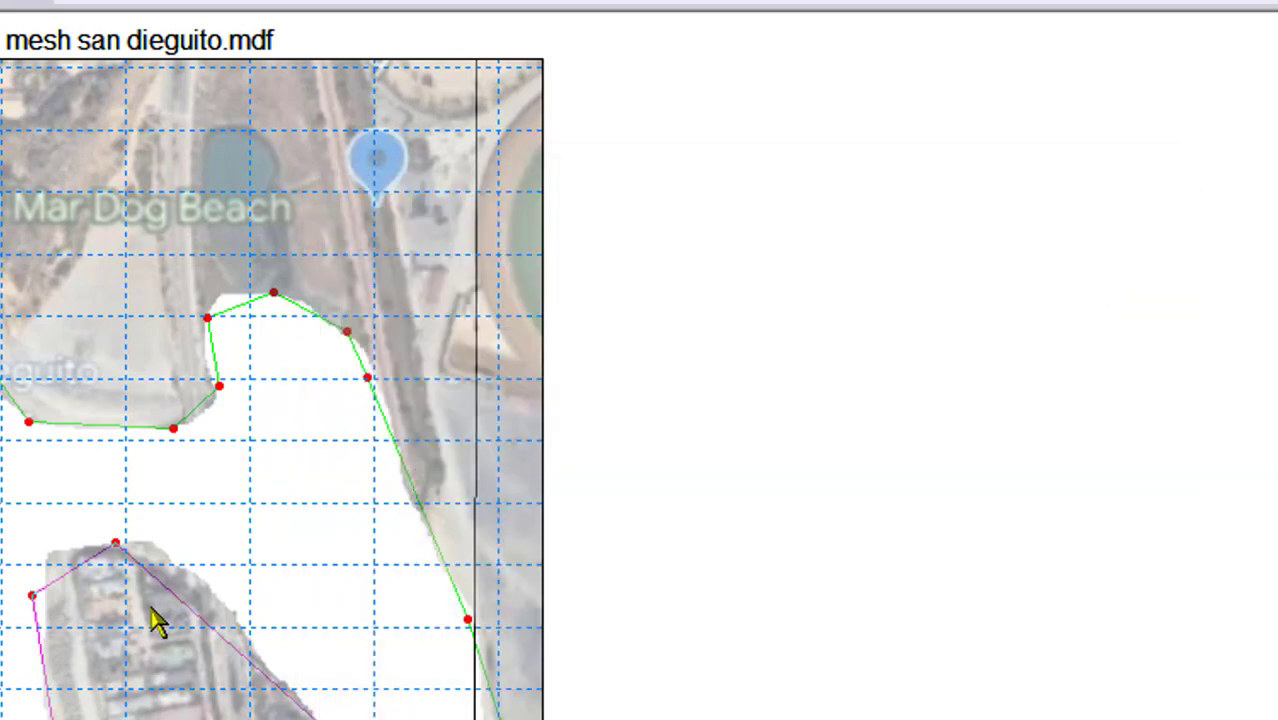